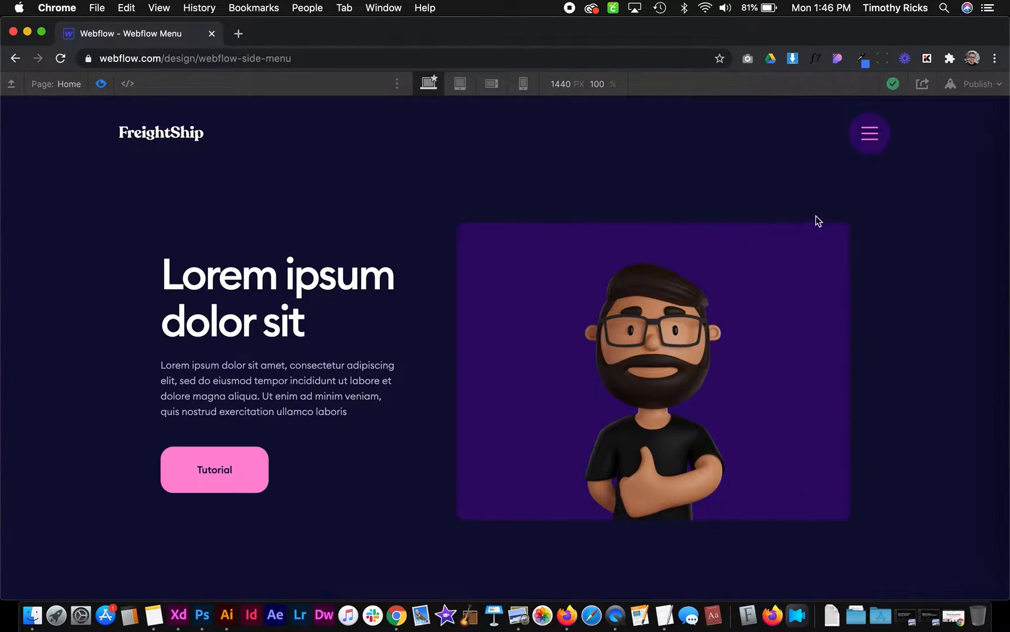
- Check the side menu opening and closing twice in preview
click(869, 133)
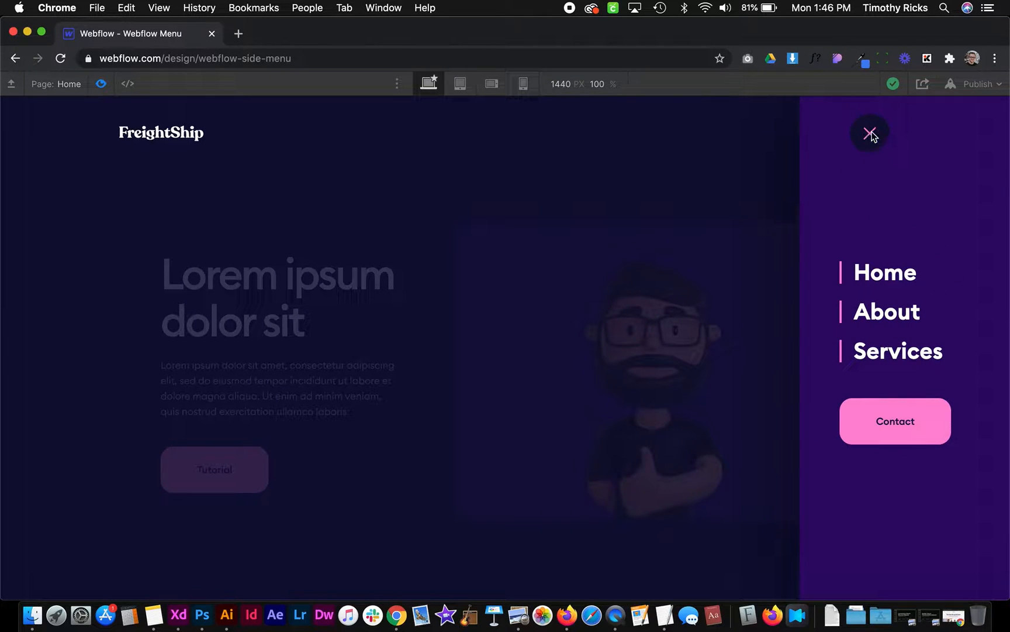
click(869, 133)
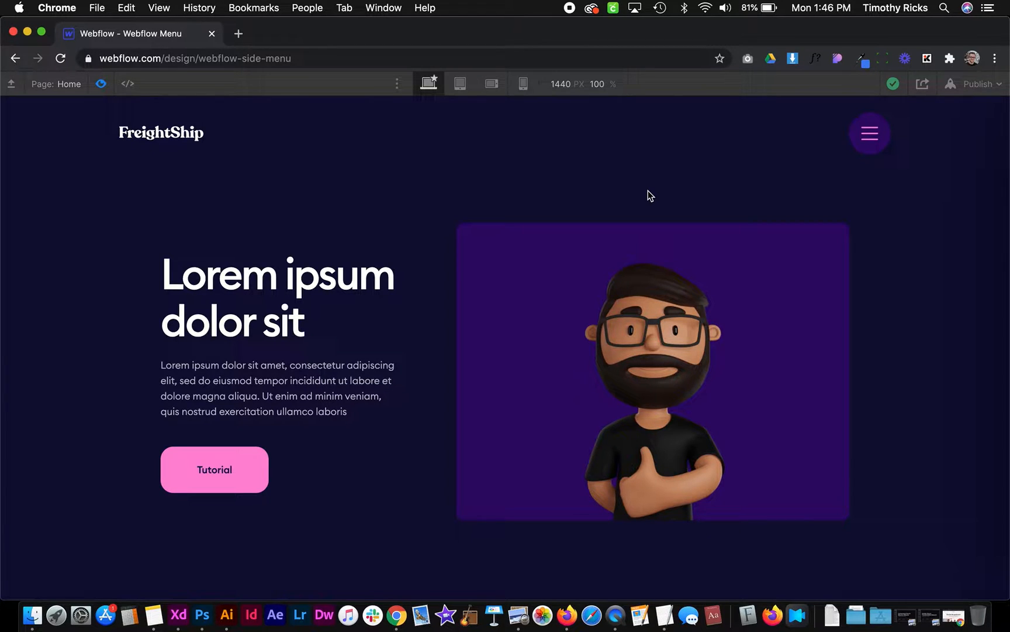
mouse_move(513, 199)
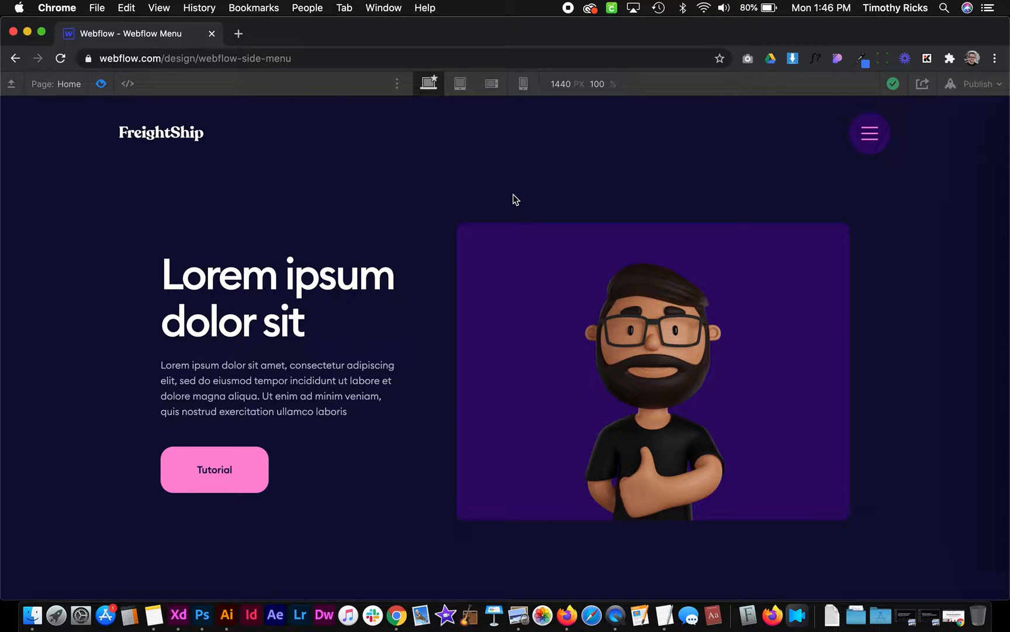
click(869, 133)
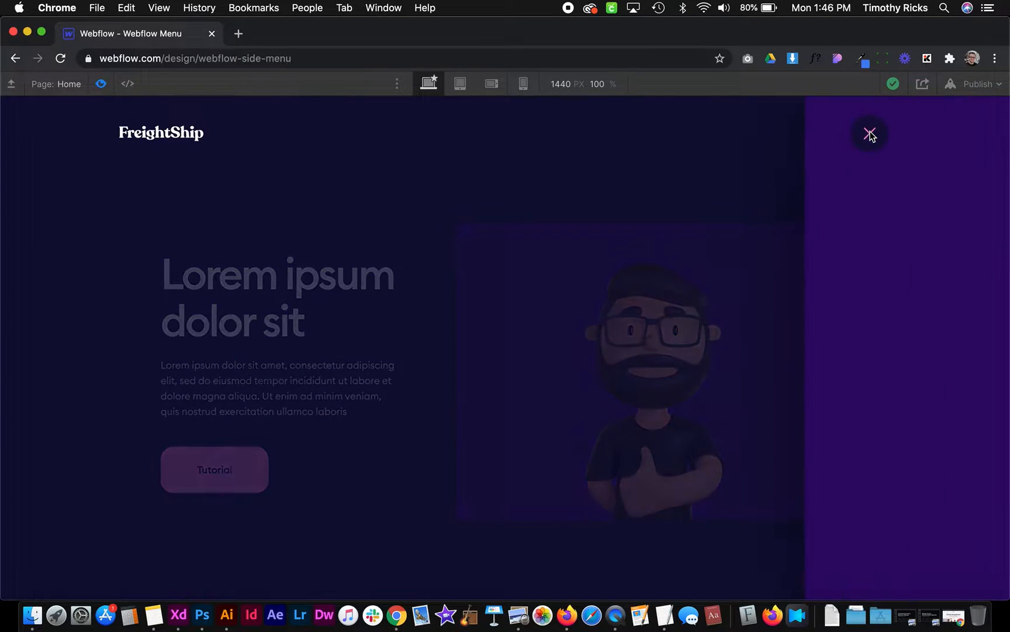
click(869, 133)
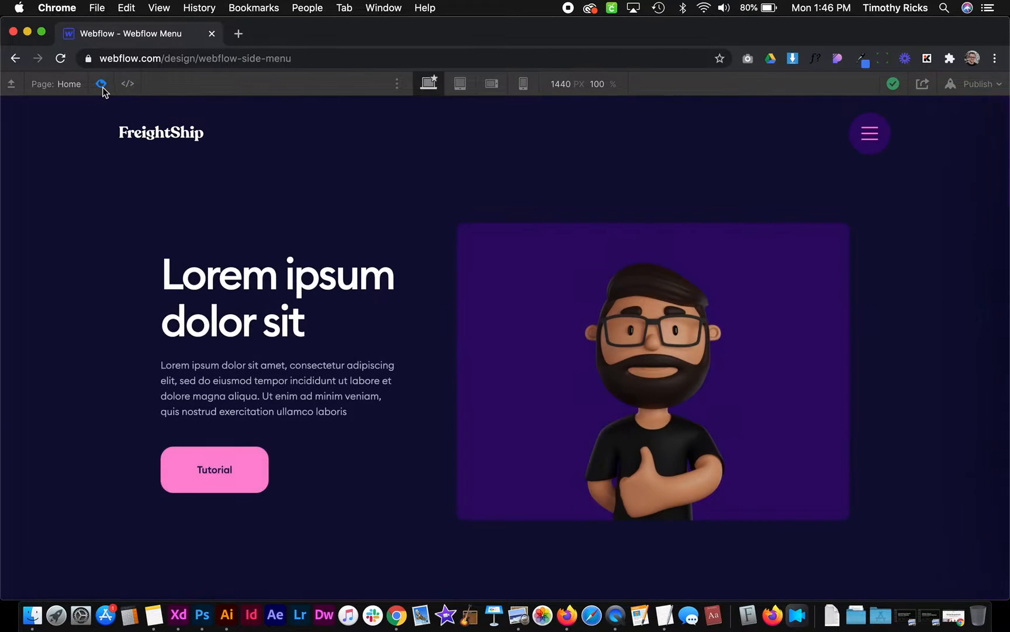
- Back in the designer, reset the Body element's Overflow setting via the Navigator
click(11, 167)
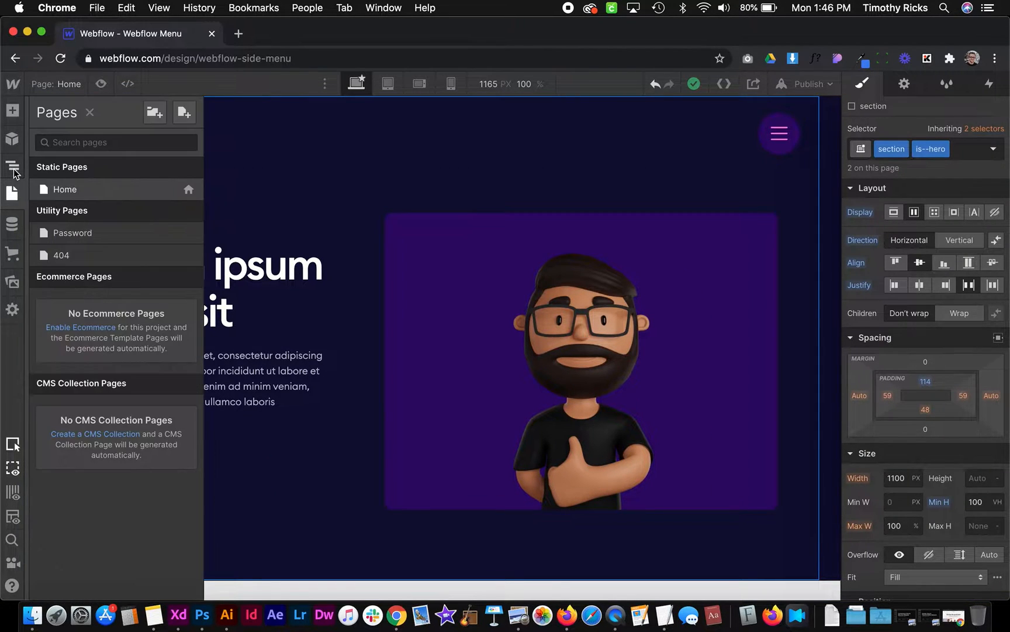
click(11, 166)
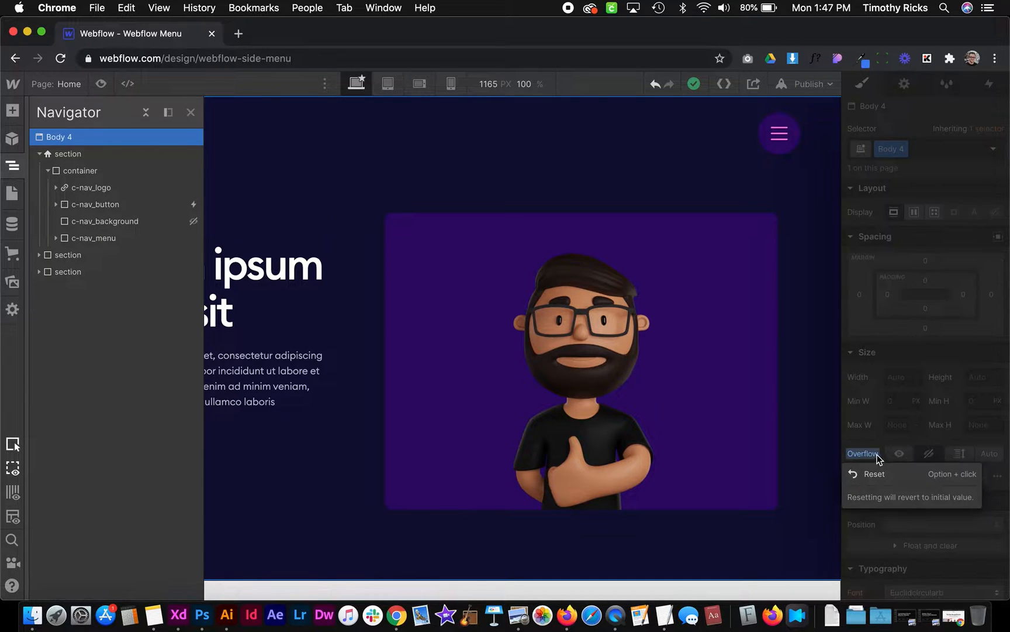
click(904, 149)
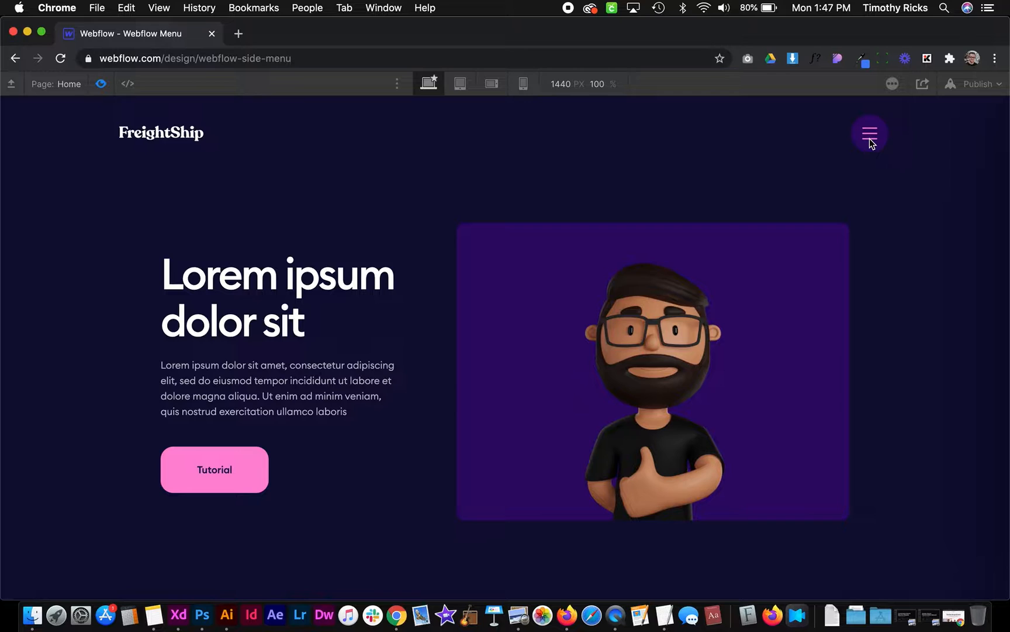
mouse_move(369, 213)
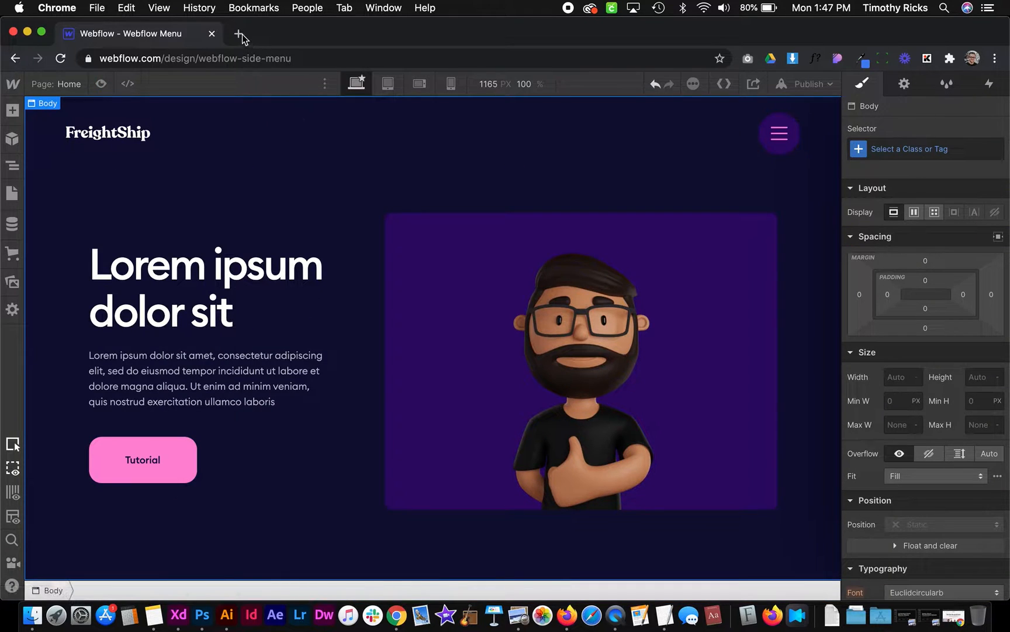
- Search 'jquery click' in a new tab, grab the .click() handler example, return to Webflow
click(240, 33)
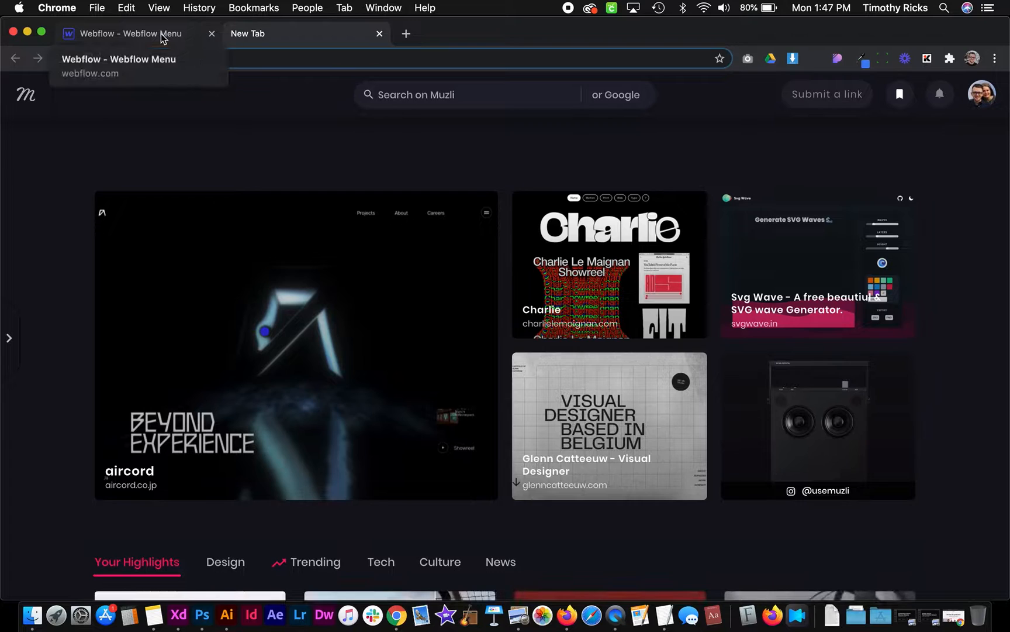
text(jquery click)
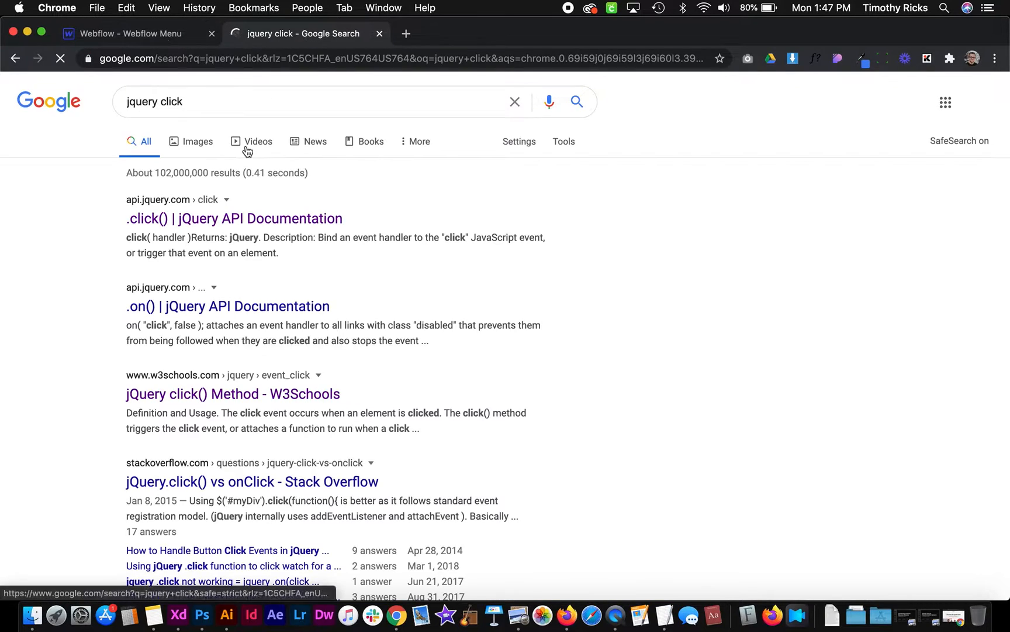
click(234, 218)
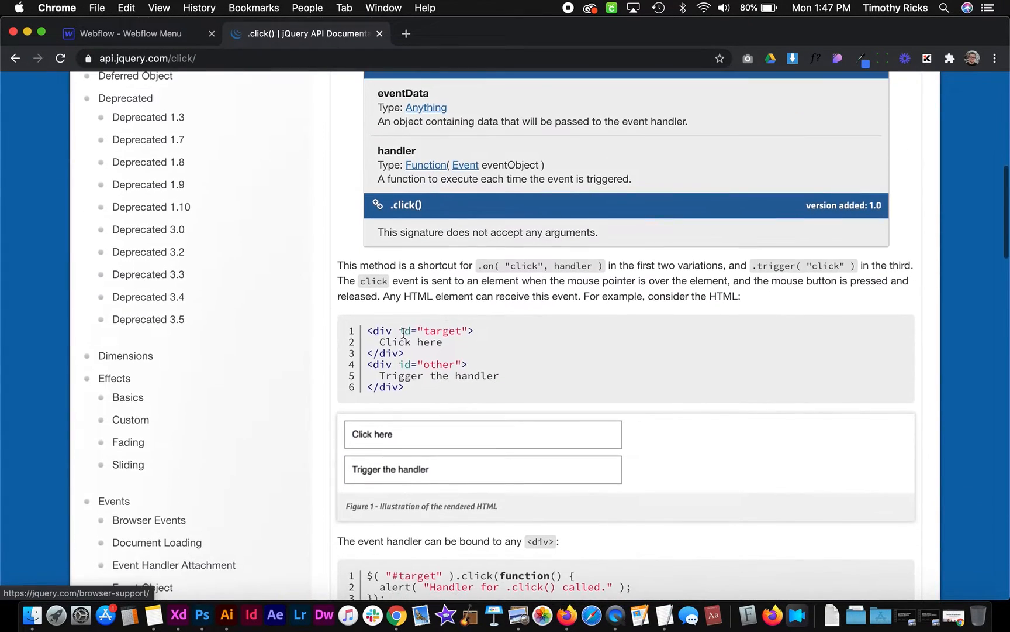
scroll(down, 3)
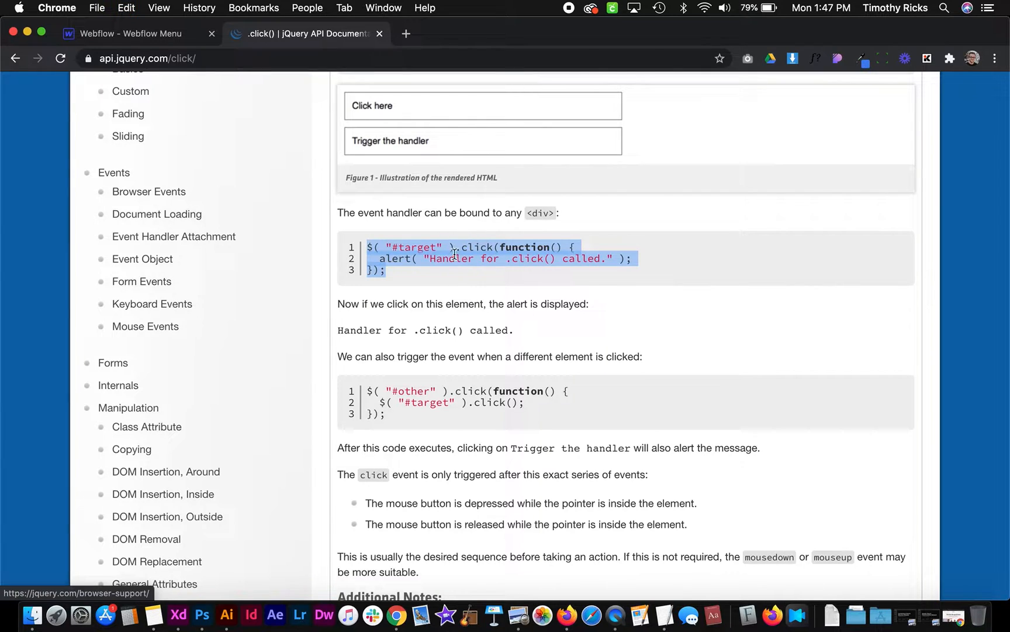
click(122, 33)
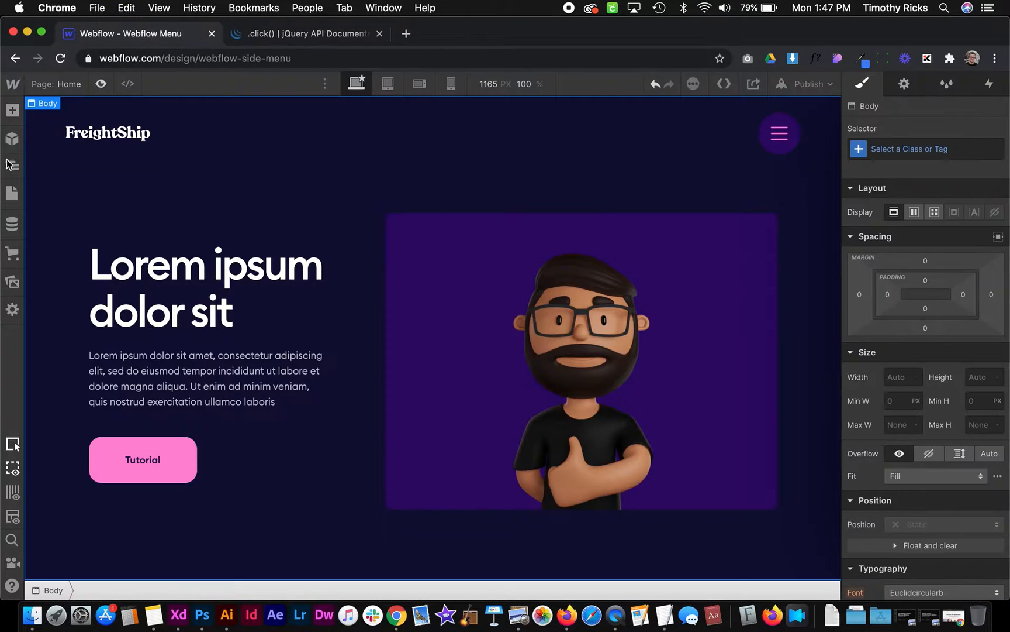
- Add a <script> with the jQuery click example to Home's Before </body> code and save
click(12, 193)
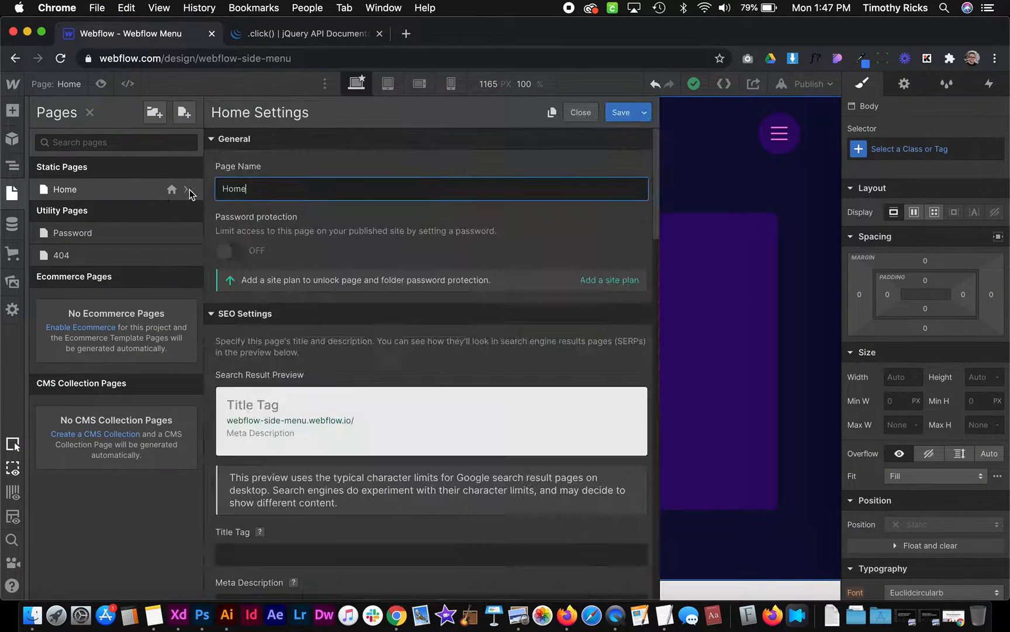
scroll(down, 3)
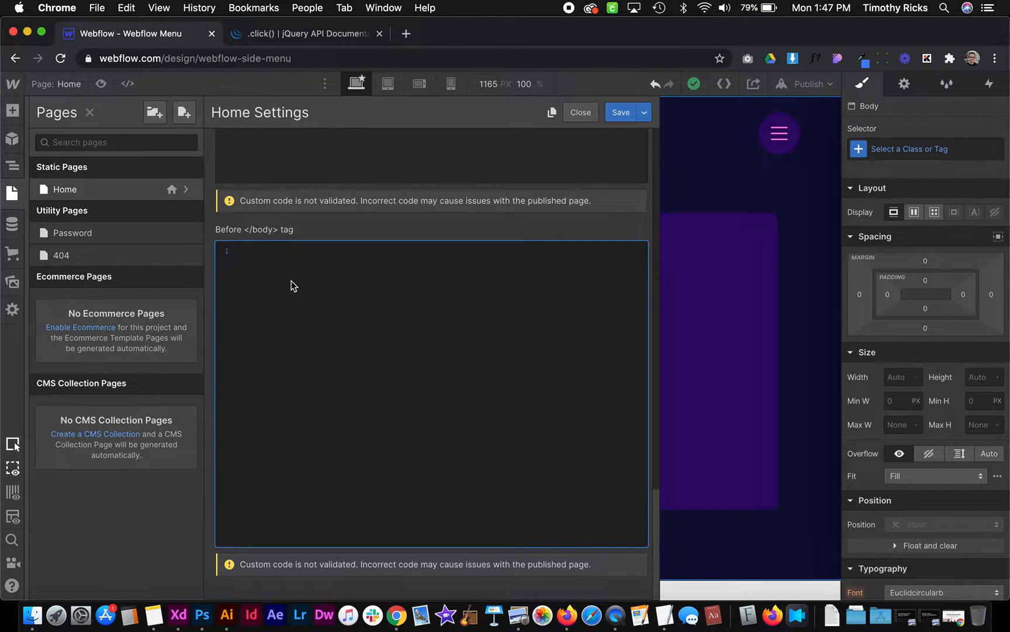
text(<script>)
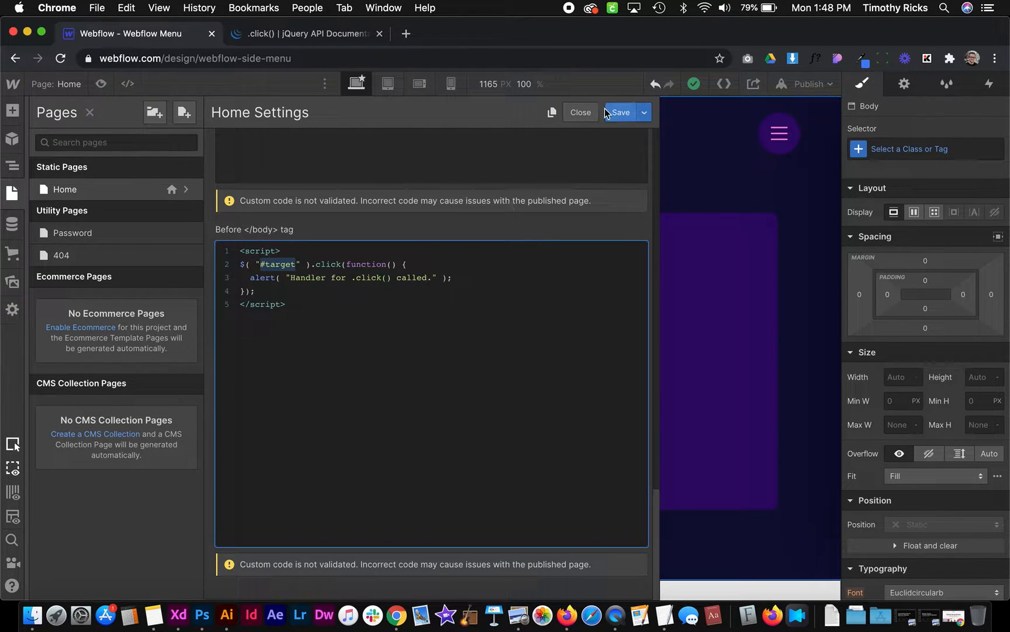
click(578, 111)
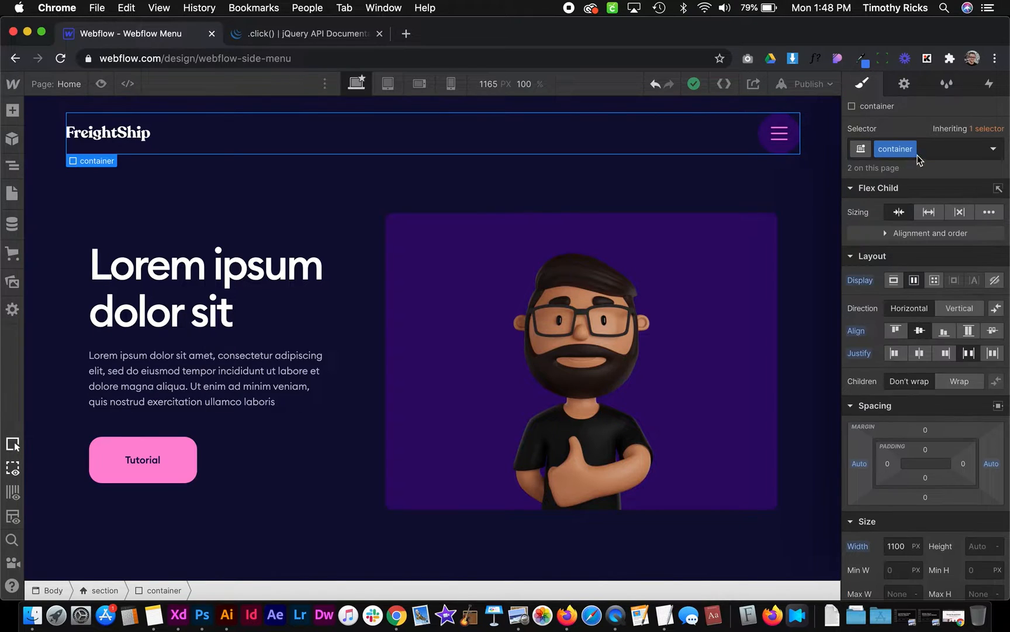
- Retarget the click handler to .c-nav_button, drop the alert line, and save
click(779, 133)
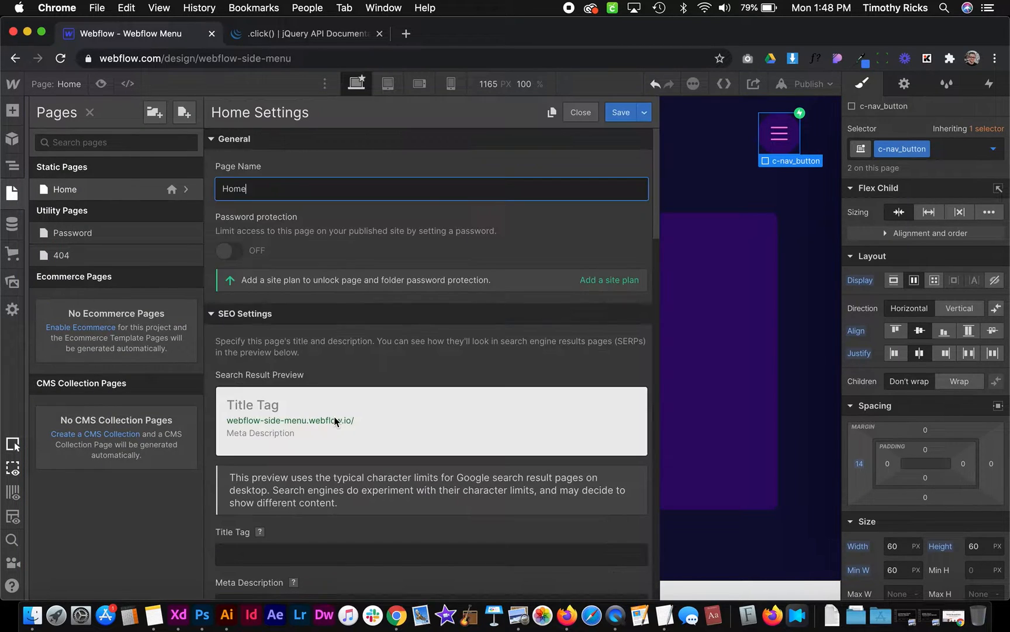
scroll(down, 3)
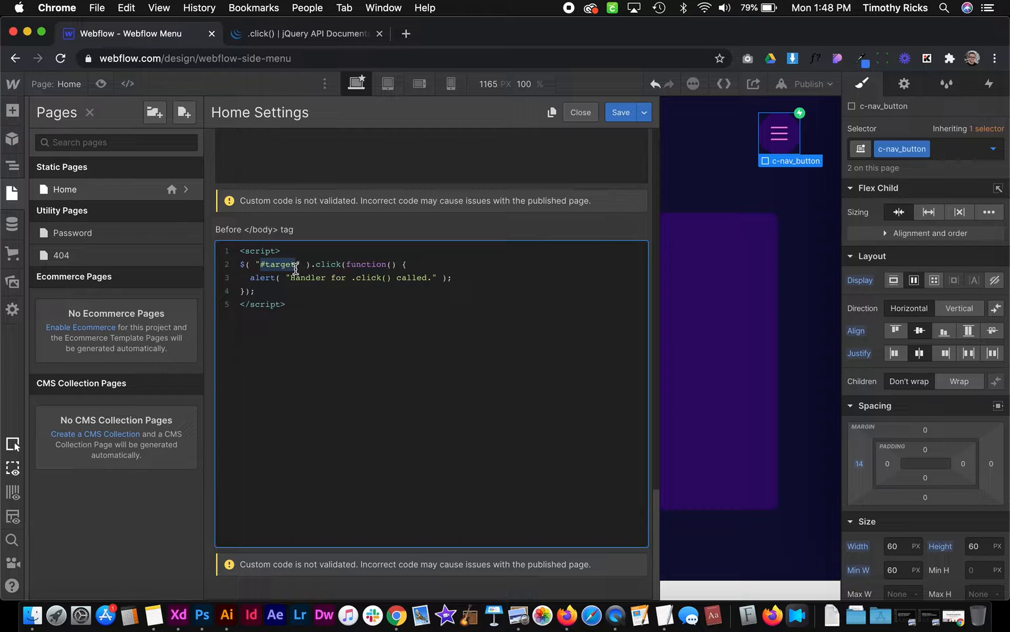
text(.)
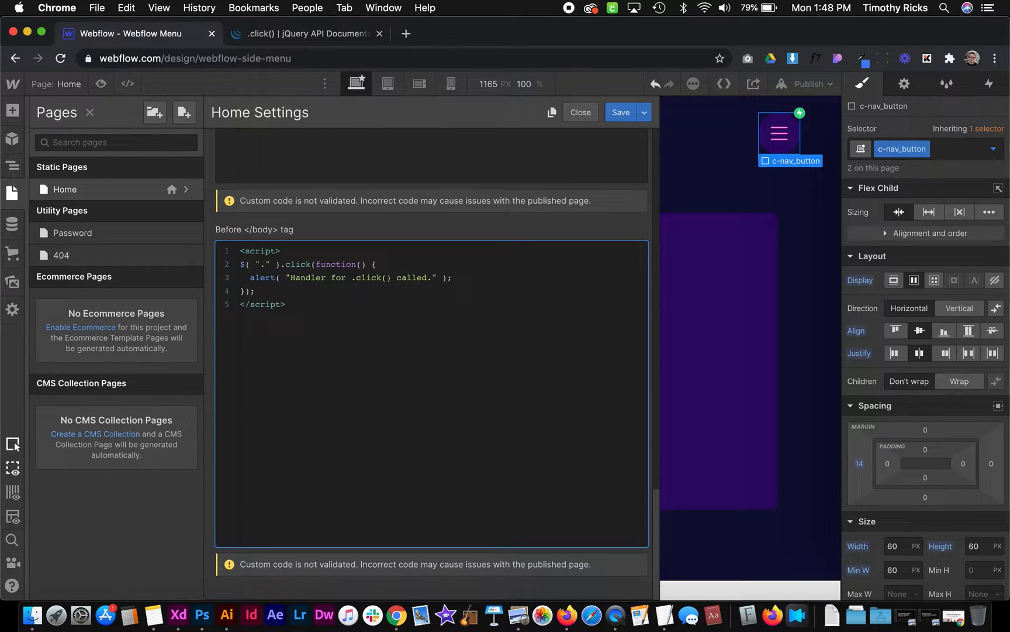
text(c-nav_button)
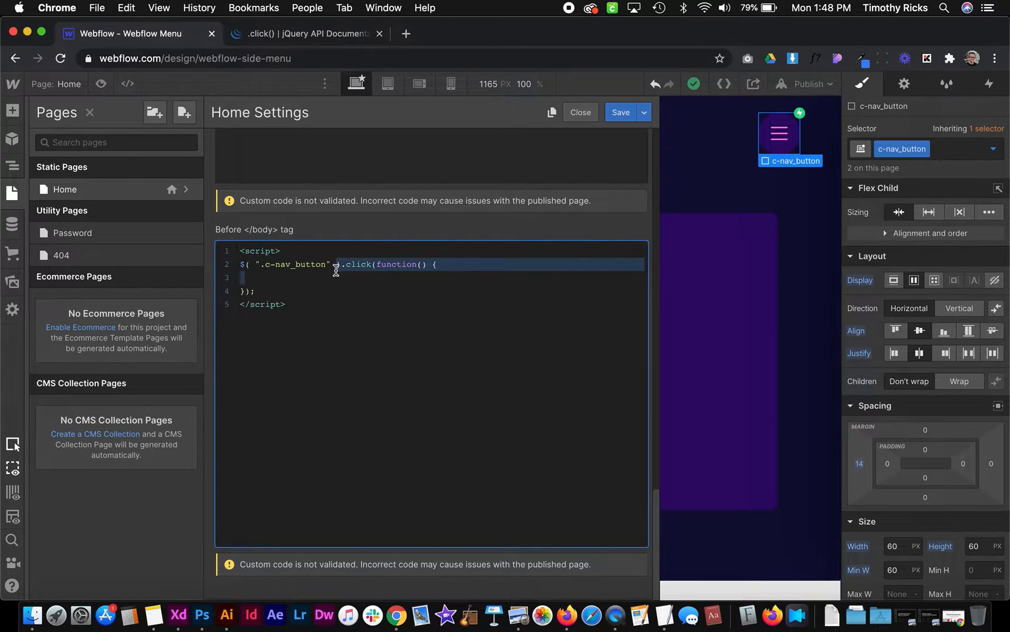
click(579, 111)
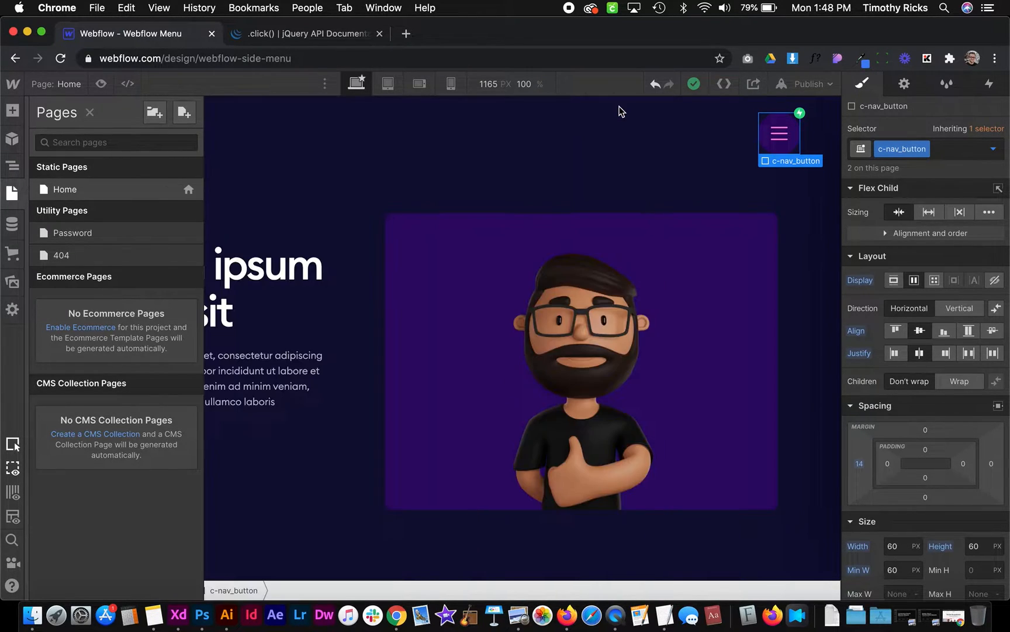
- Search 'jquery change css' and land on the W3Schools jQuery css() Method page
click(12, 166)
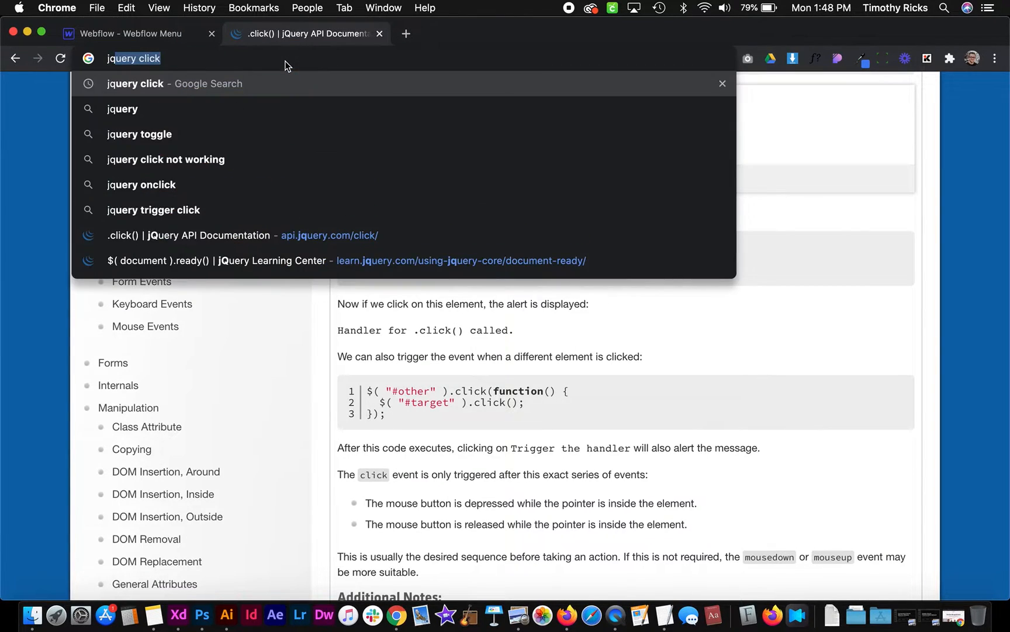
text(jquery change css)
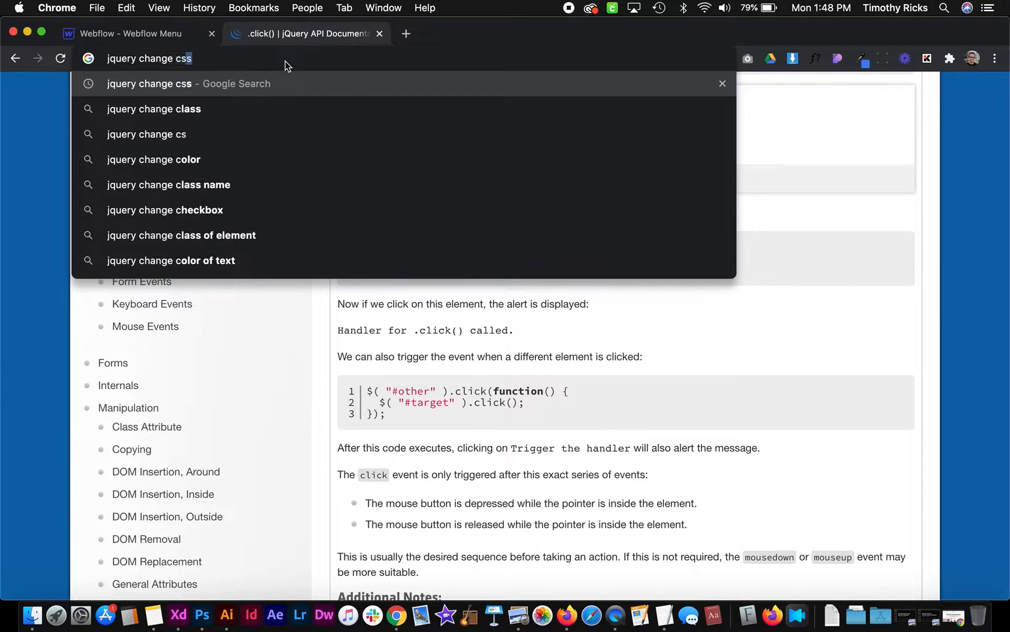
key(Return)
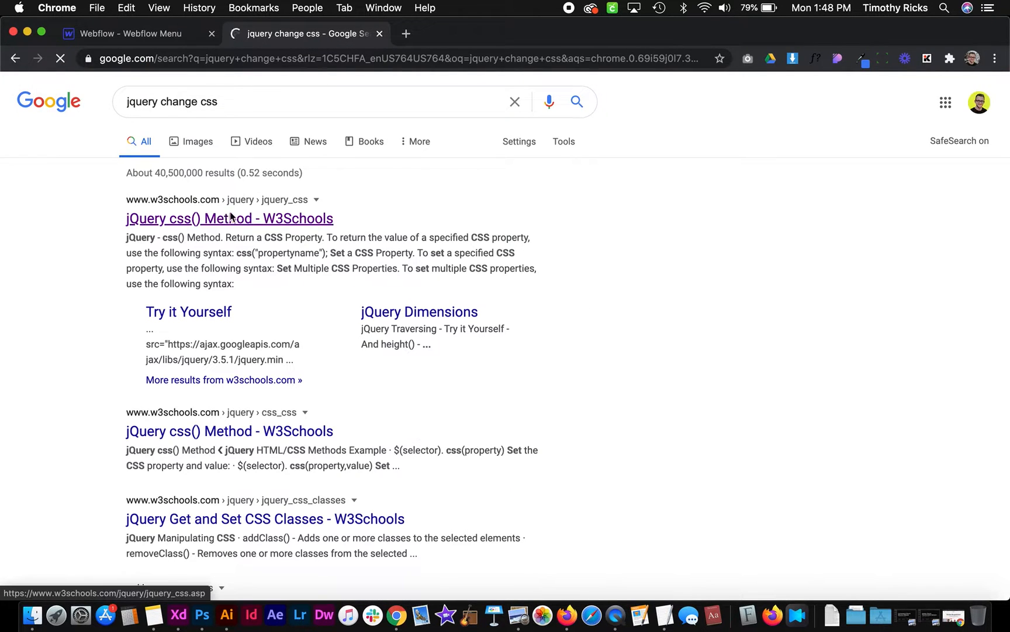
click(229, 217)
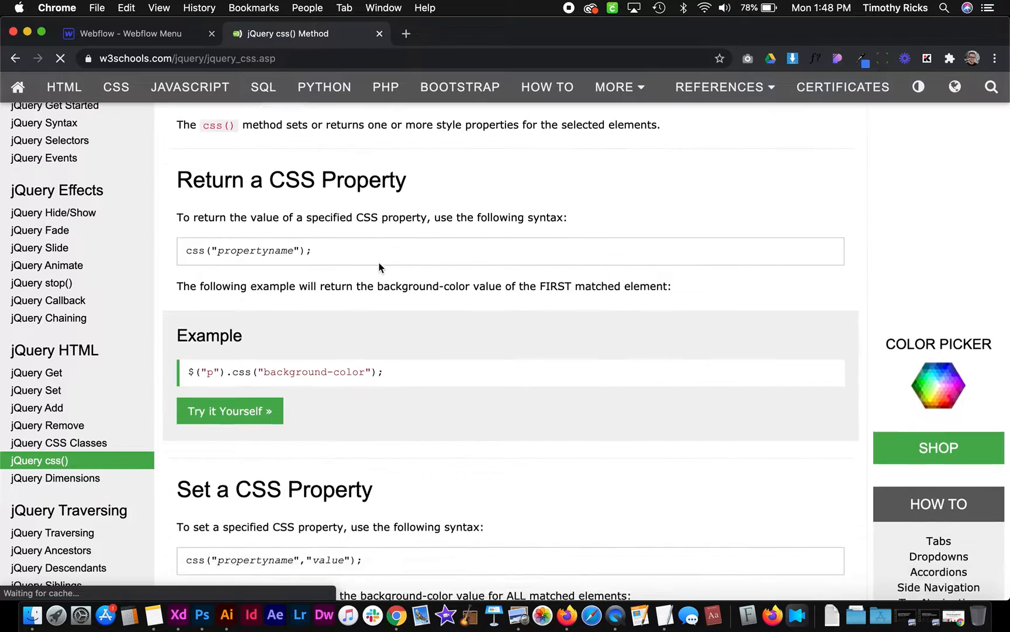
- Grab the css() set-property example and head back to the Webflow pages list
scroll(down, 3)
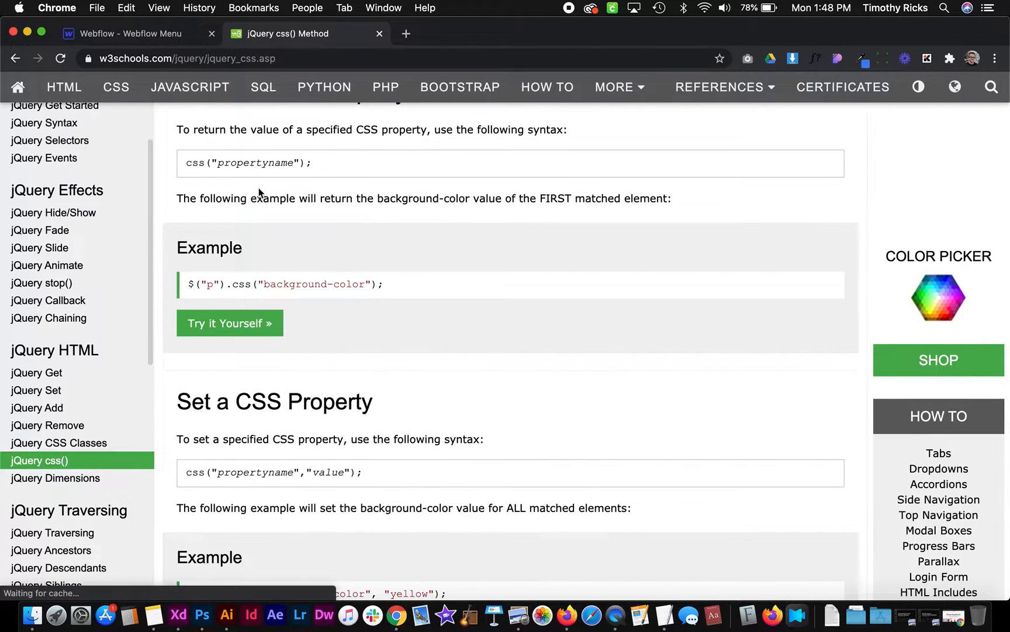
scroll(down, 3)
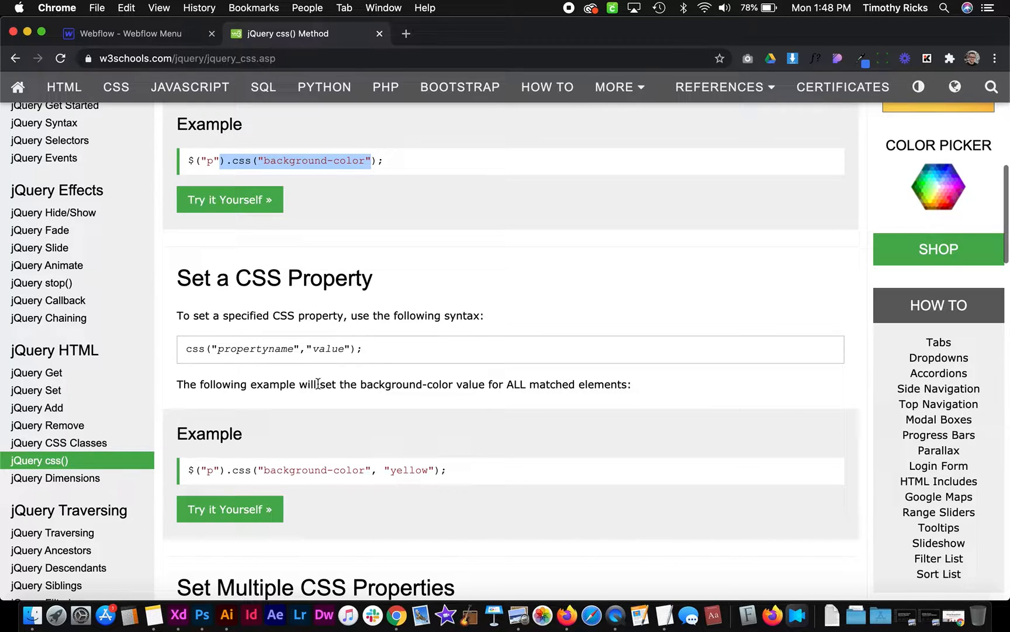
scroll(down, 3)
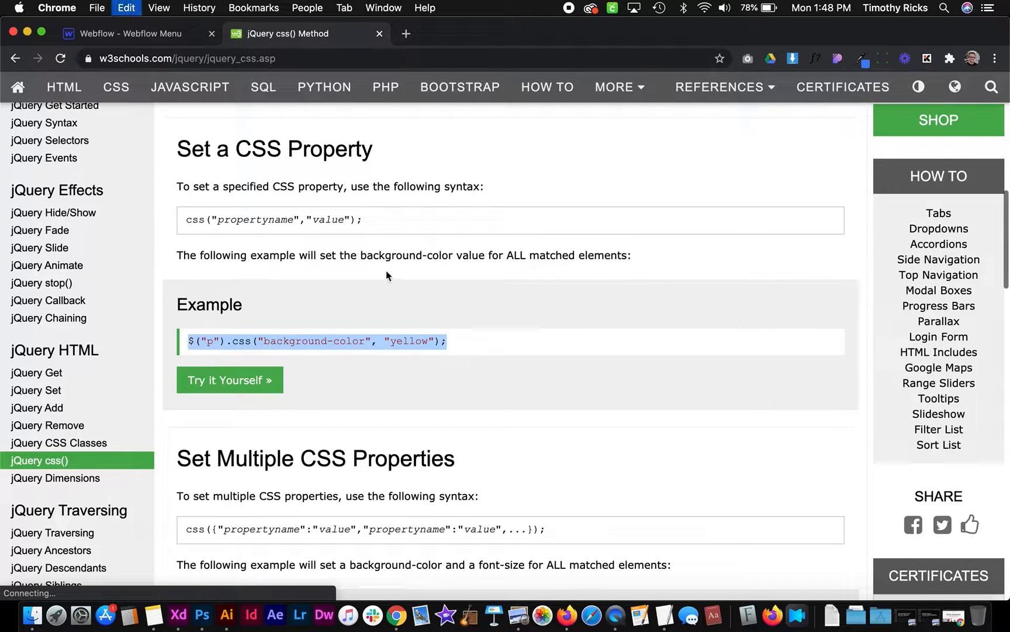
click(129, 34)
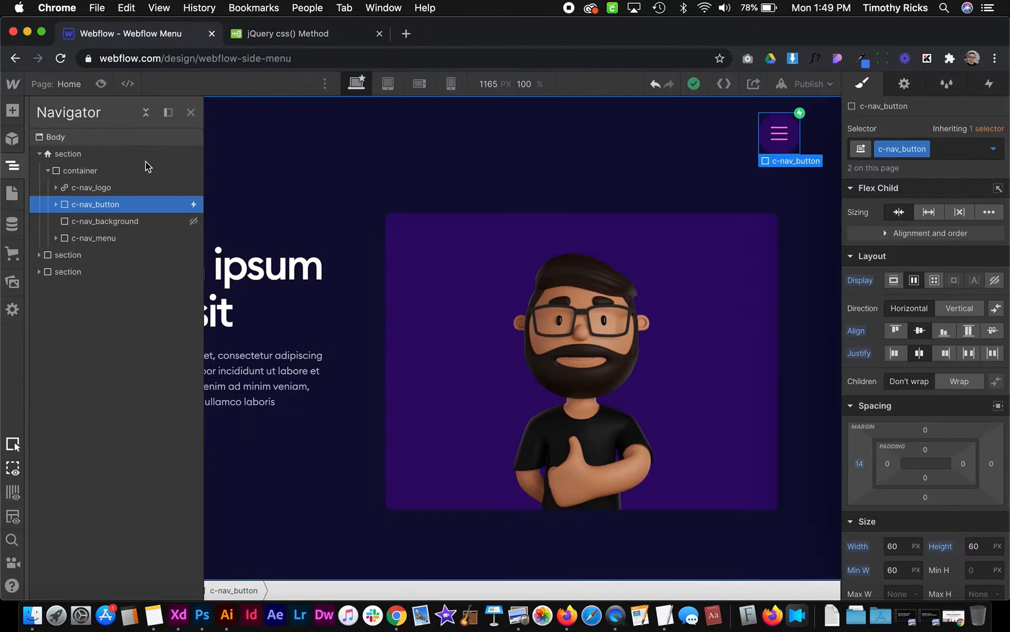
- Inside the handler add $("body").css("overflow", "hidden"); adapted from the css() example
click(11, 191)
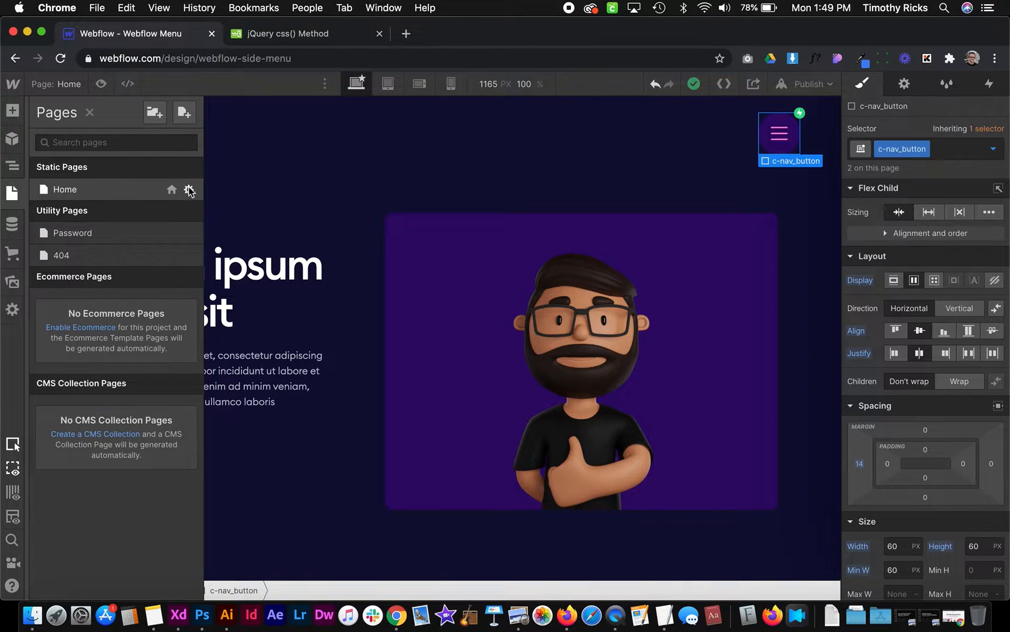
click(190, 188)
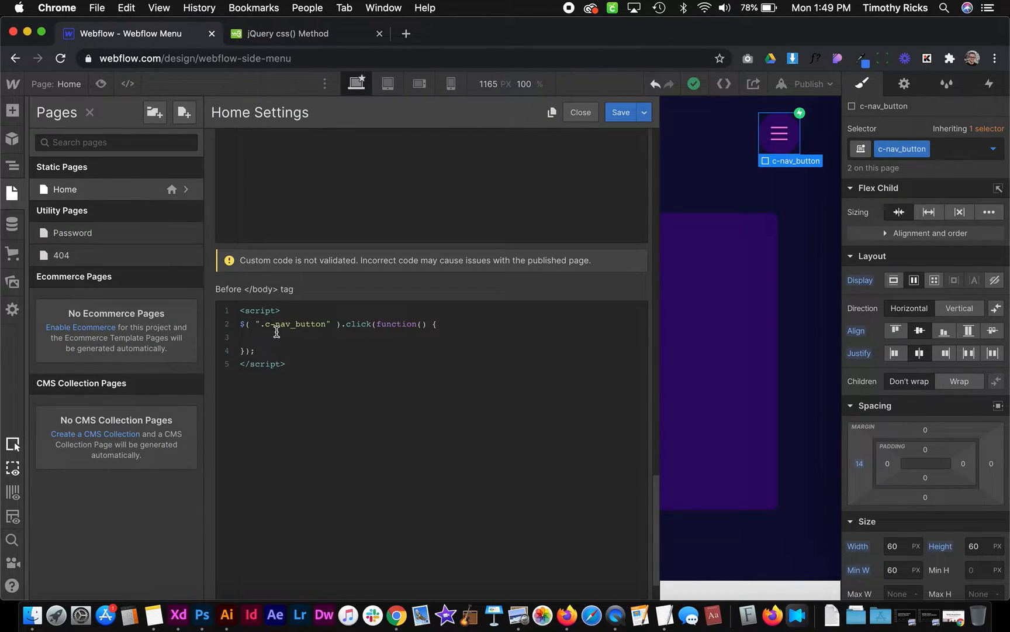
text($("p").css("background-color", "yellow");)
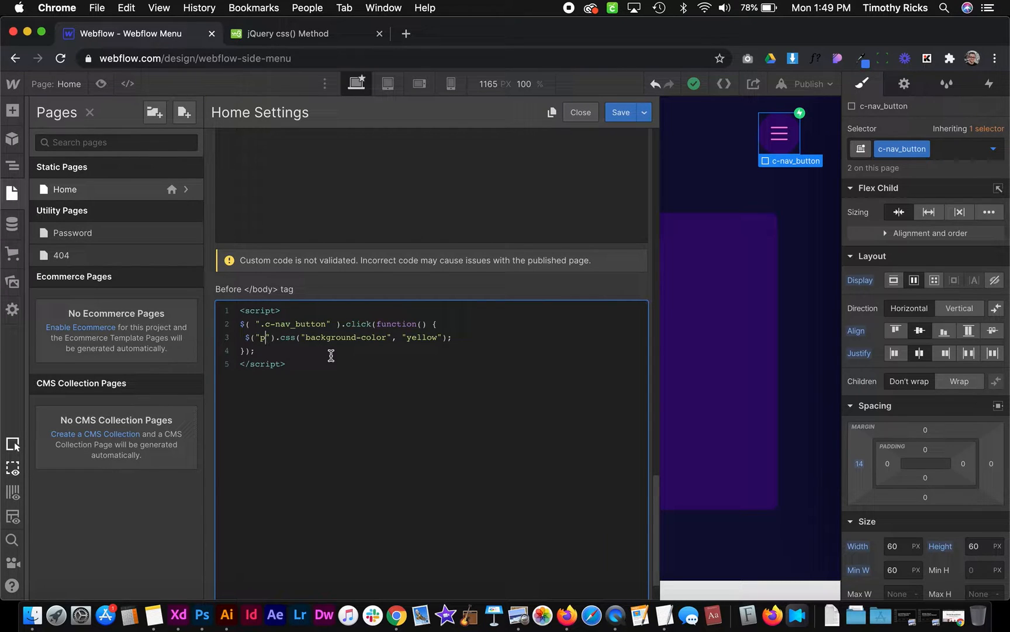
text(body)
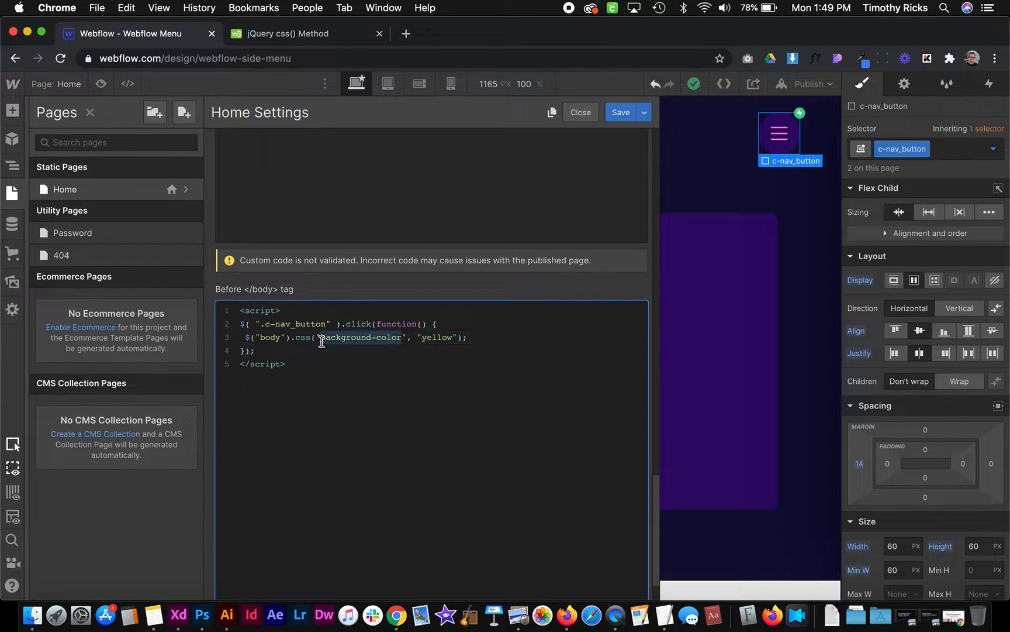
text(over)
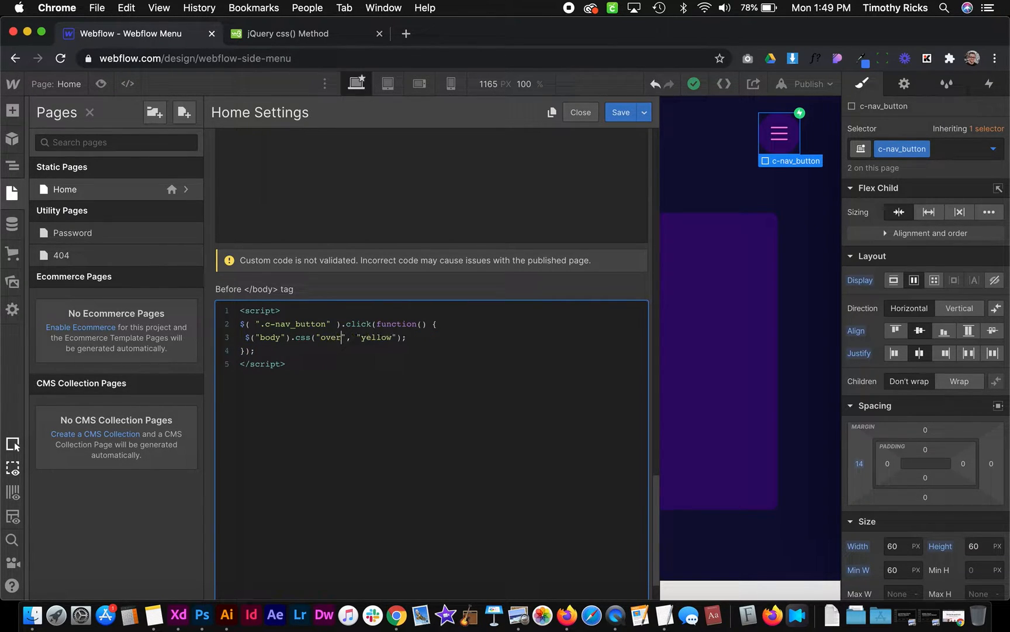
text(flow)
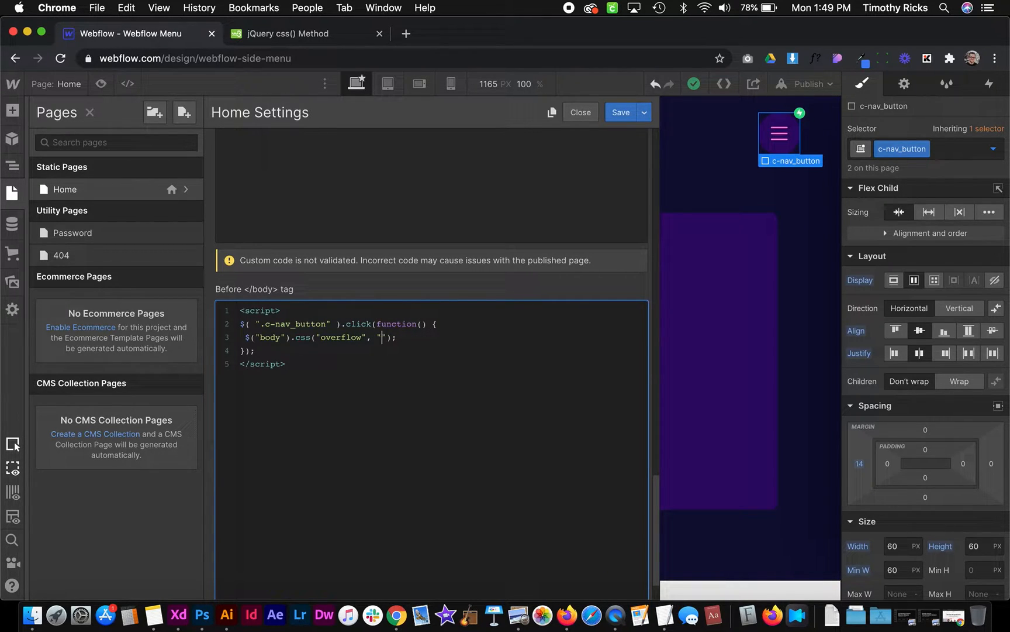
text(hidden)
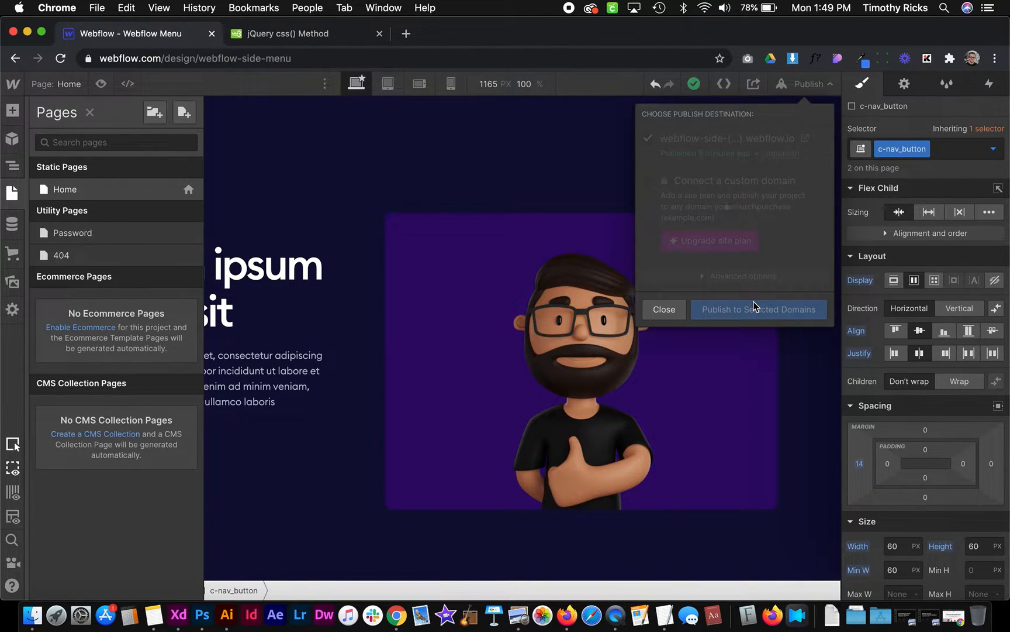
- Publish to selected domains and open/close the side menu on the live site
click(759, 309)
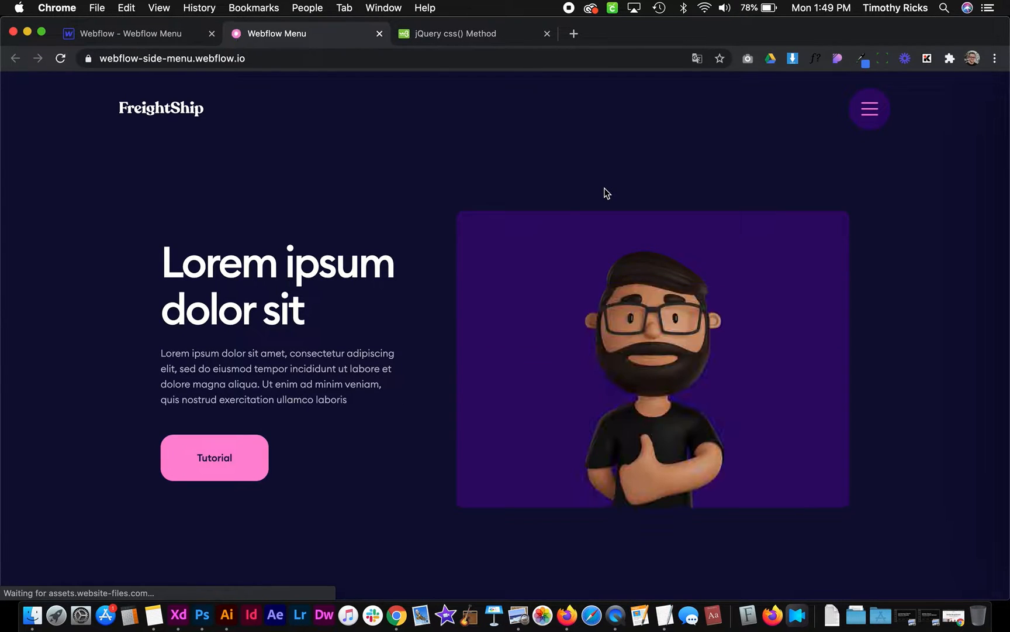
mouse_move(822, 125)
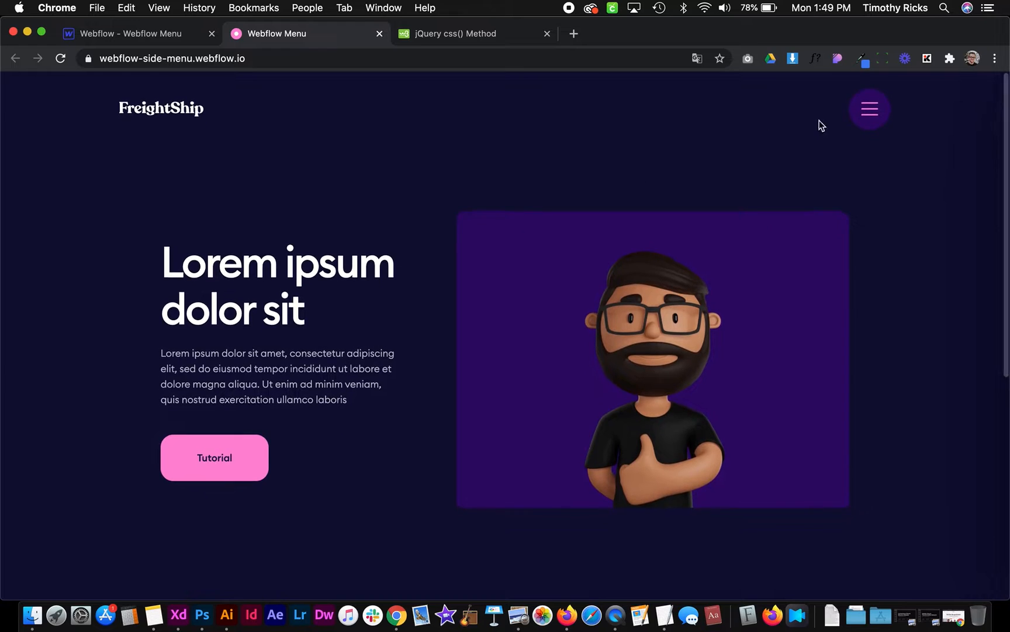
click(869, 109)
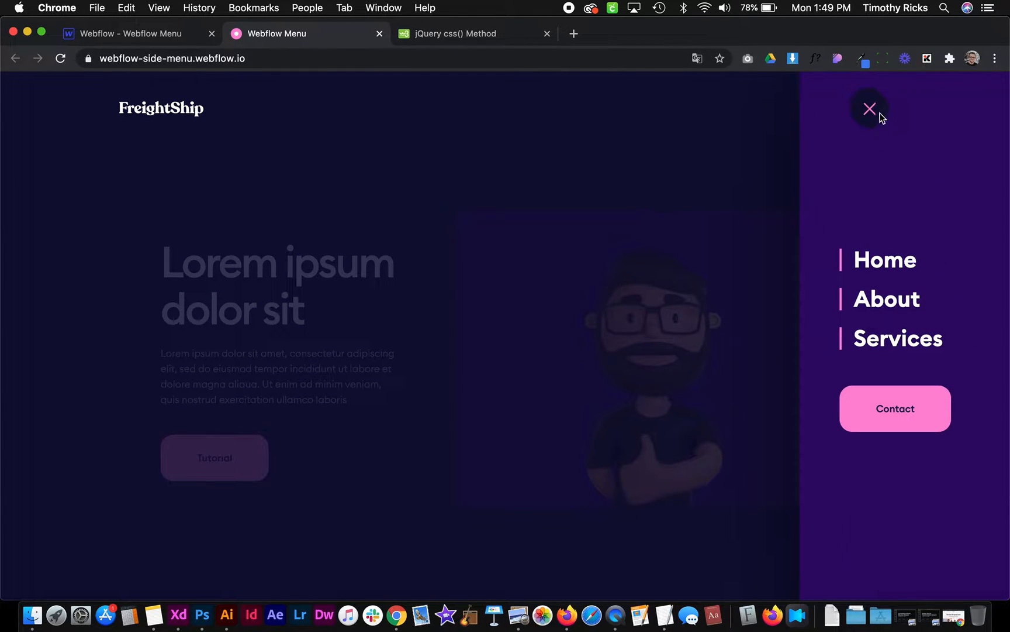
click(869, 108)
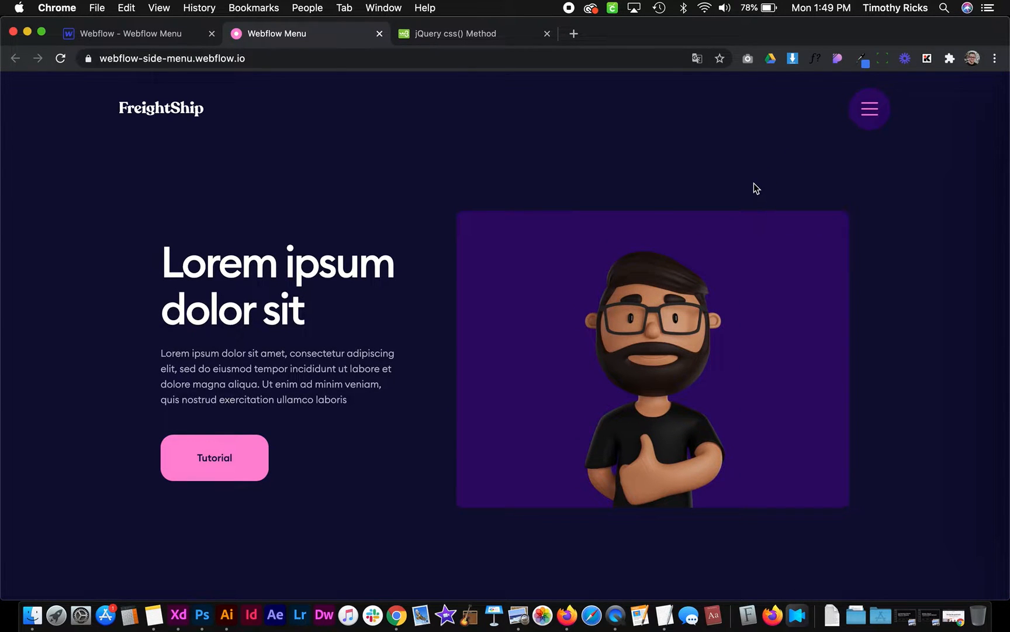
mouse_move(860, 144)
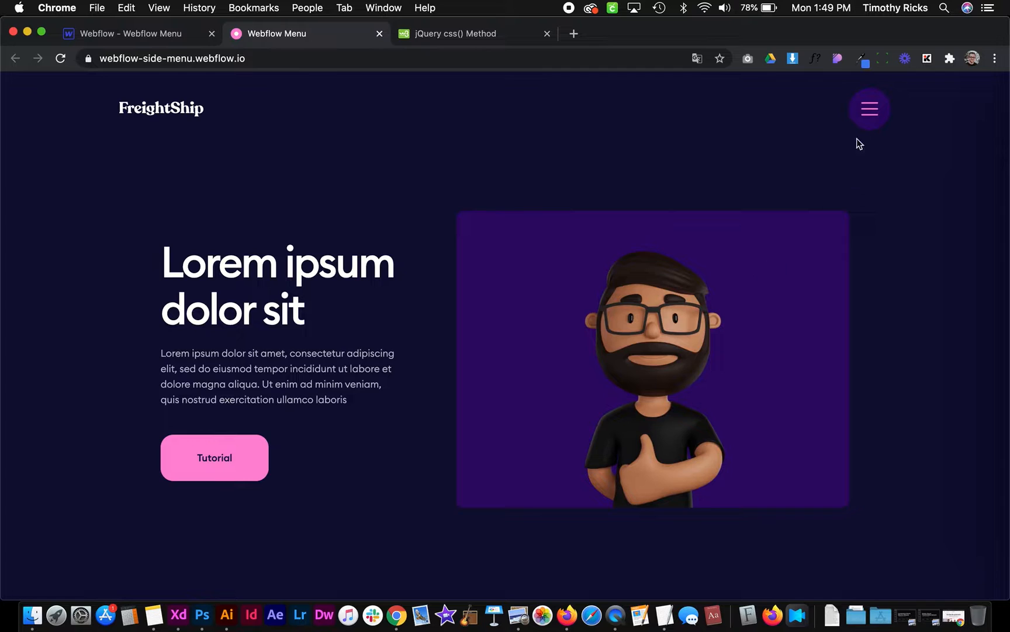
mouse_move(869, 129)
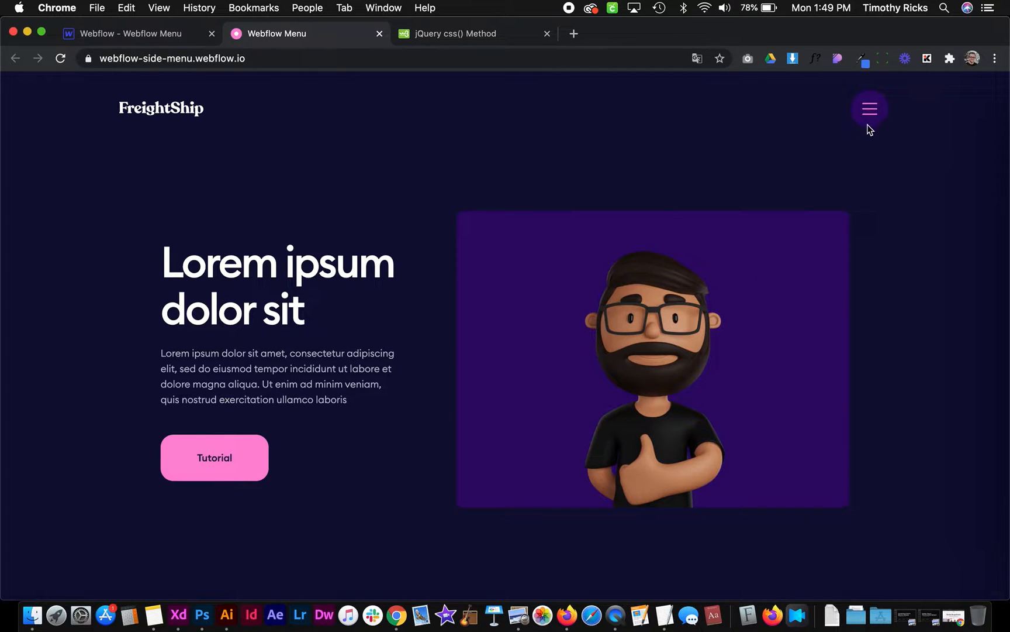
mouse_move(835, 109)
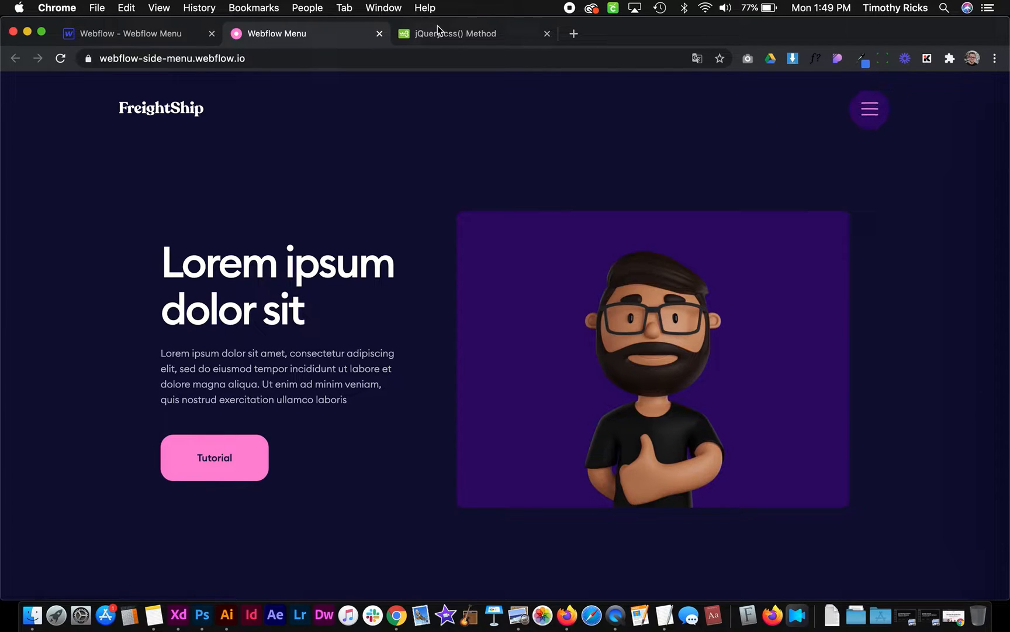
mouse_move(444, 34)
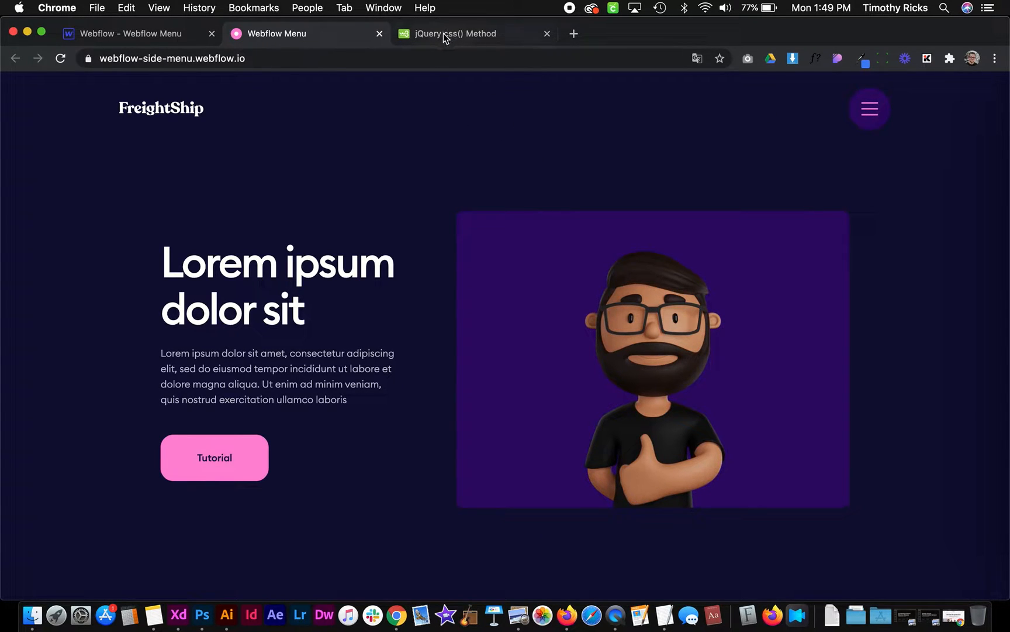
- Search 'jquery first click second click', grab the Stack Overflow toggle code, return to Webflow
click(456, 34)
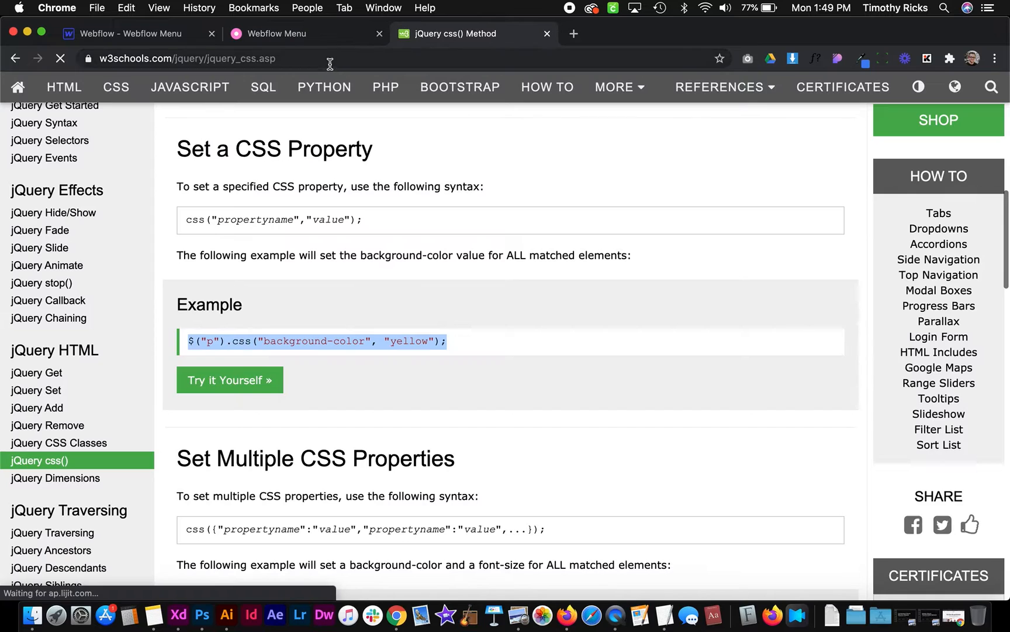
text(jquery first click second click)
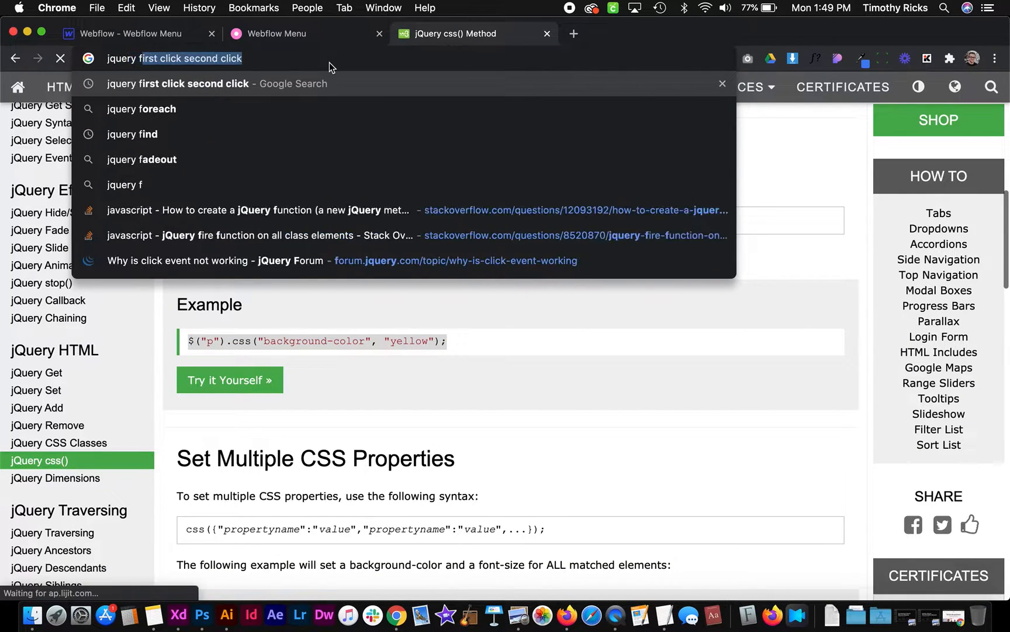
key(Return)
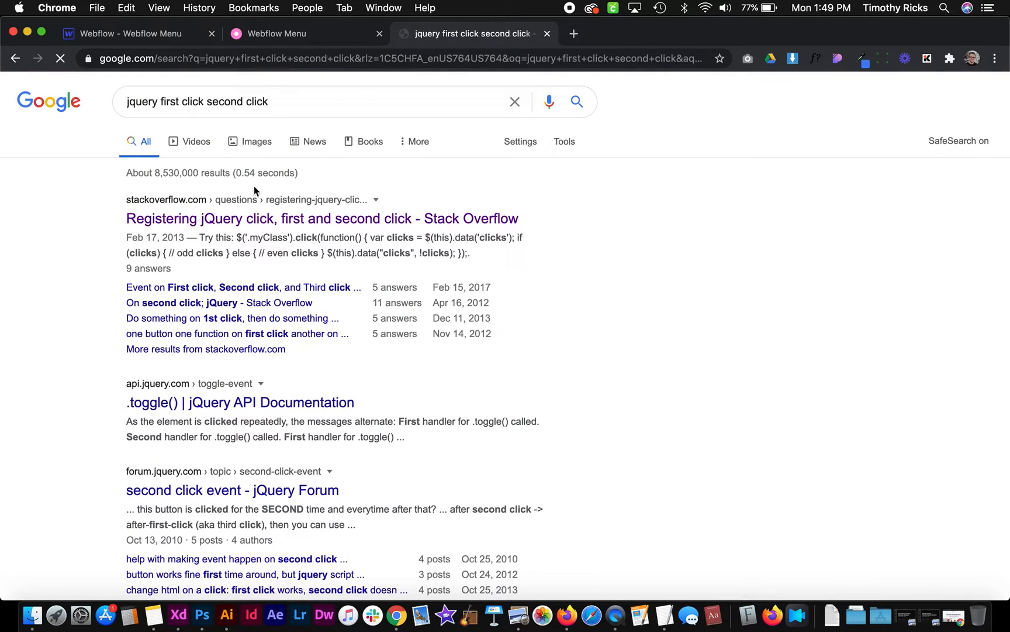
click(321, 218)
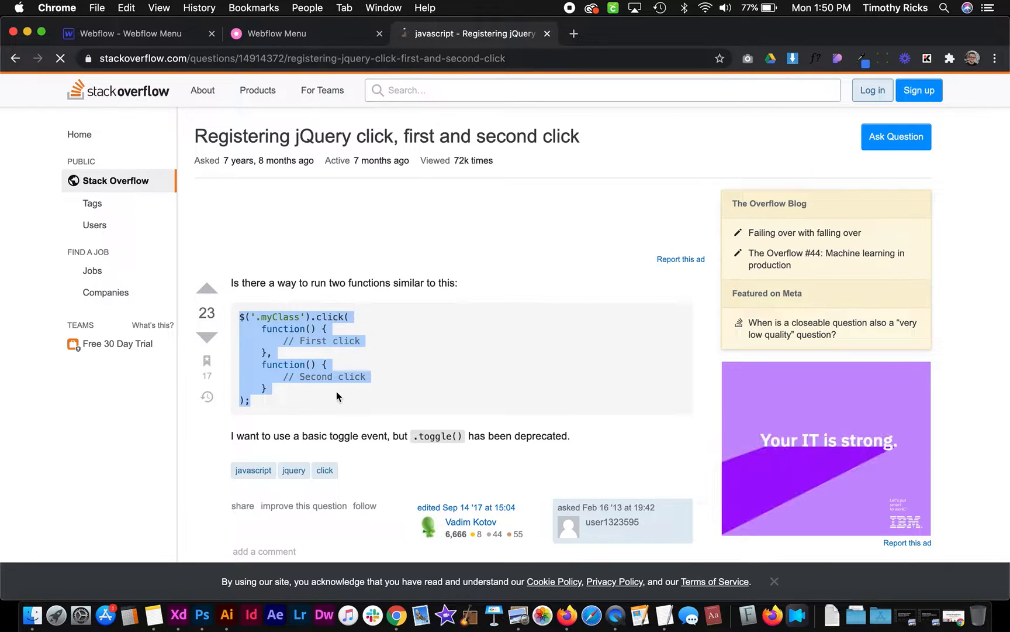
scroll(down, 3)
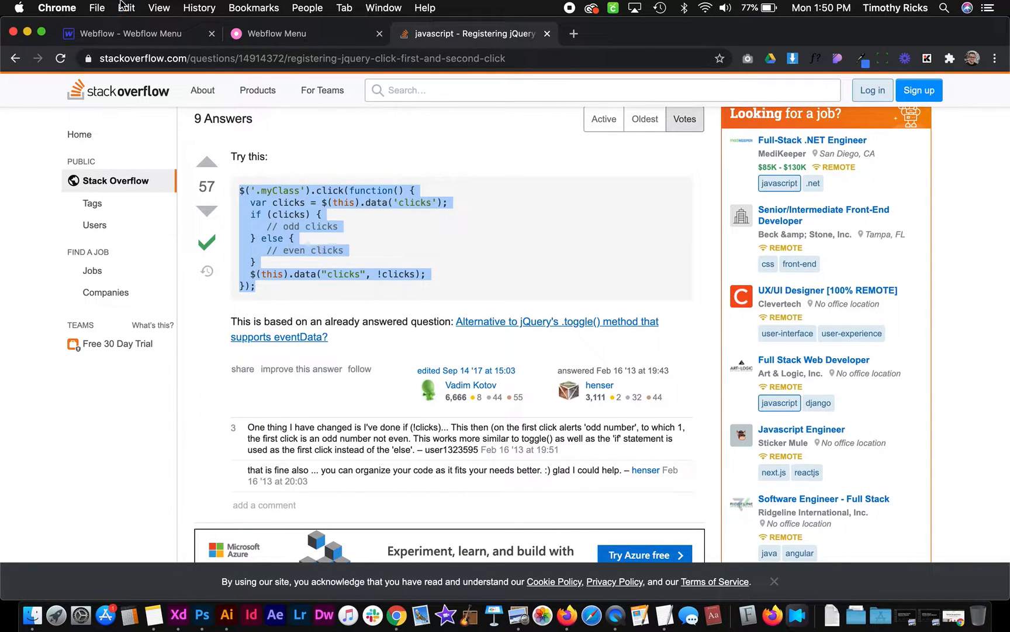
click(129, 33)
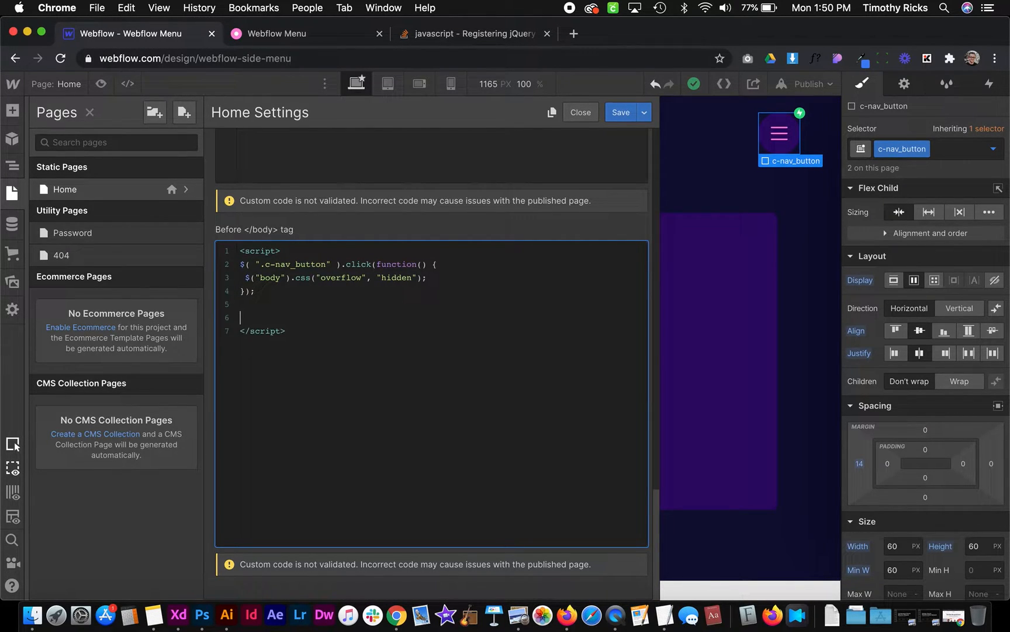
- Paste the toggle snippet for .c-nav_button with body overflow auto on odd clicks
text($('.myClass').click(function() {)
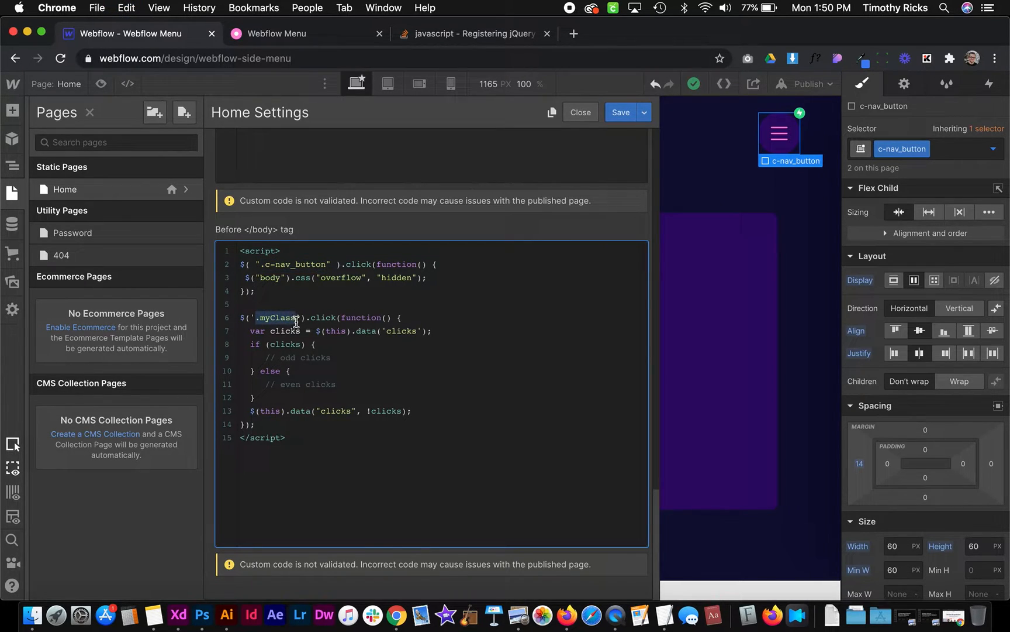
text(.c-nav_button)
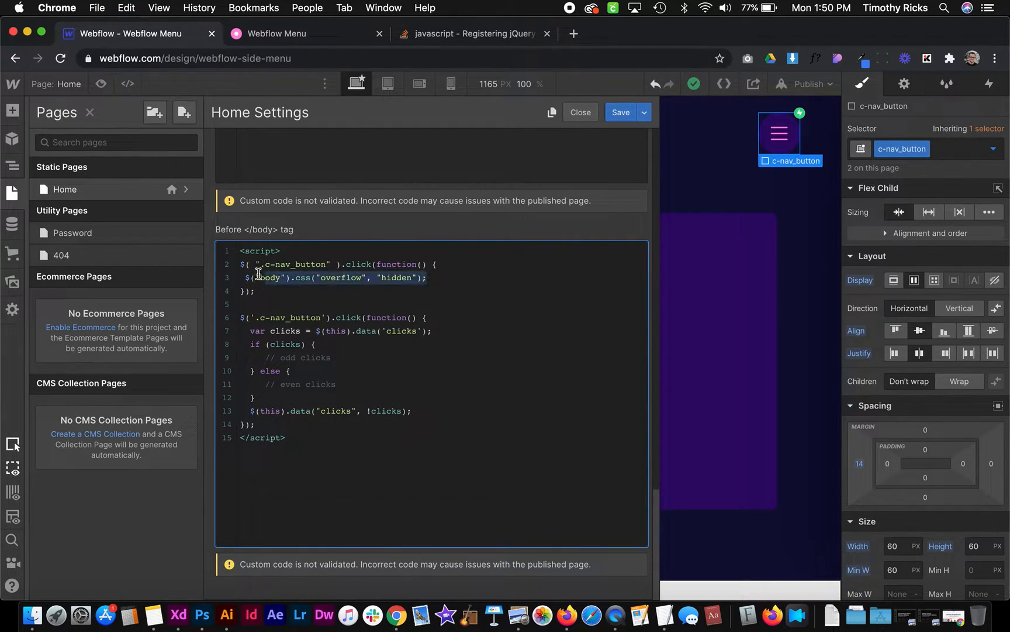
double_click(303, 357)
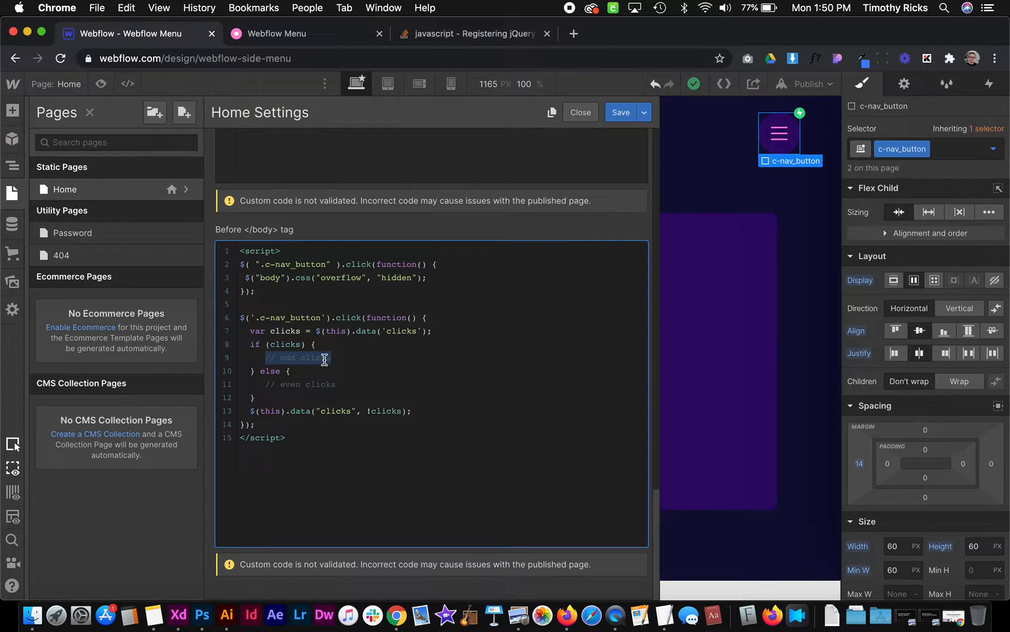
text($("body").css("overflow", "hidden");)
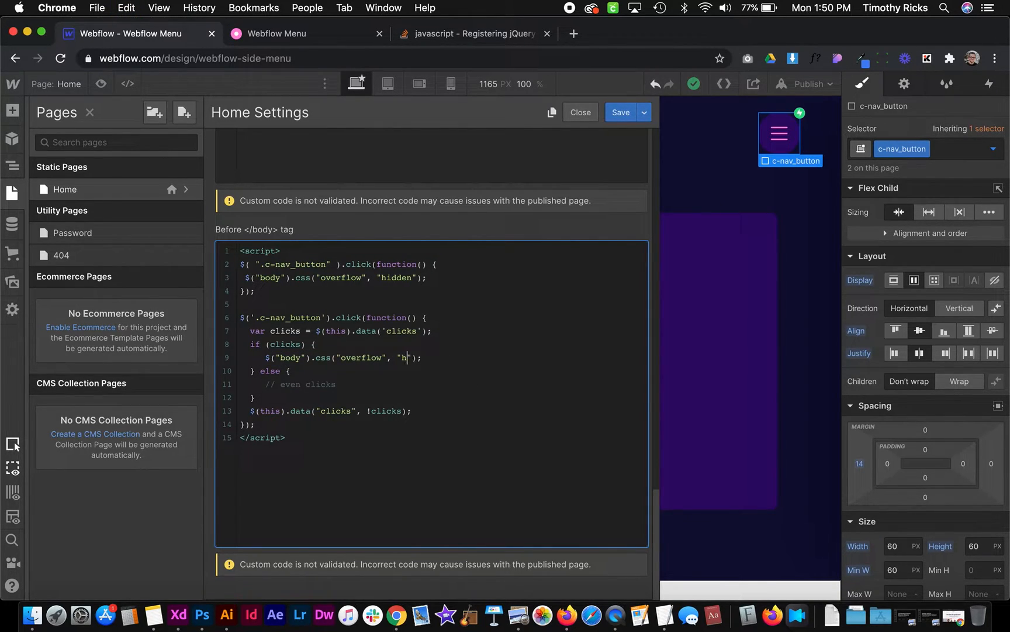
text(auto)
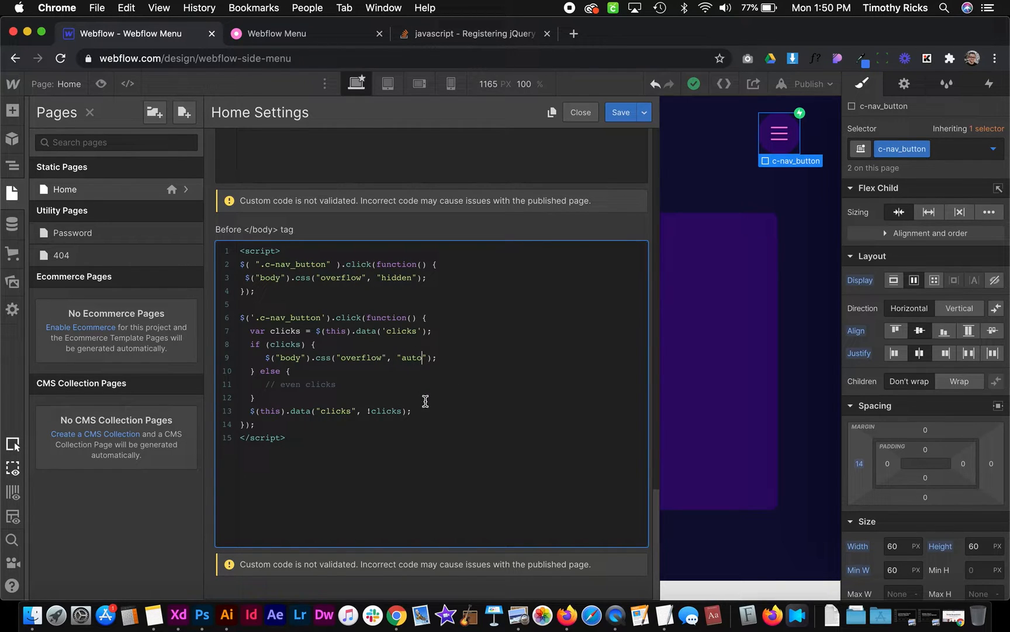
- Set body overflow hidden on even clicks and delete the old single handler
double_click(300, 383)
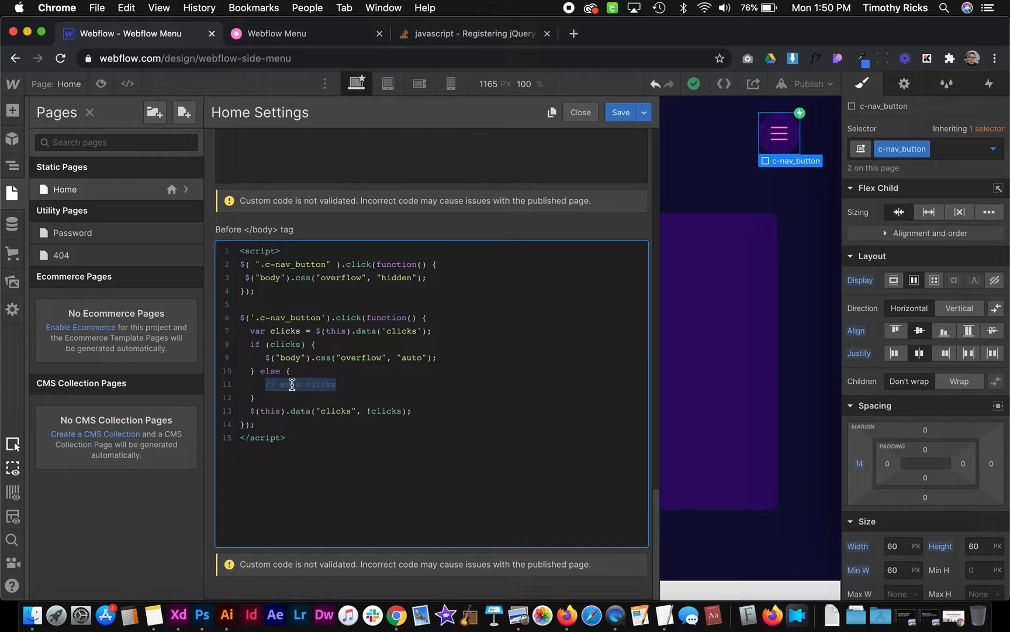
text($("body").css("overflow", "hidden");)
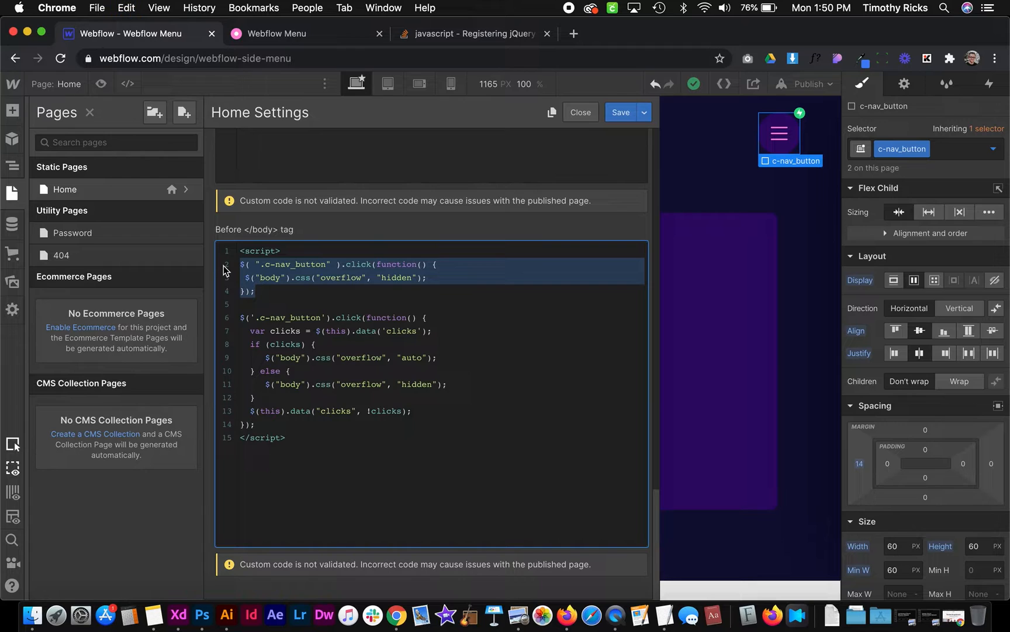
key(delete)
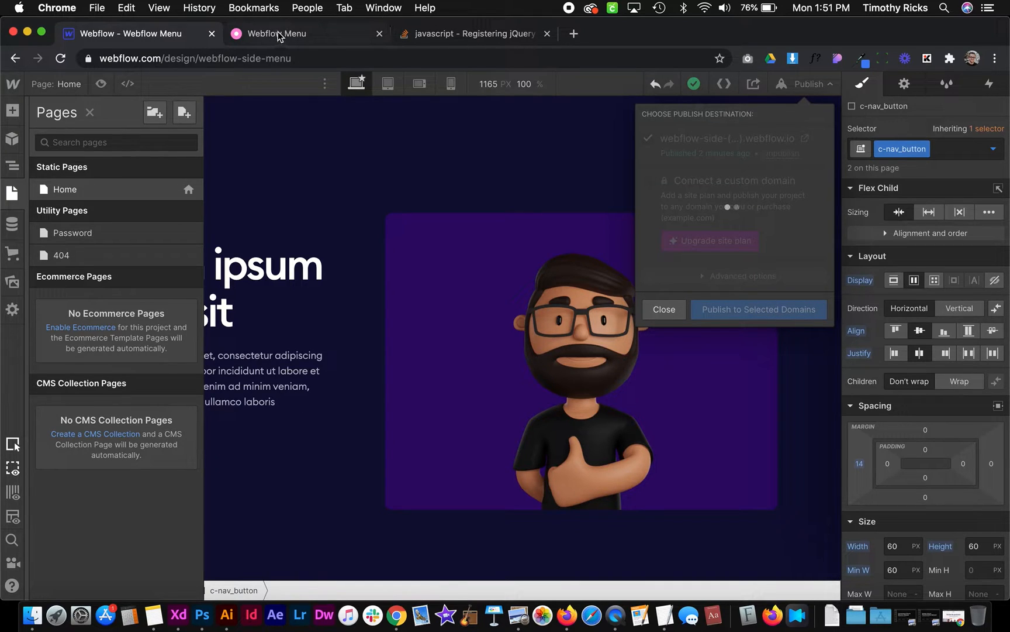
- On the live site open, close and reopen the side menu, then return to the designer
click(290, 33)
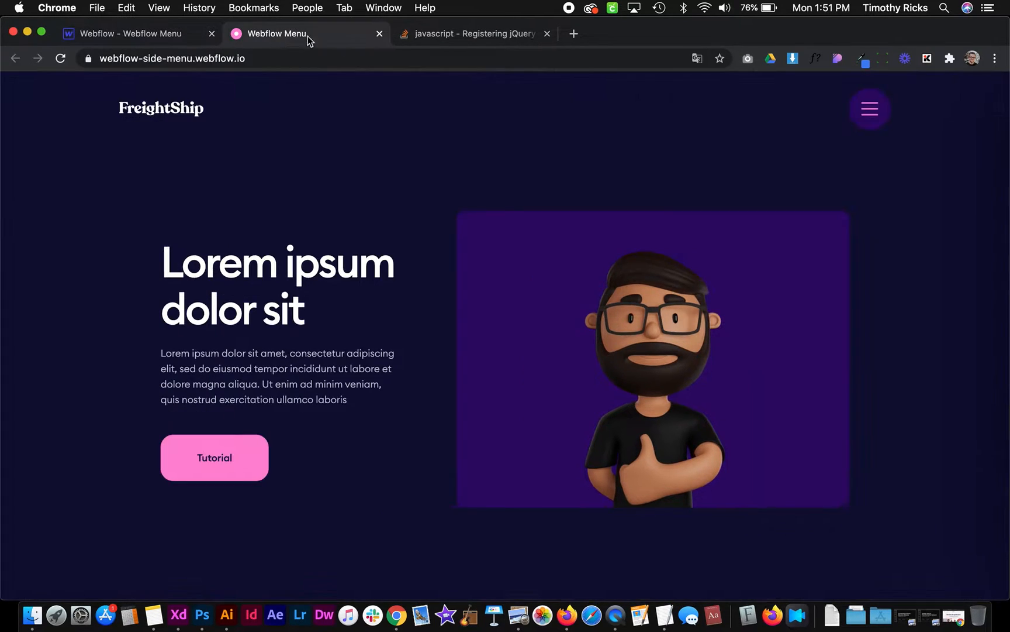
scroll(down, 3)
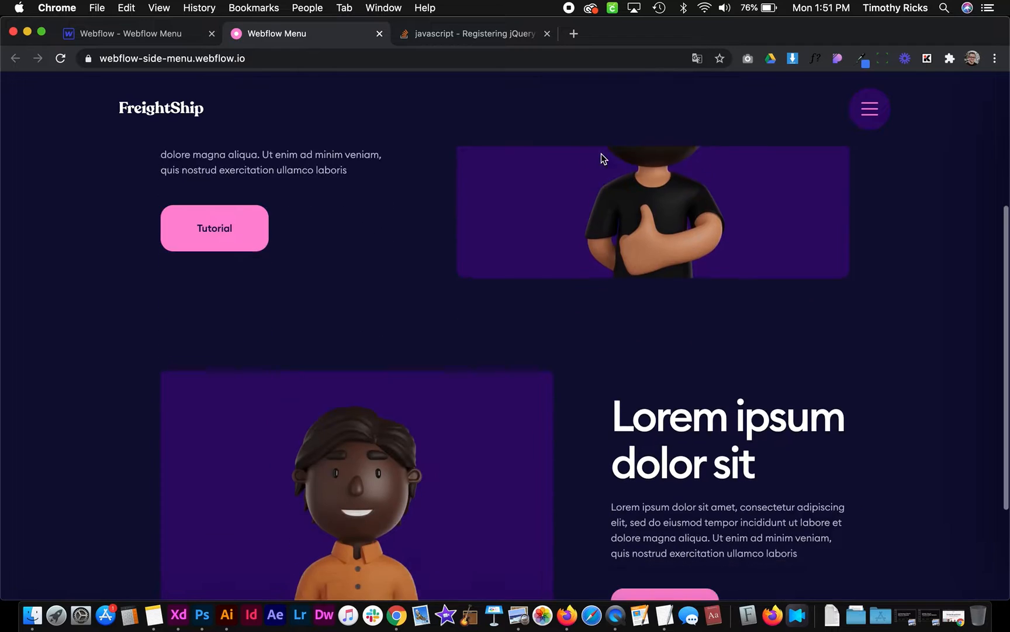
click(869, 108)
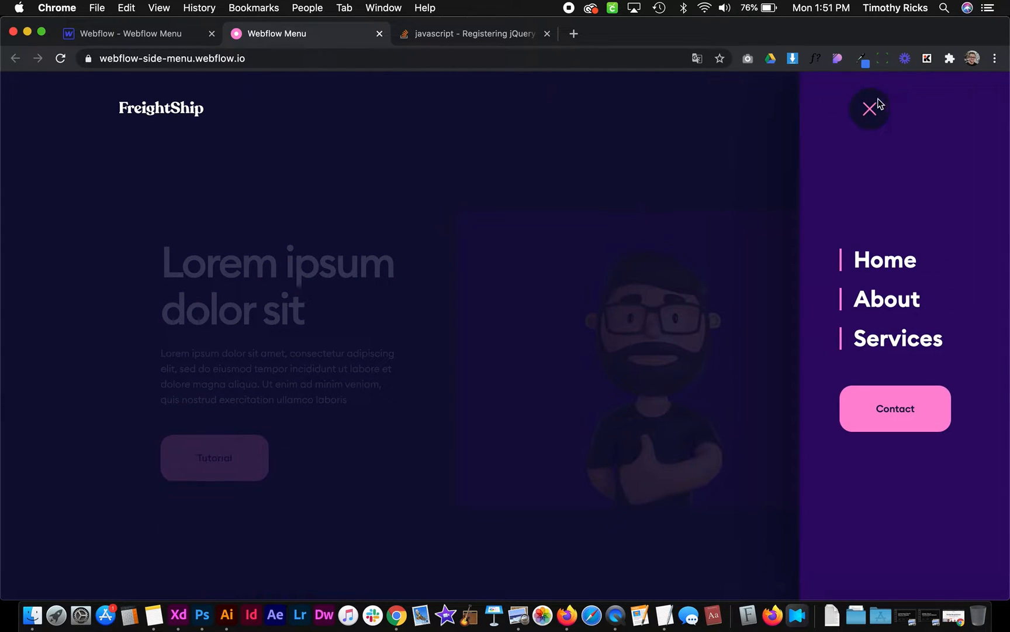
click(869, 109)
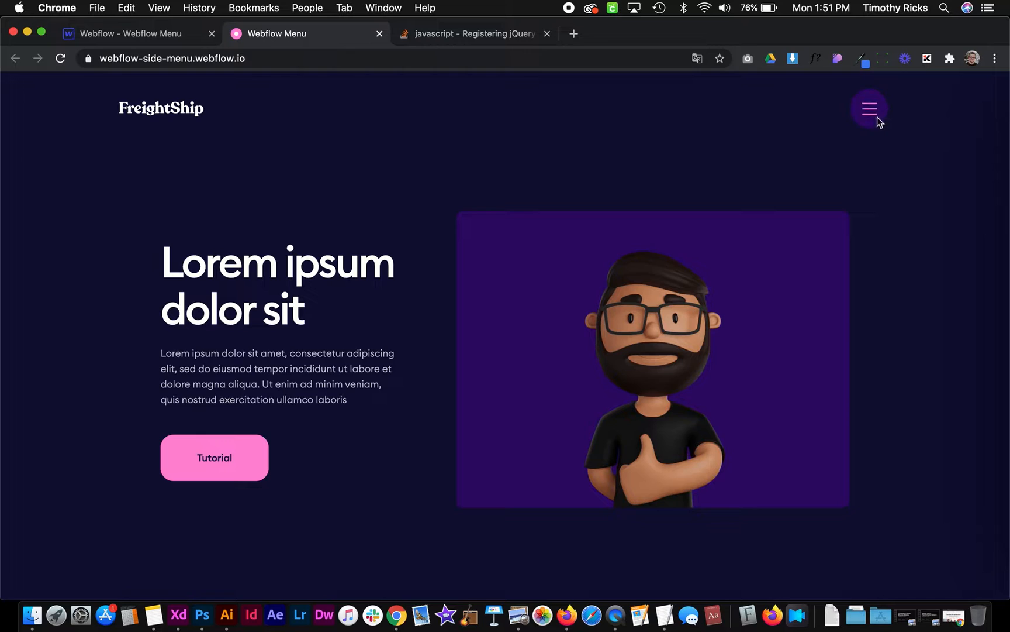
click(869, 108)
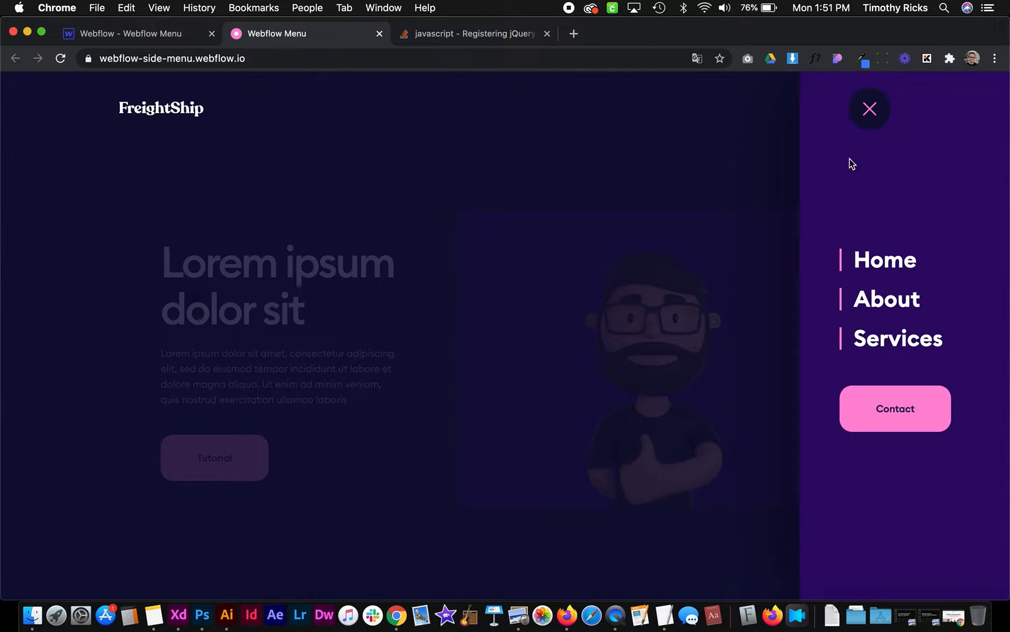
click(132, 33)
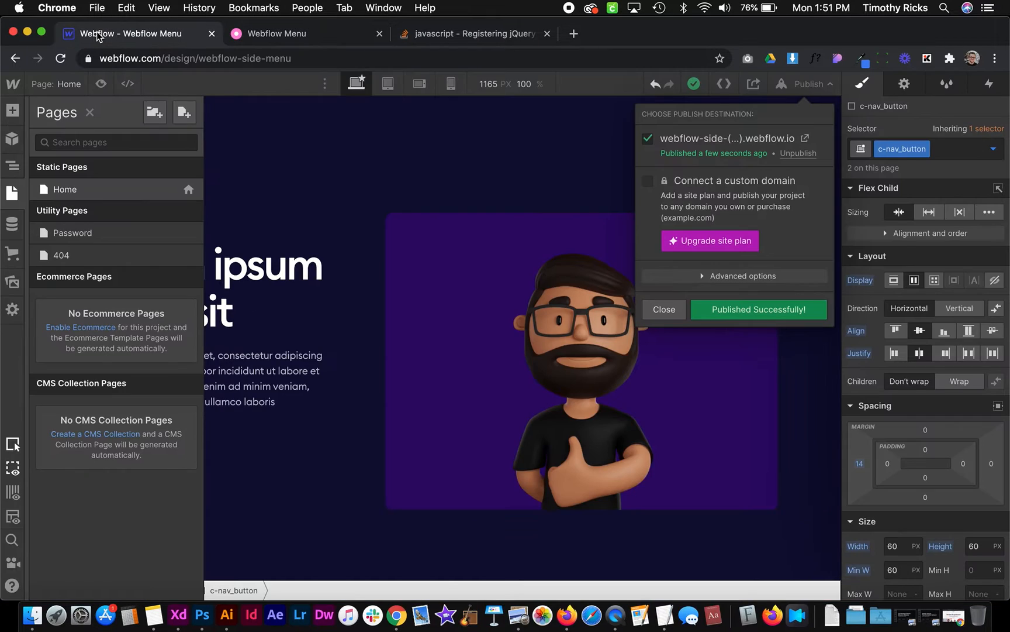
- Select c-nav_background in the Navigator and add a Mouse click (tap) element trigger
click(12, 166)
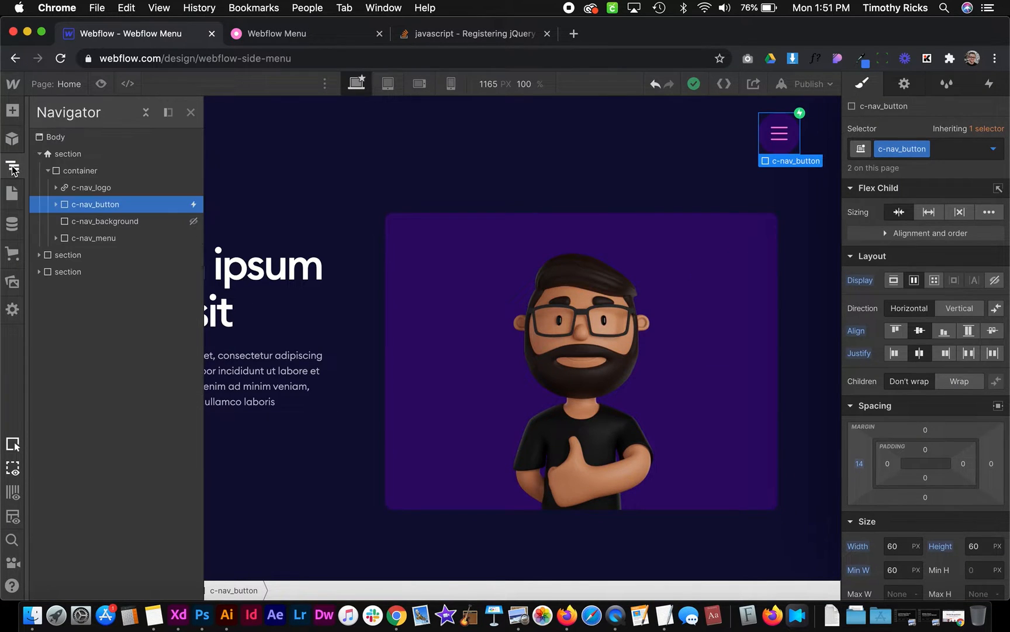
click(94, 238)
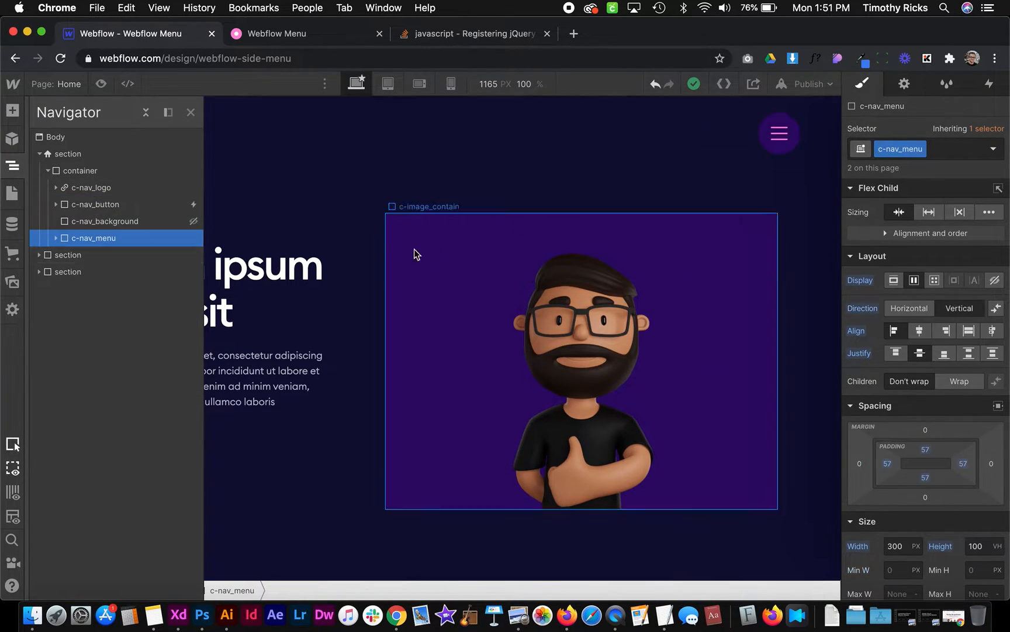
click(105, 221)
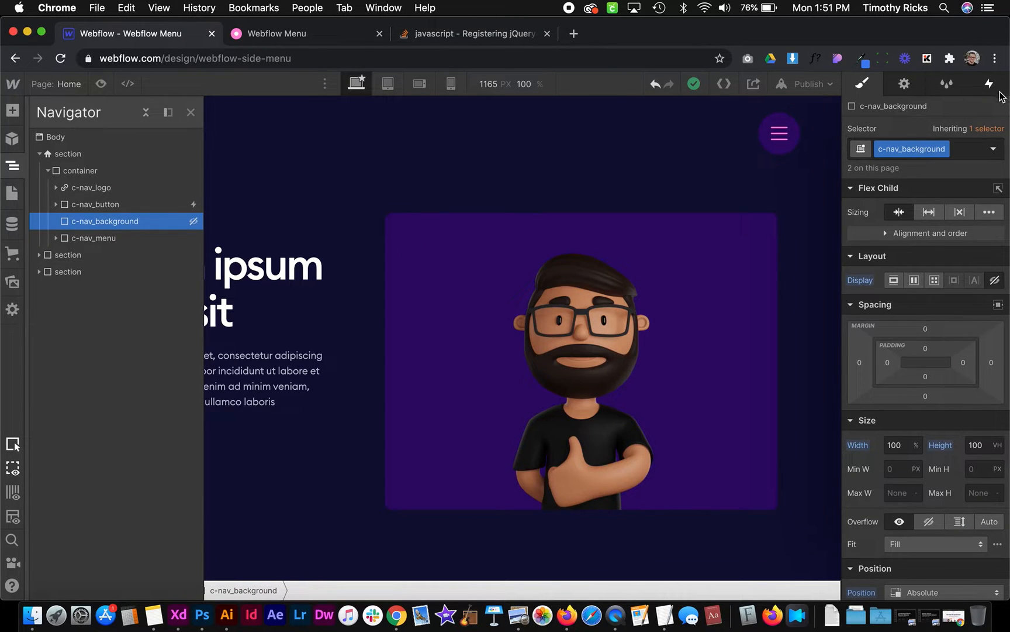
click(988, 84)
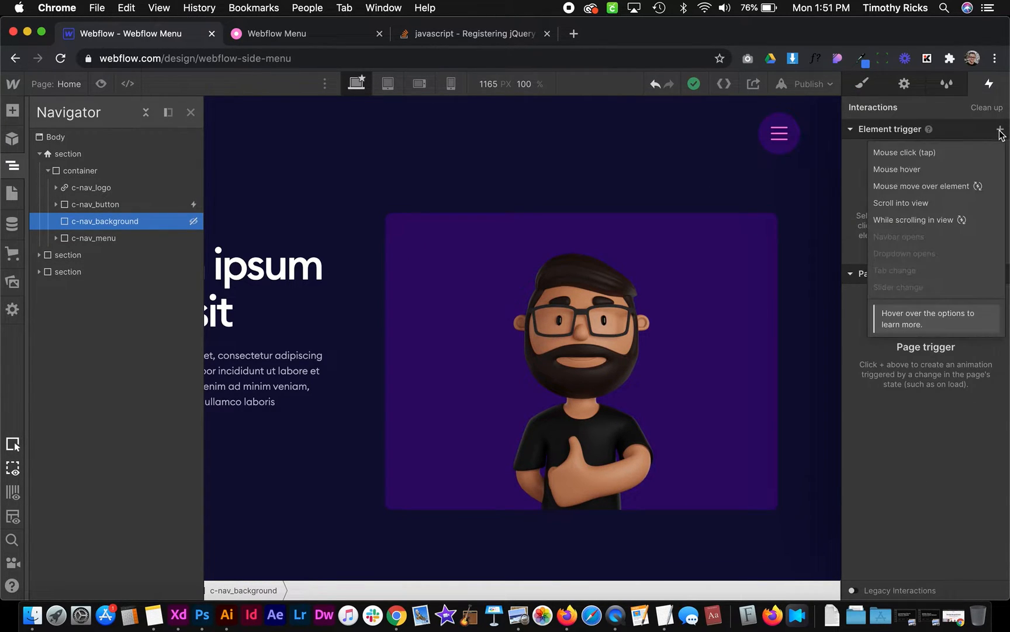
click(906, 153)
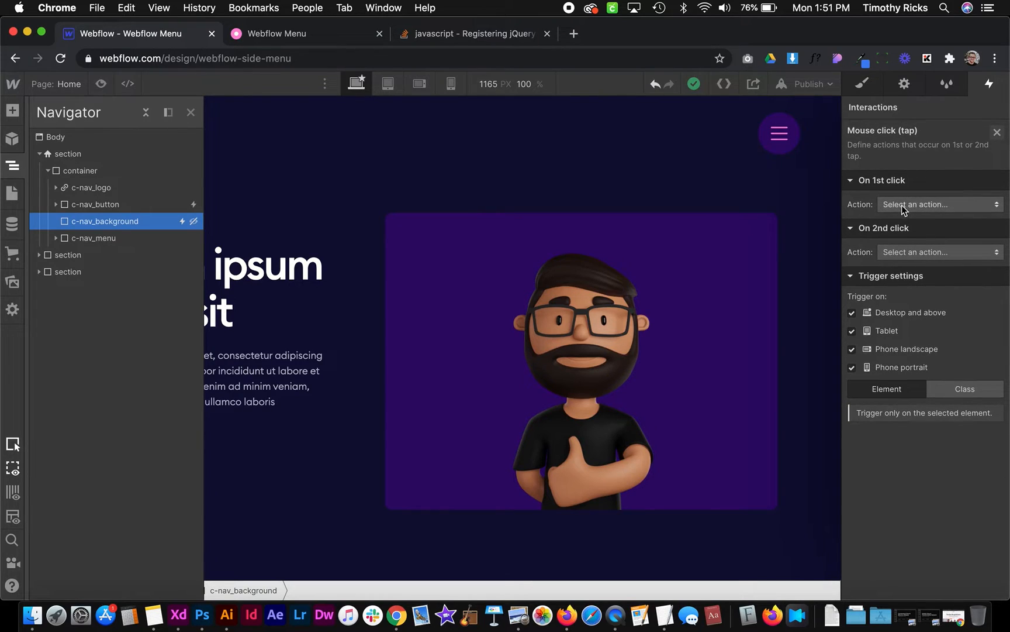
- Set both first and second click to Start an animation: Close Menu, then dismiss the settings
click(938, 203)
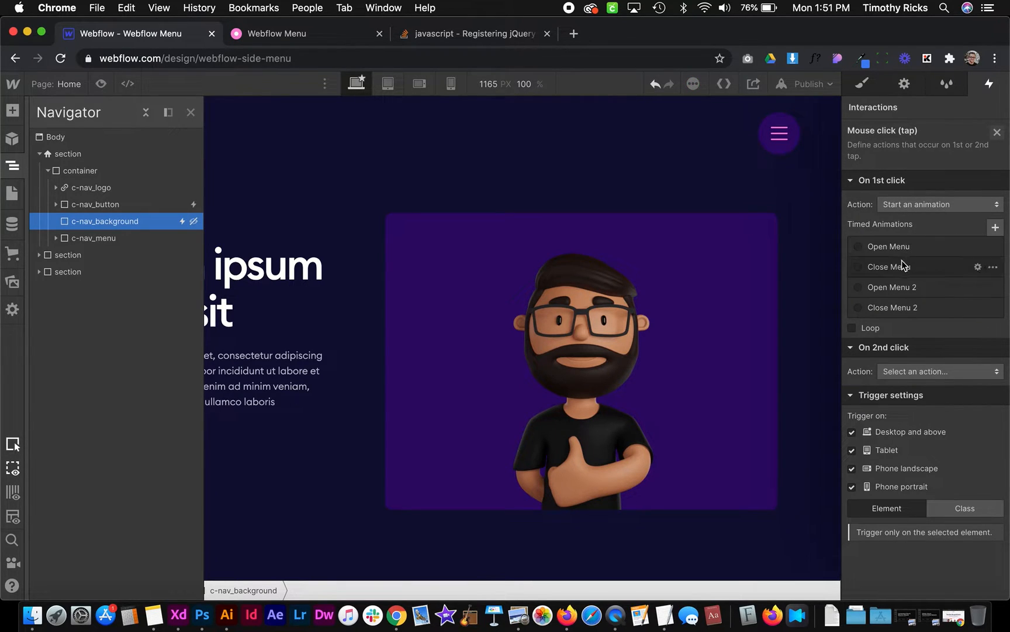
click(938, 204)
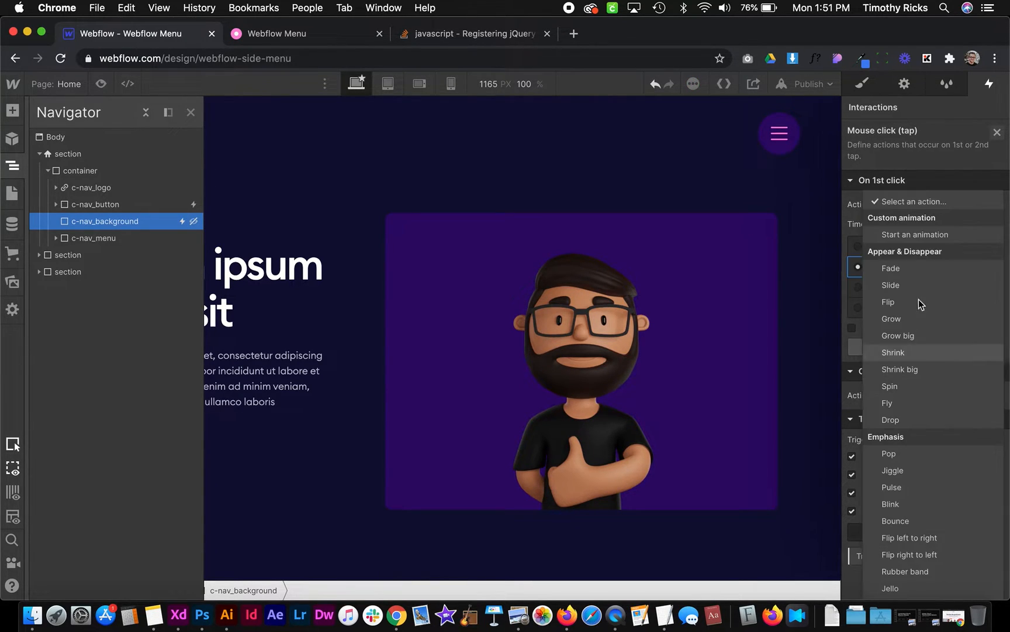
click(914, 234)
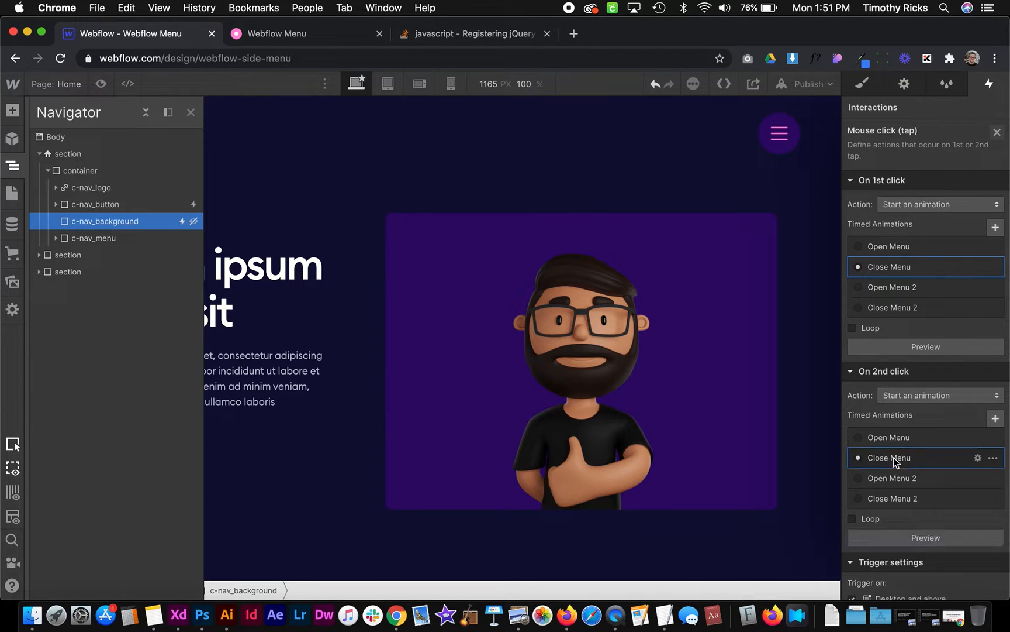
scroll(down, 3)
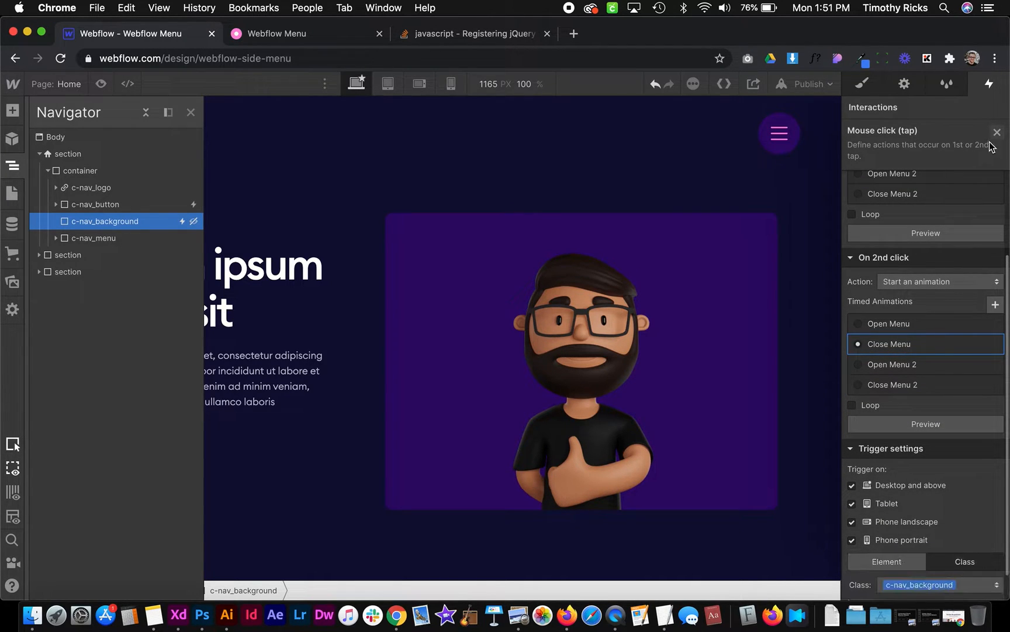
click(802, 85)
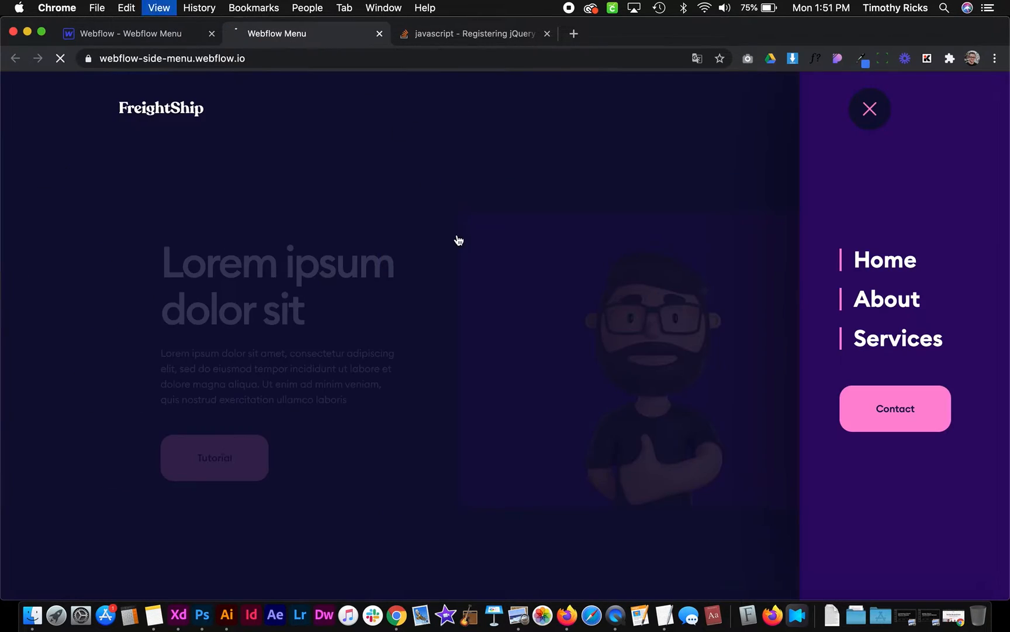
- On the live site, close the menu from the dimmed overlay, reopen it, and close it again
click(869, 109)
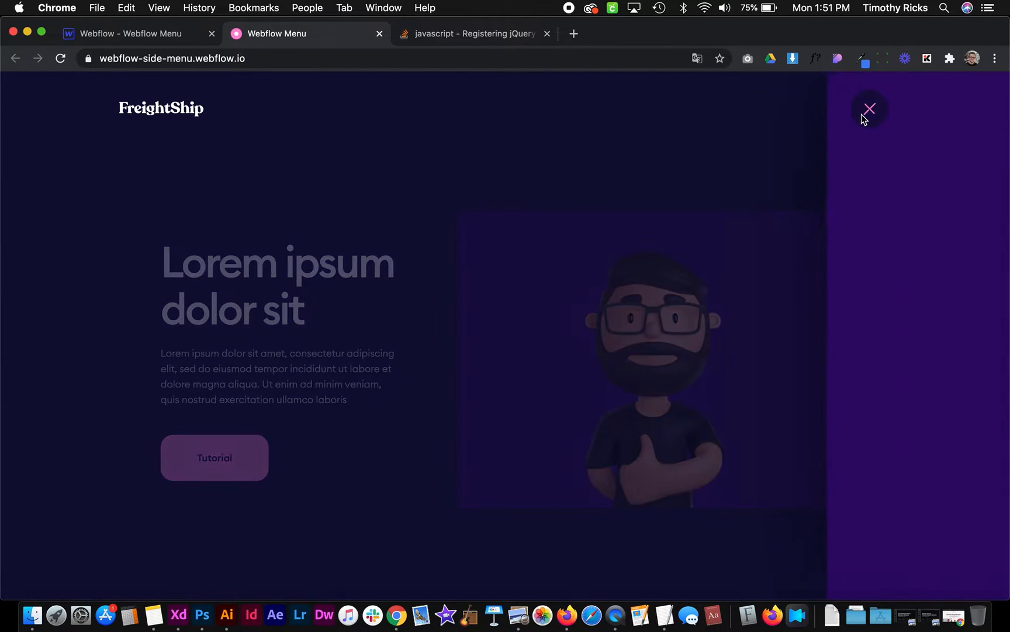
click(869, 109)
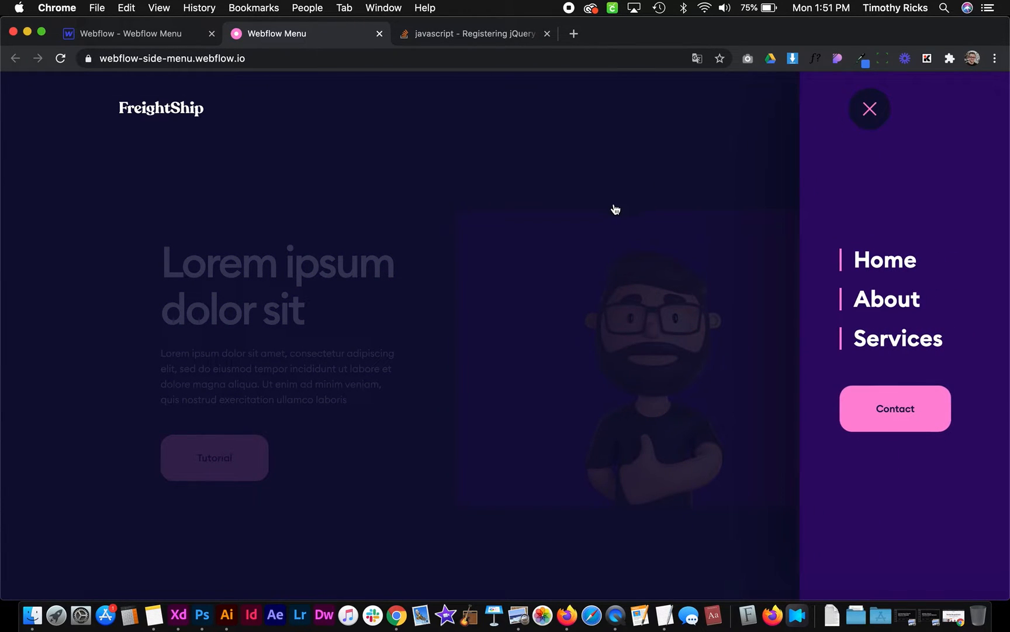
click(869, 108)
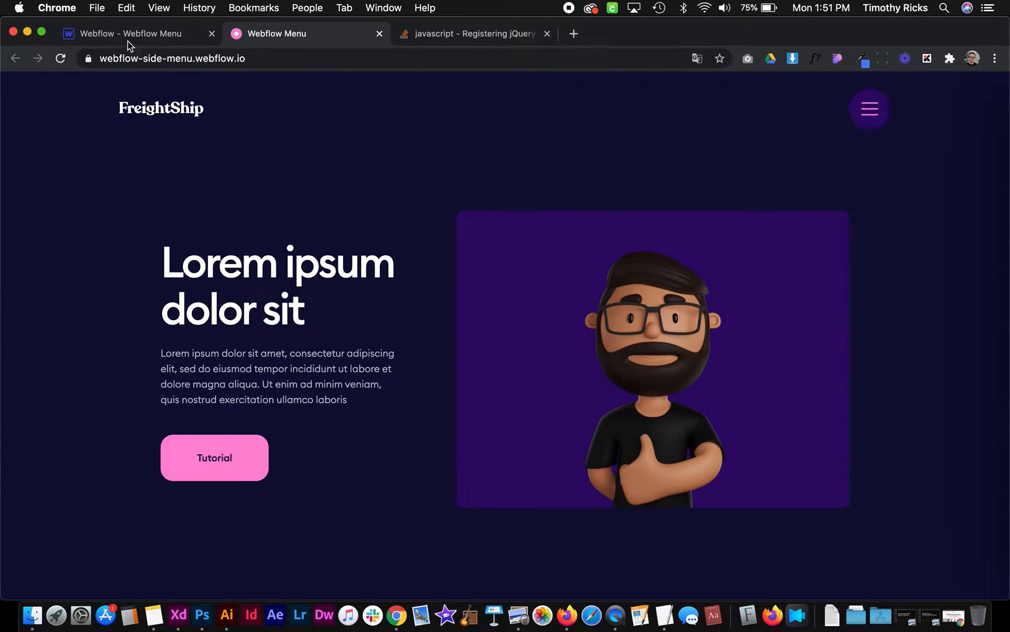
- Back in the designer, select c-nav_button and open its Mouse click (tap) trigger
click(135, 33)
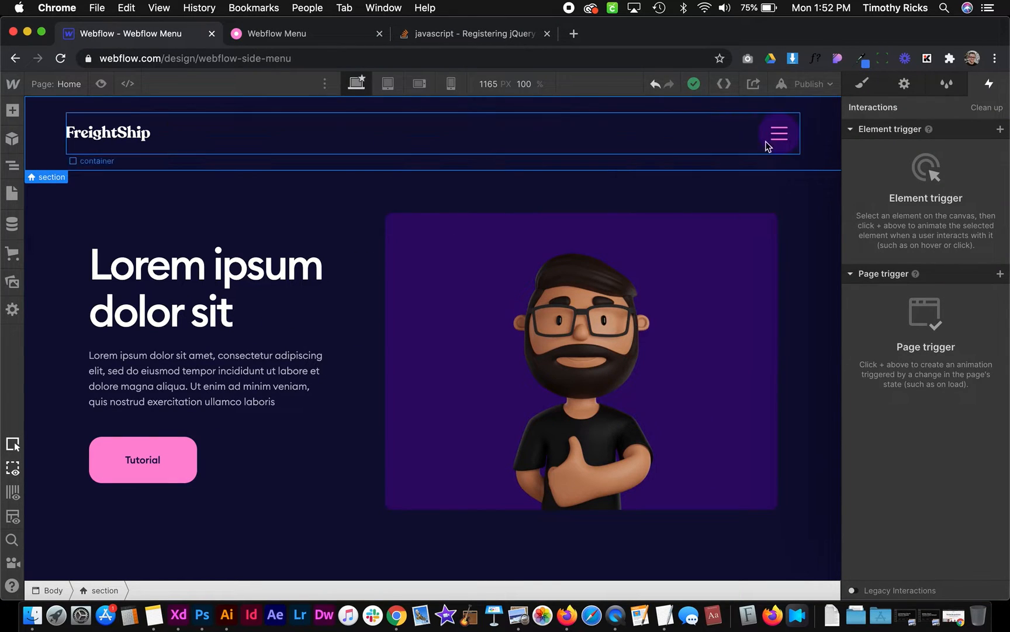
click(779, 134)
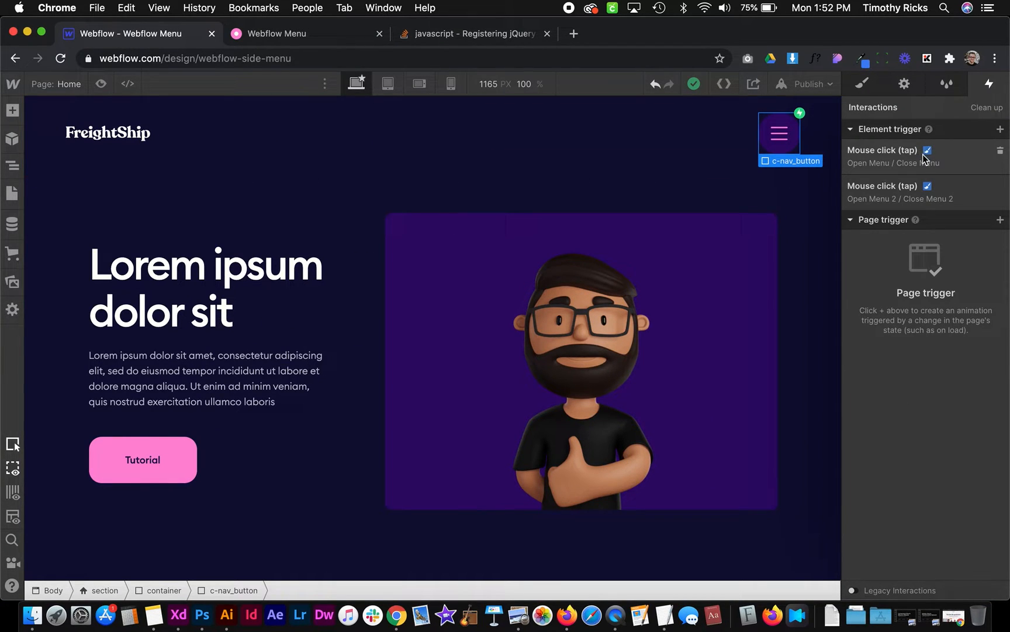
click(882, 150)
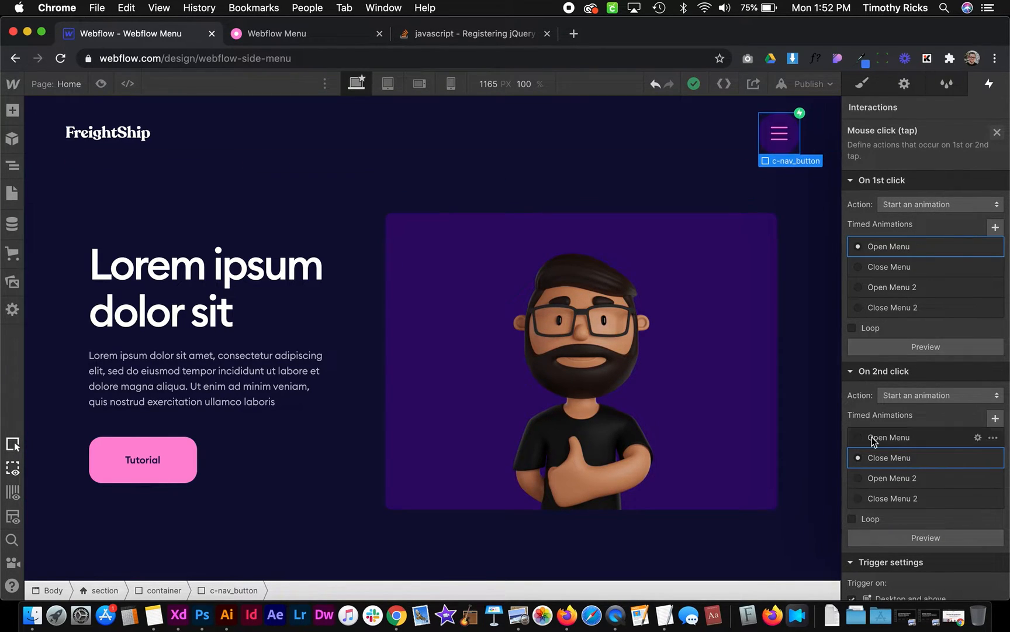
- Review the trigger's actions: Open Menu on first click, Close Menu on second
scroll(down, 3)
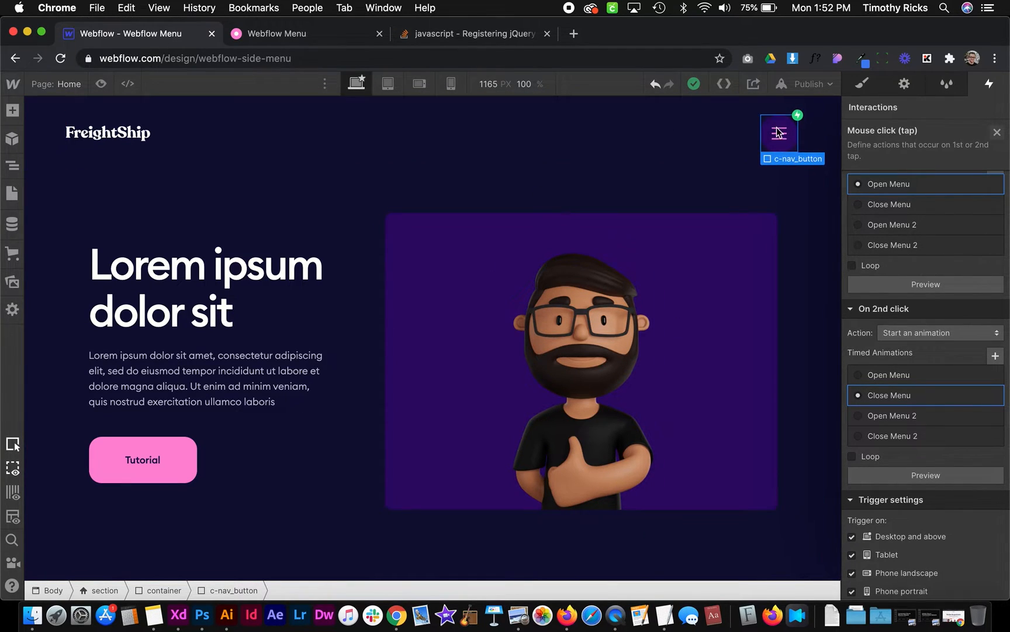
click(206, 286)
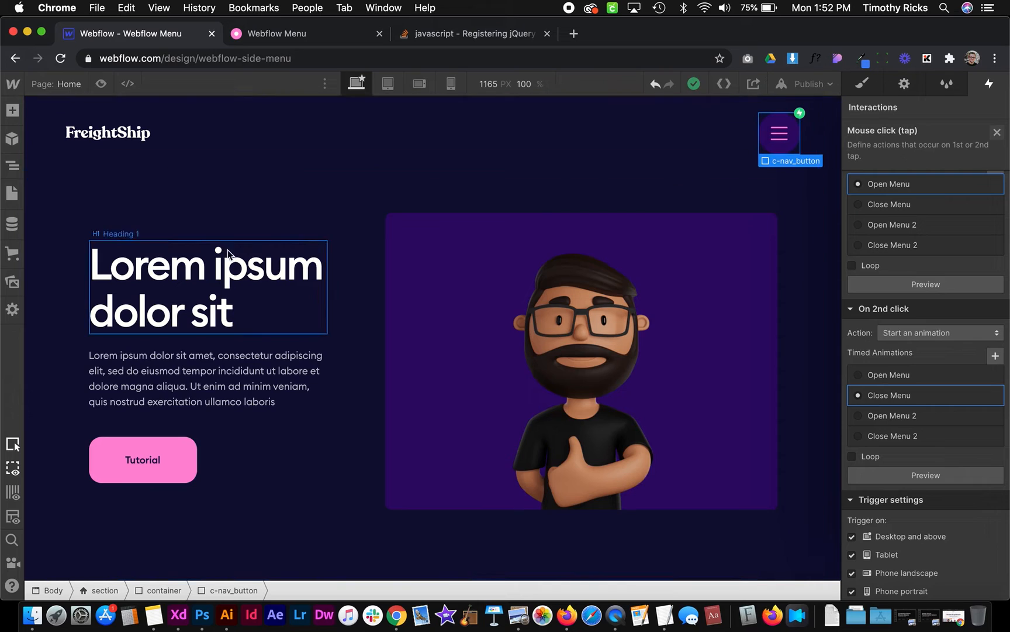
click(206, 378)
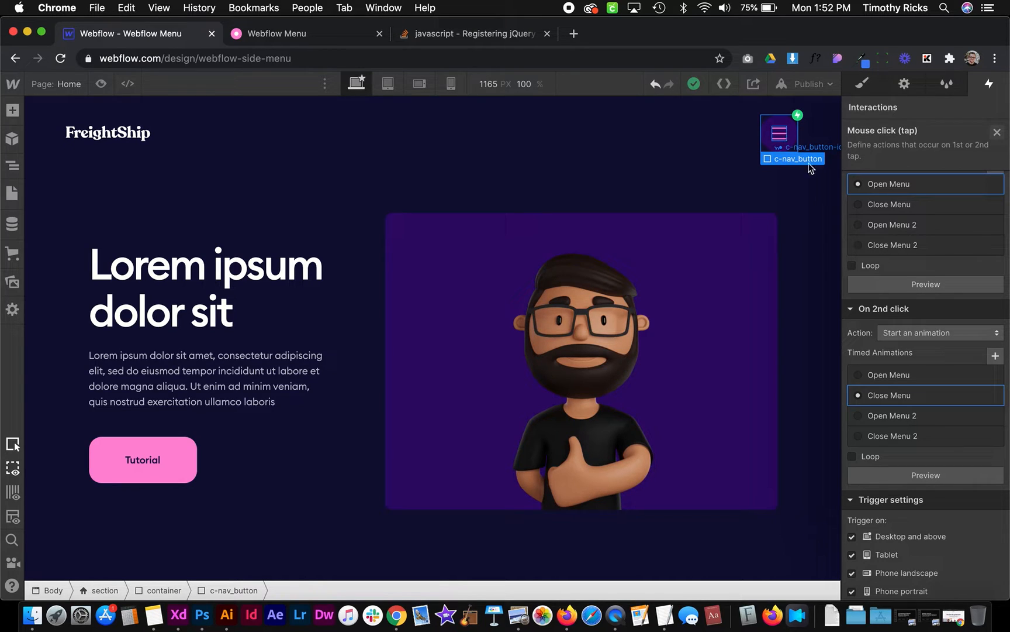
mouse_move(891, 435)
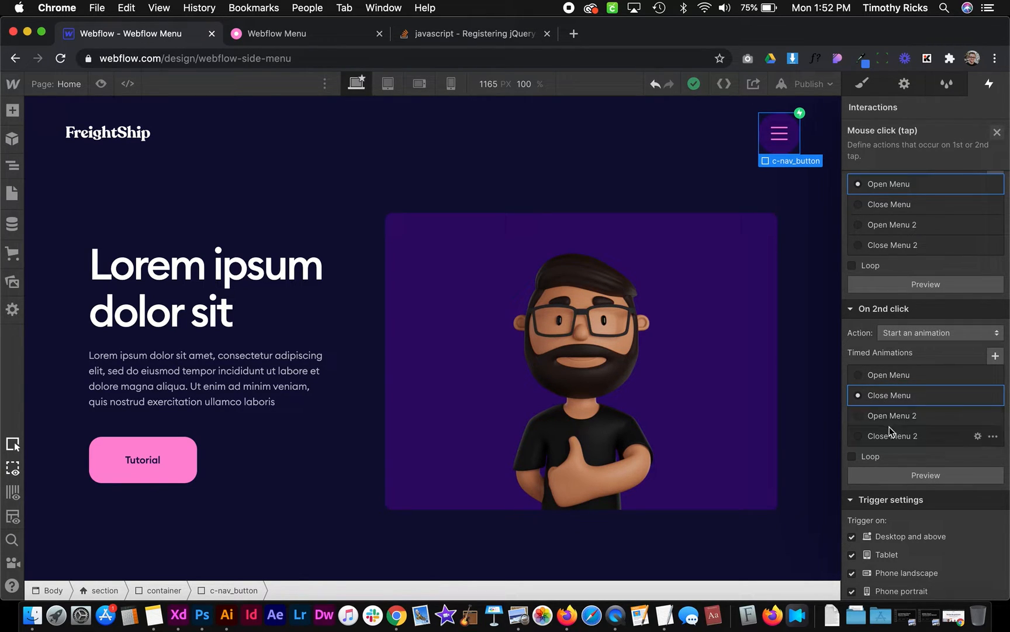
mouse_move(927, 443)
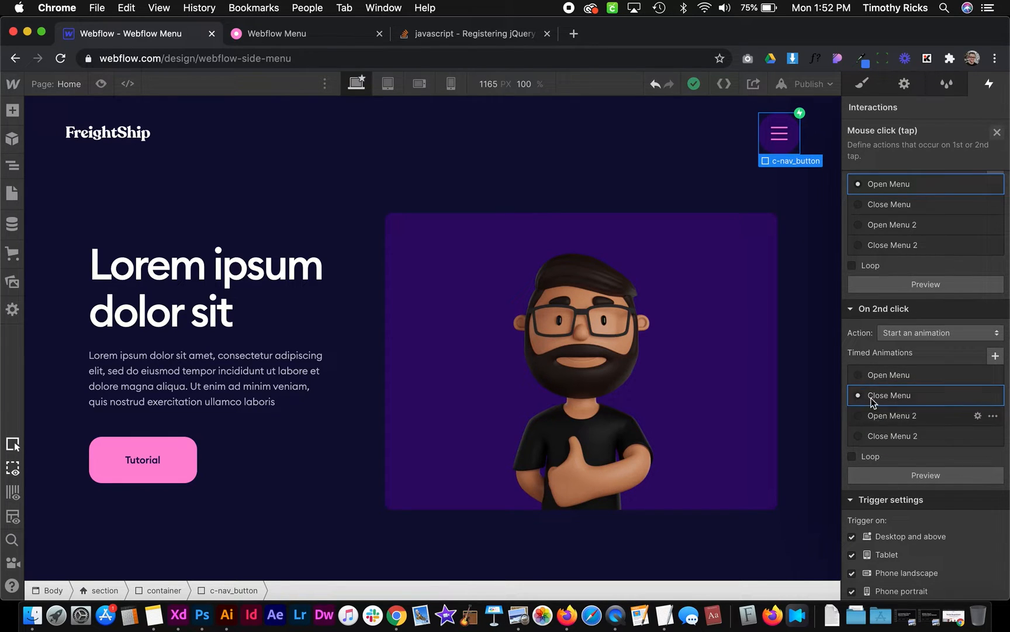
- Select c-nav_background in the Navigator and delete its click interaction
click(997, 131)
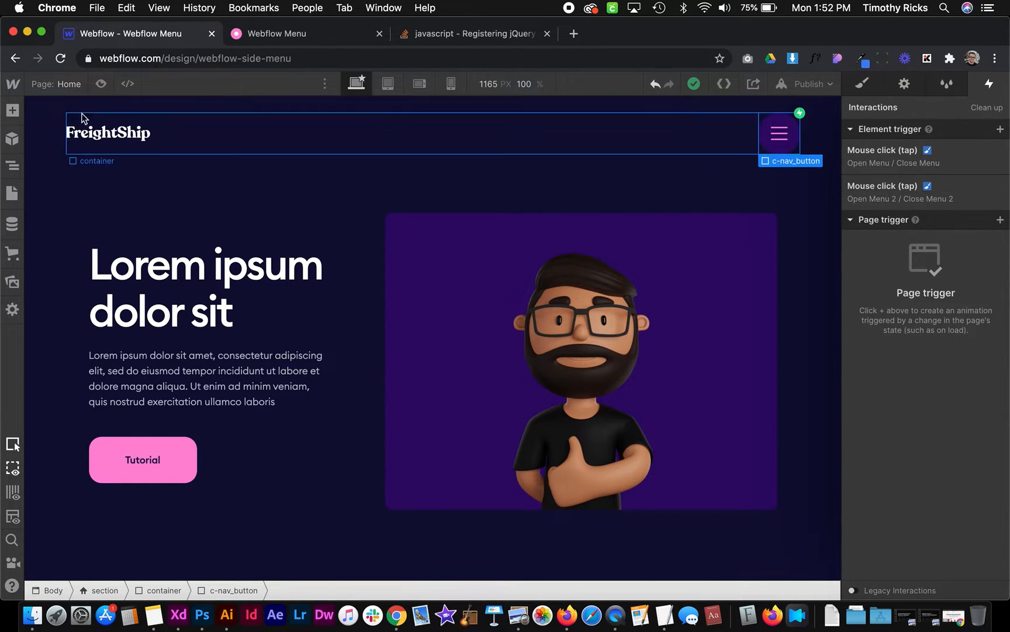
click(12, 166)
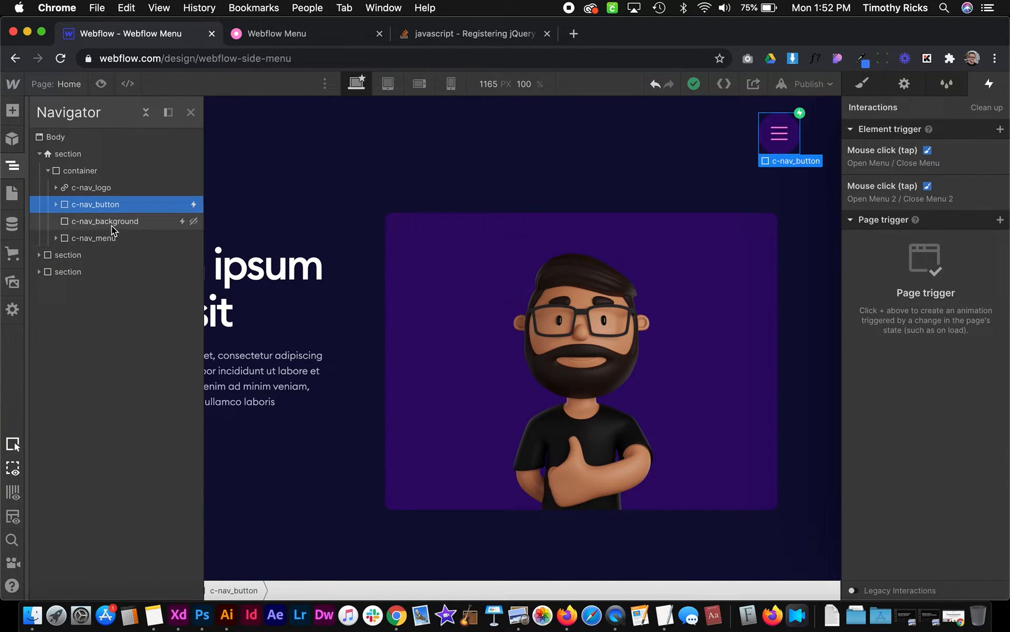
click(104, 221)
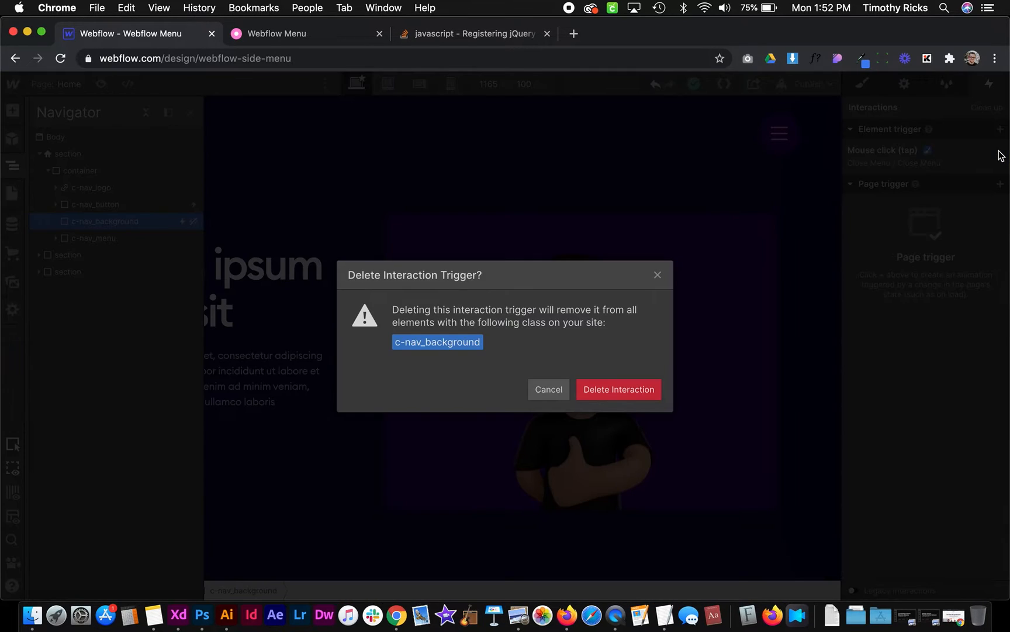
click(618, 389)
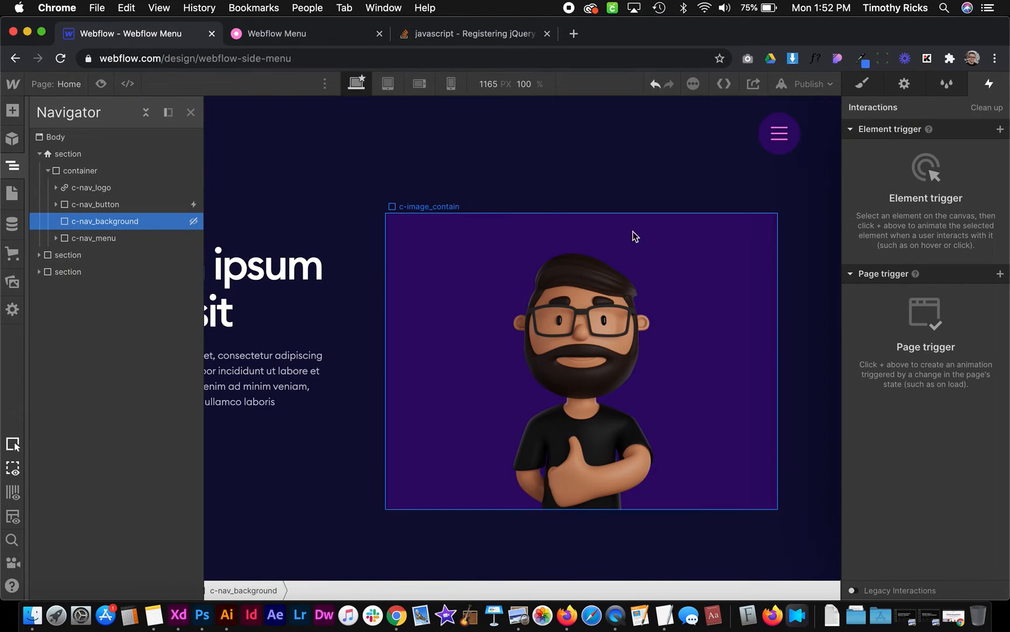
- Switch to the live site and open the side menu to test the overlay
click(277, 33)
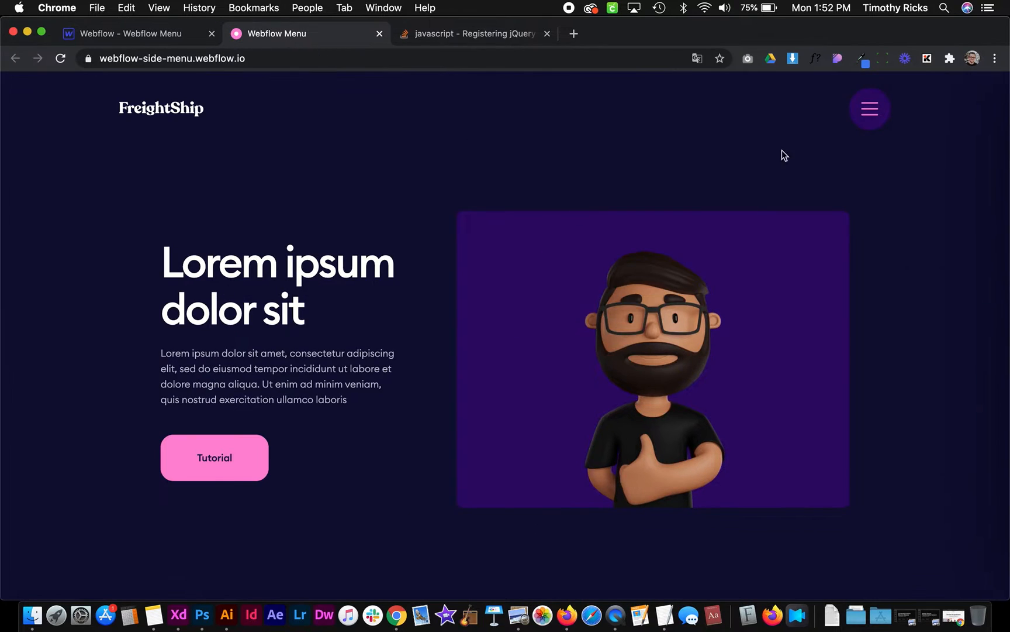
click(869, 109)
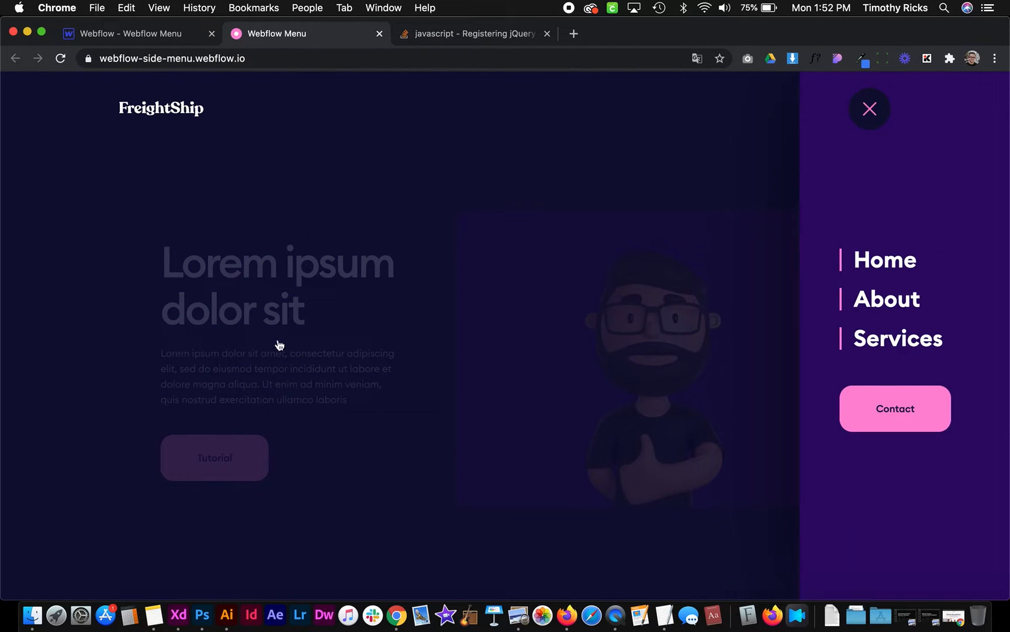
mouse_move(542, 213)
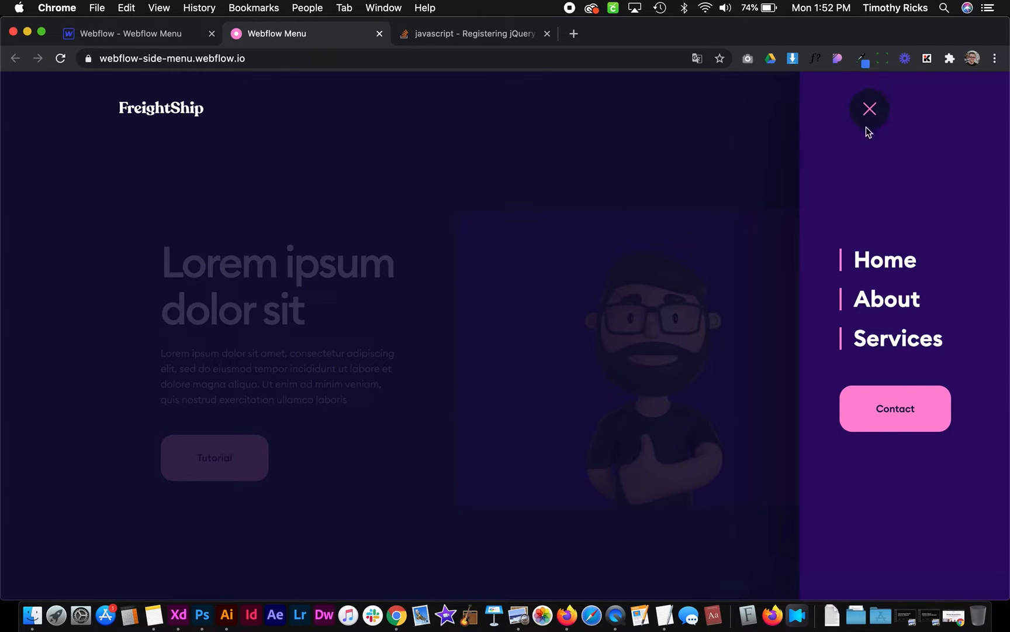
mouse_move(869, 109)
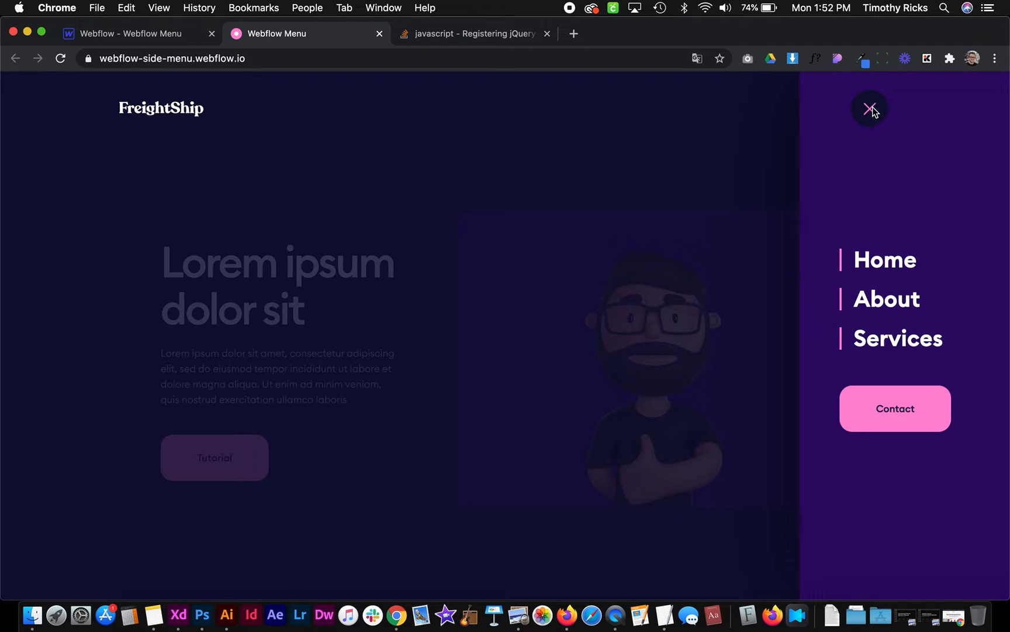
mouse_move(632, 249)
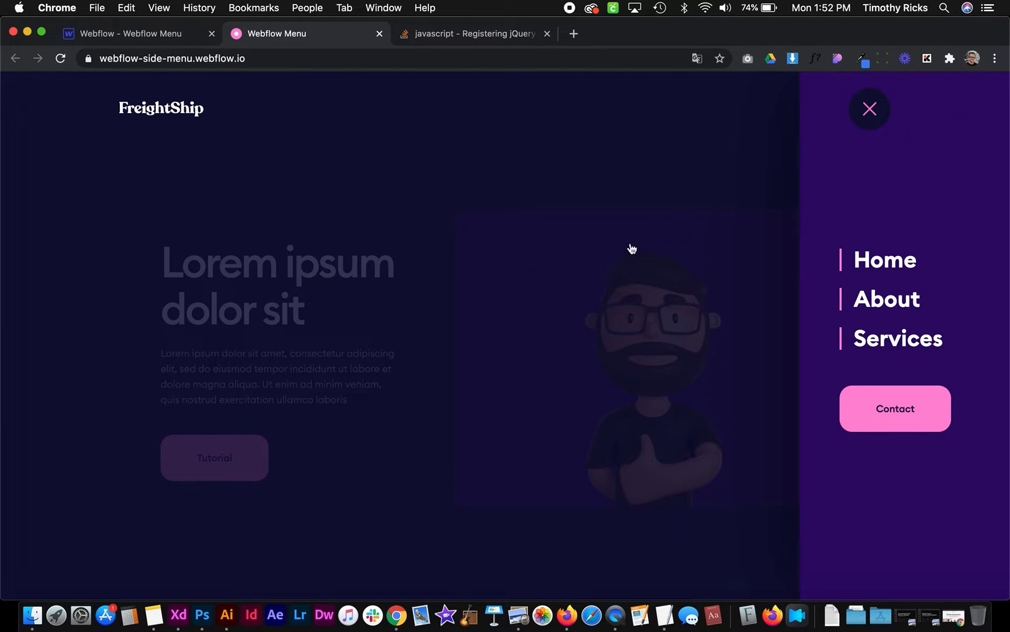
mouse_move(504, 34)
text(jque)
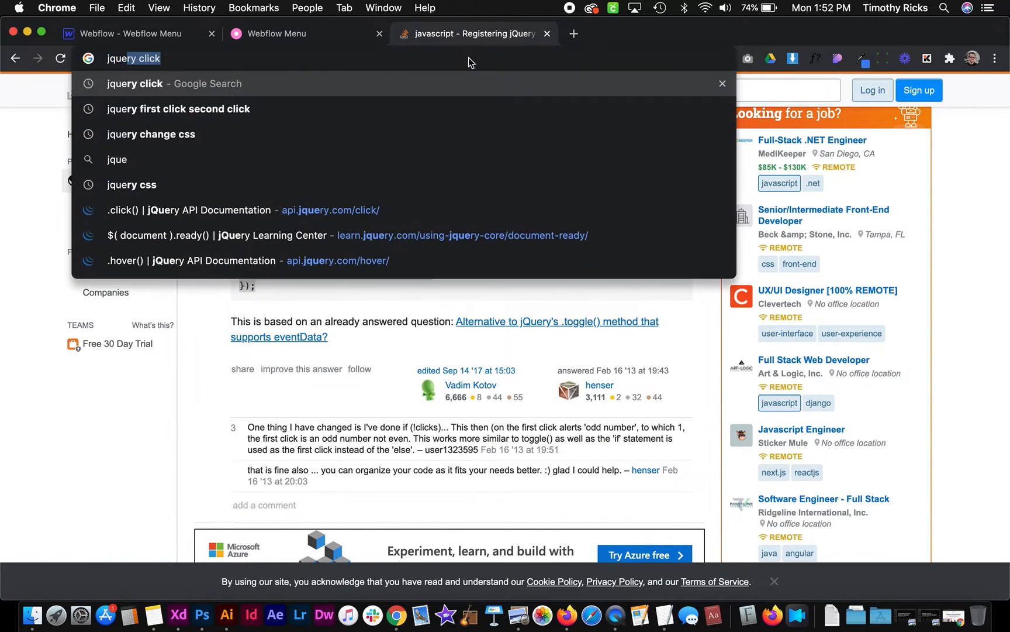
- Search 'jquery click', open api.jquery.com's .click() page, and copy the trigger-another-element example
key(Return)
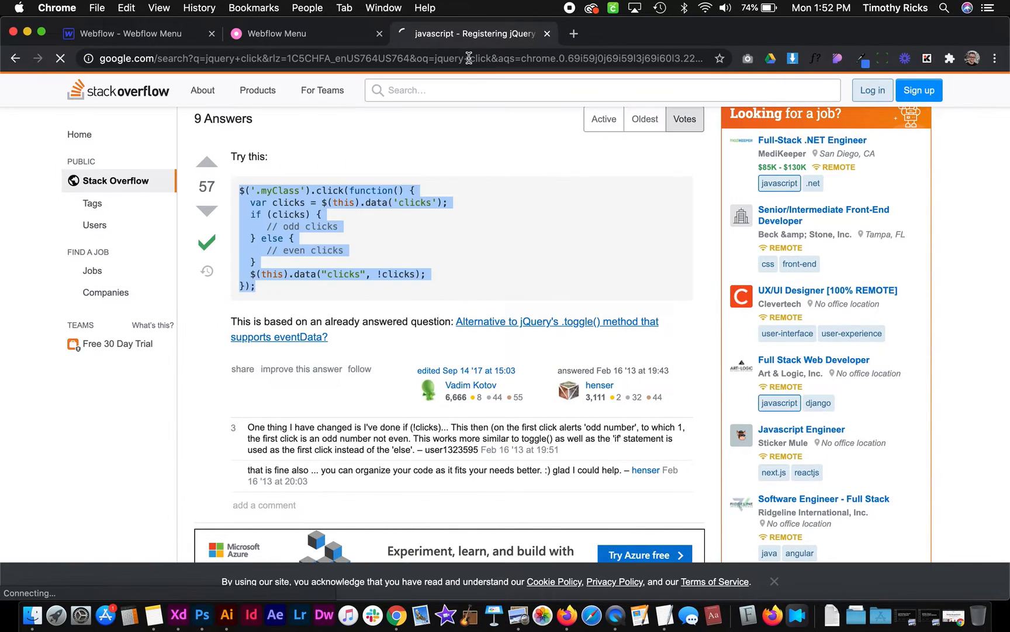
click(15, 58)
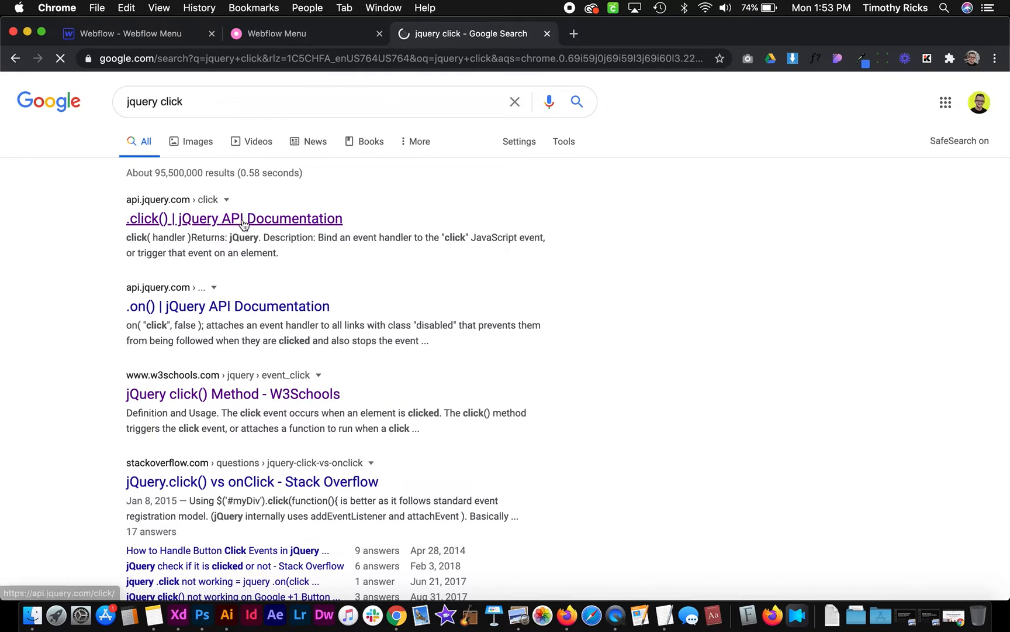
click(233, 217)
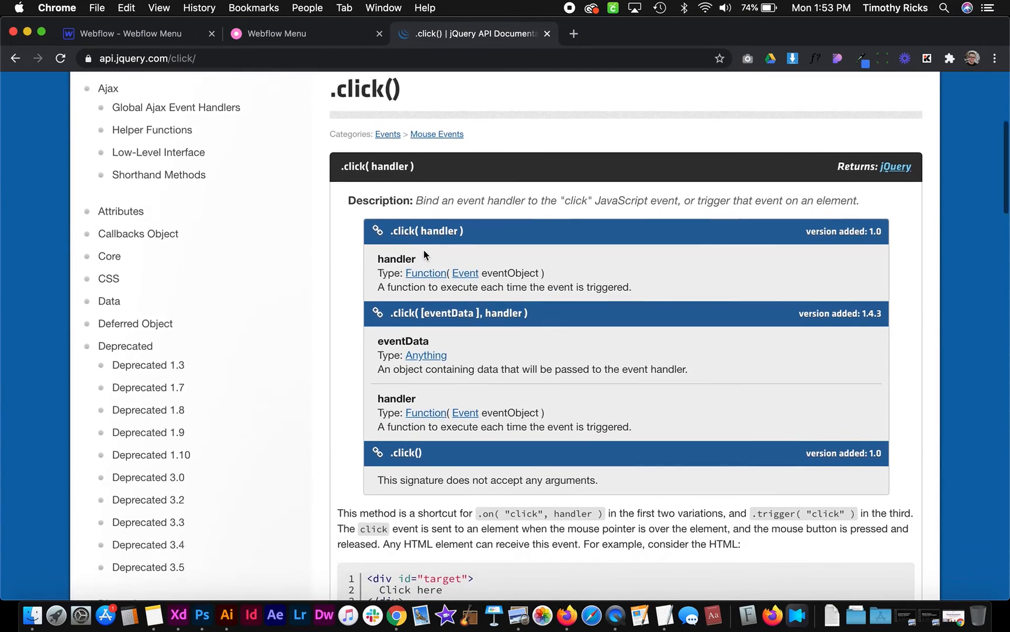
scroll(down, 3)
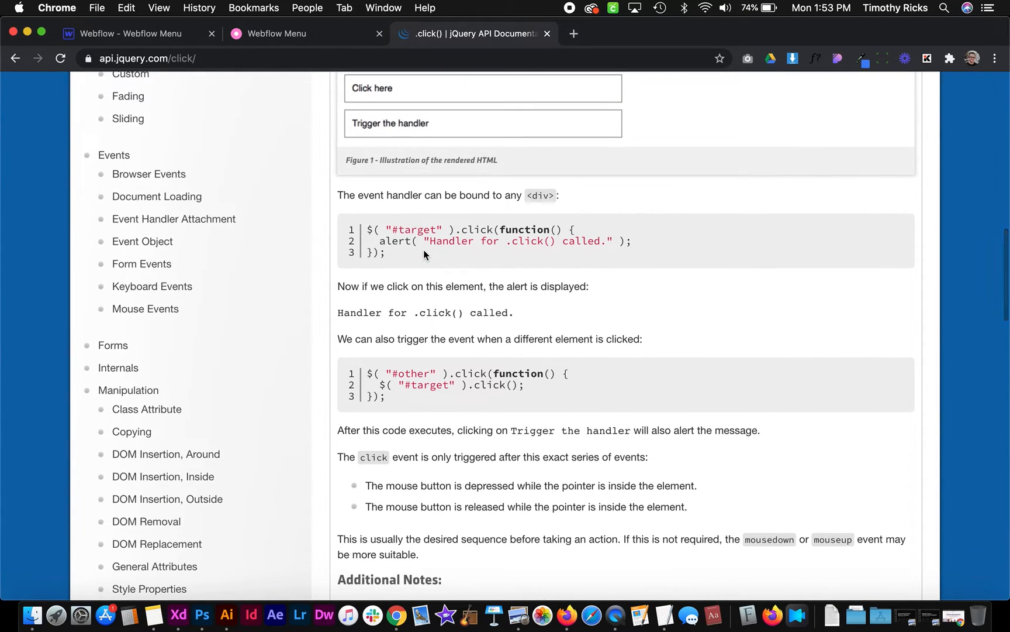
mouse_move(362, 216)
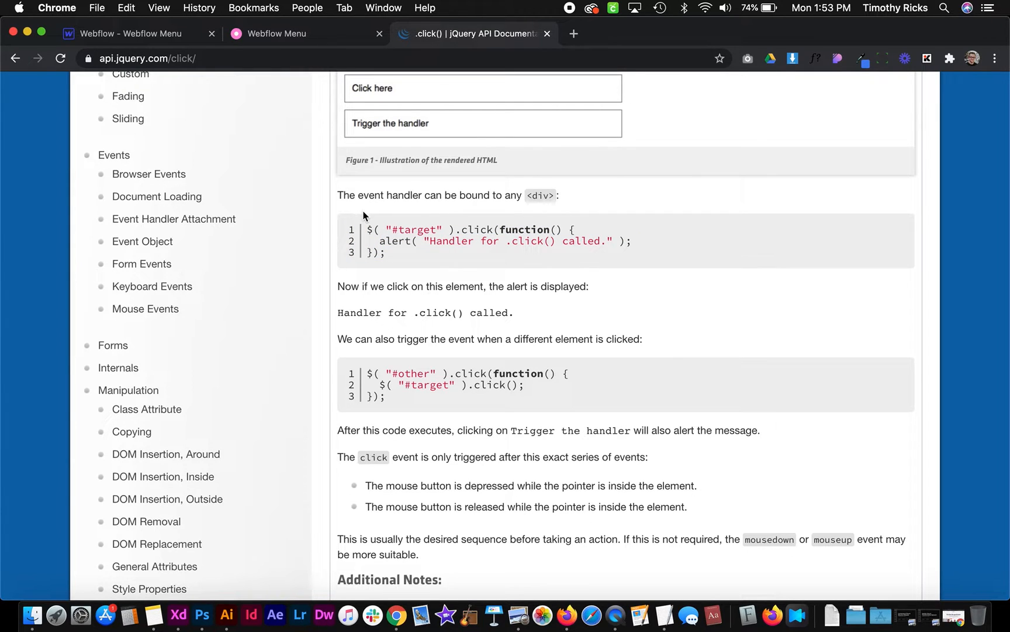
scroll(down, 3)
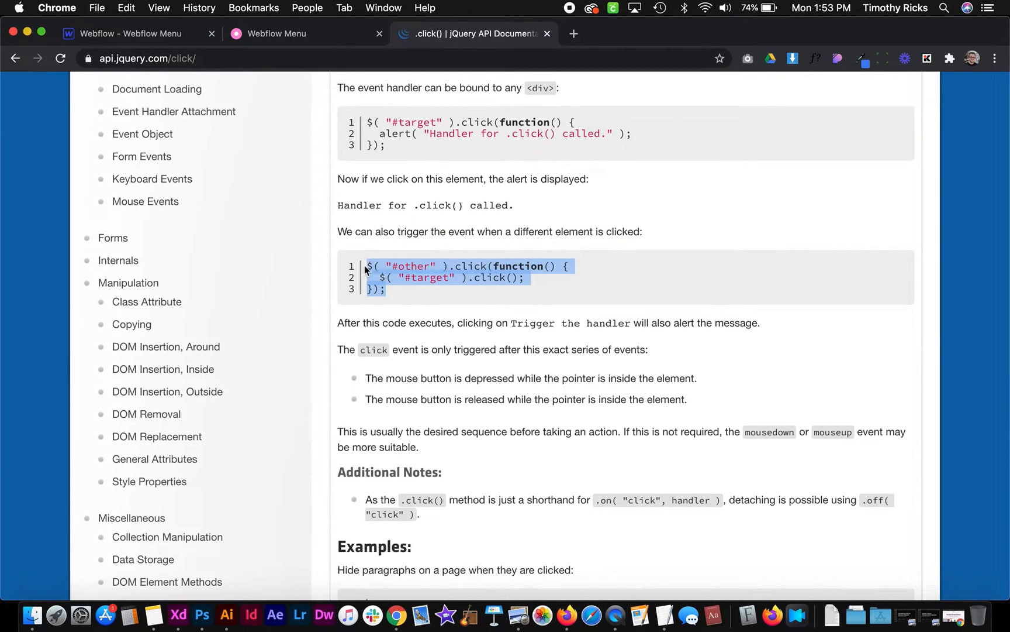
click(125, 34)
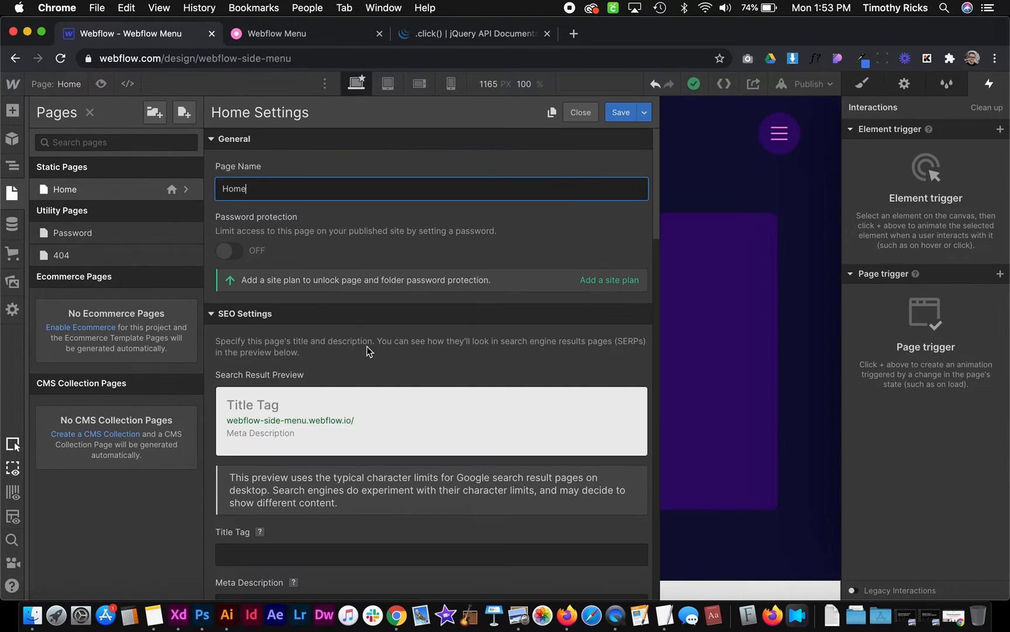
- Paste the $( "#other" ).click(function() { example into Home Settings' before </body> code
scroll(down, 3)
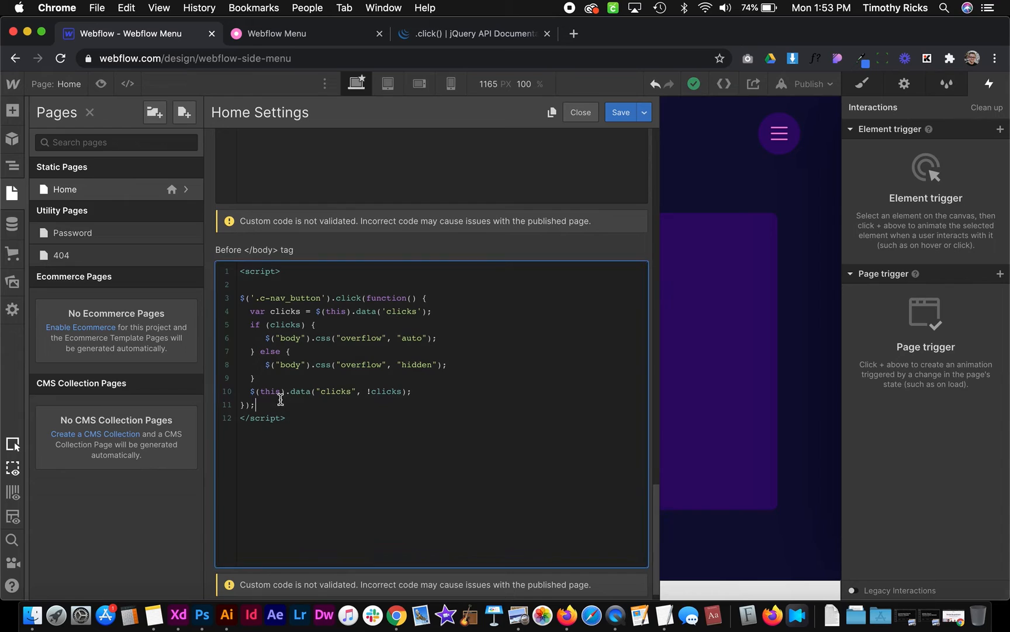
text($( "#other" ).click(function() {)
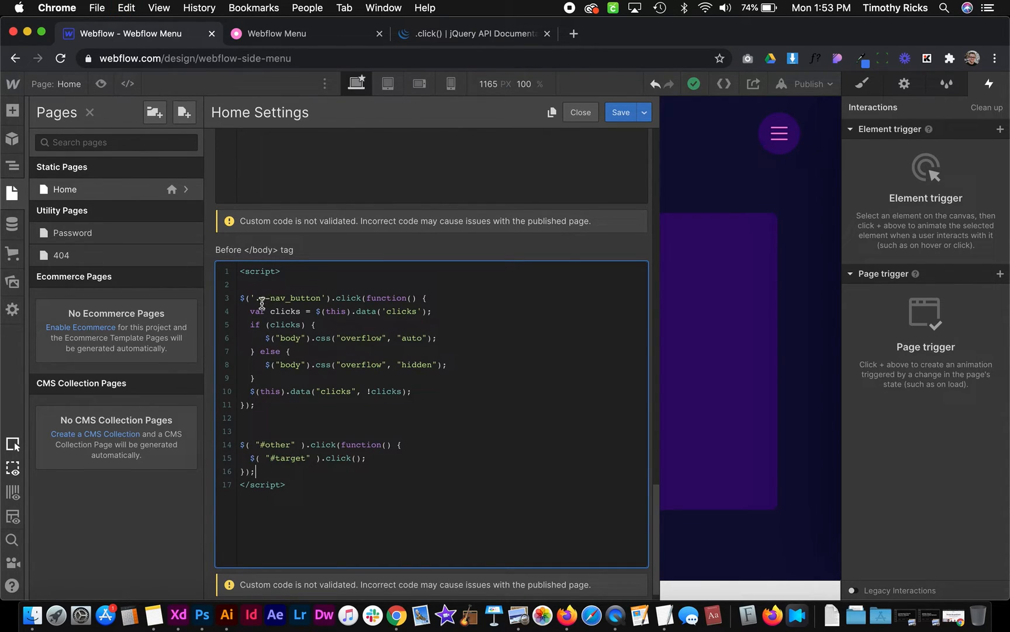
- Check the dark overlay's class name, c-nav_background, then return to the Home page code
click(579, 113)
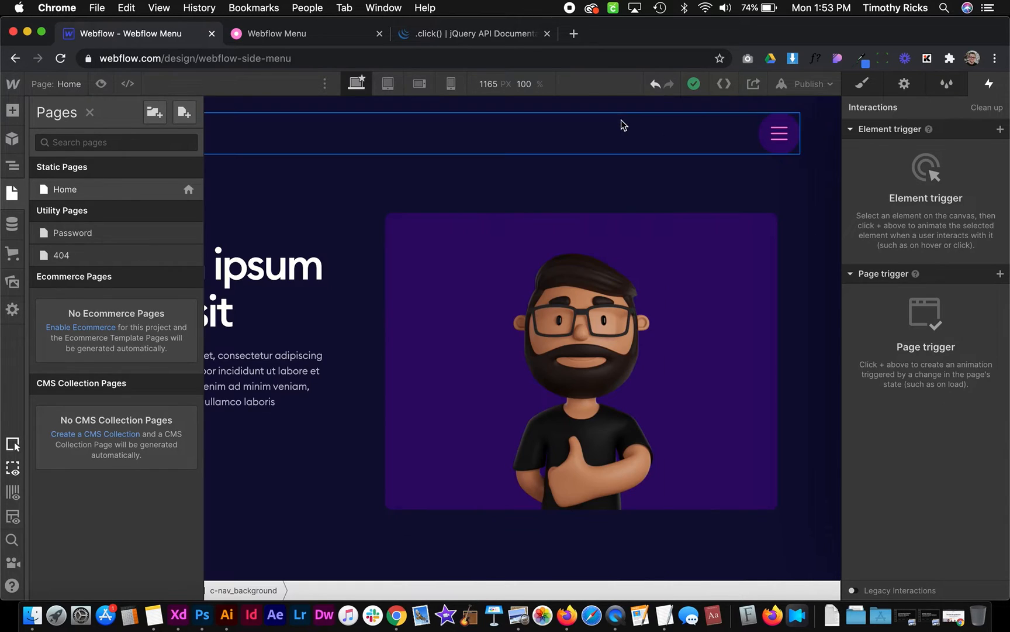
click(12, 166)
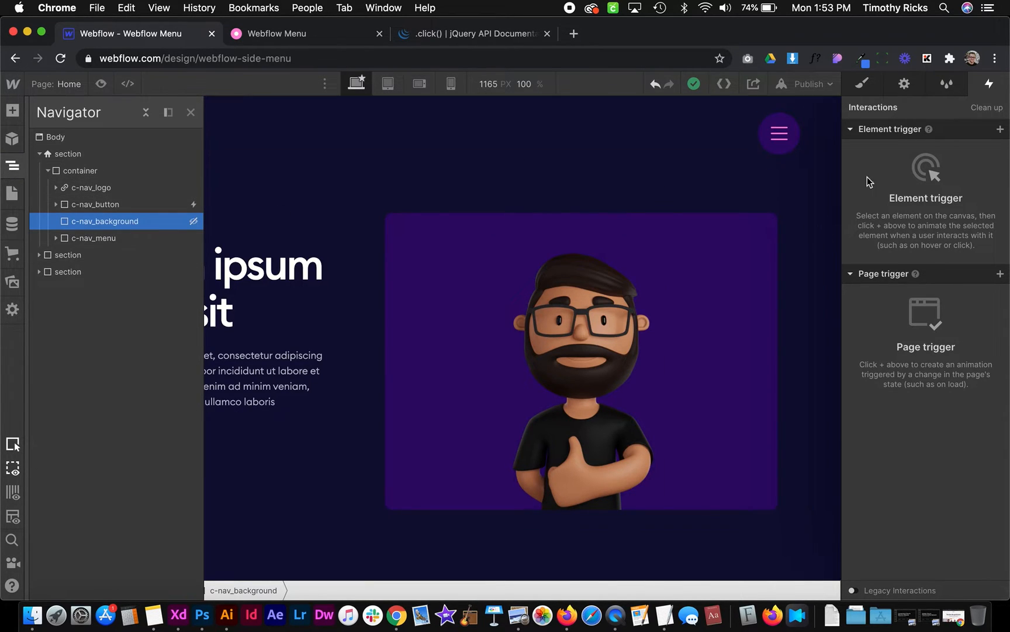
click(861, 84)
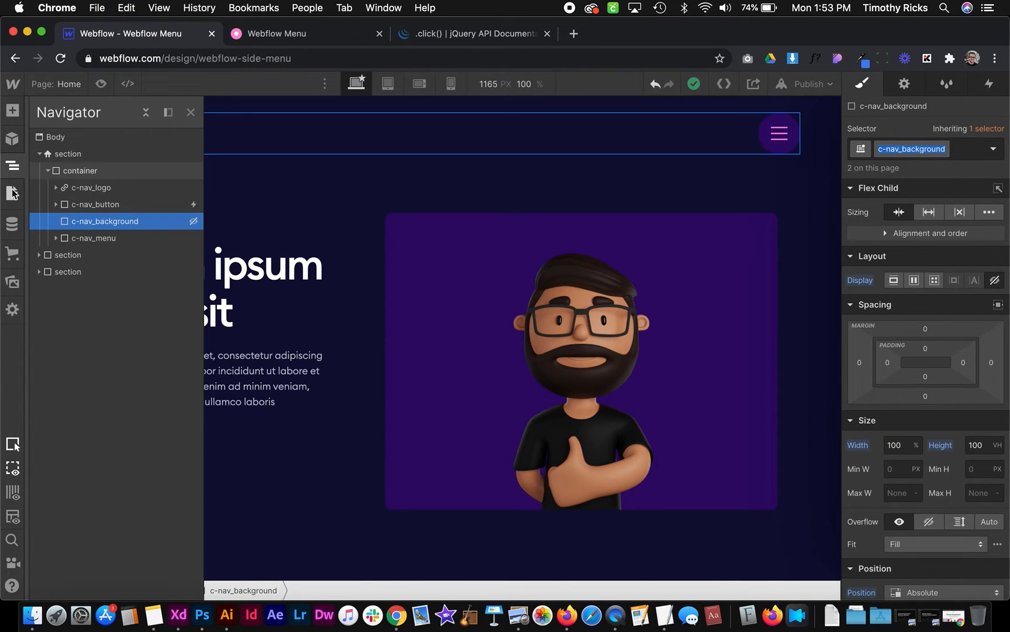
click(12, 193)
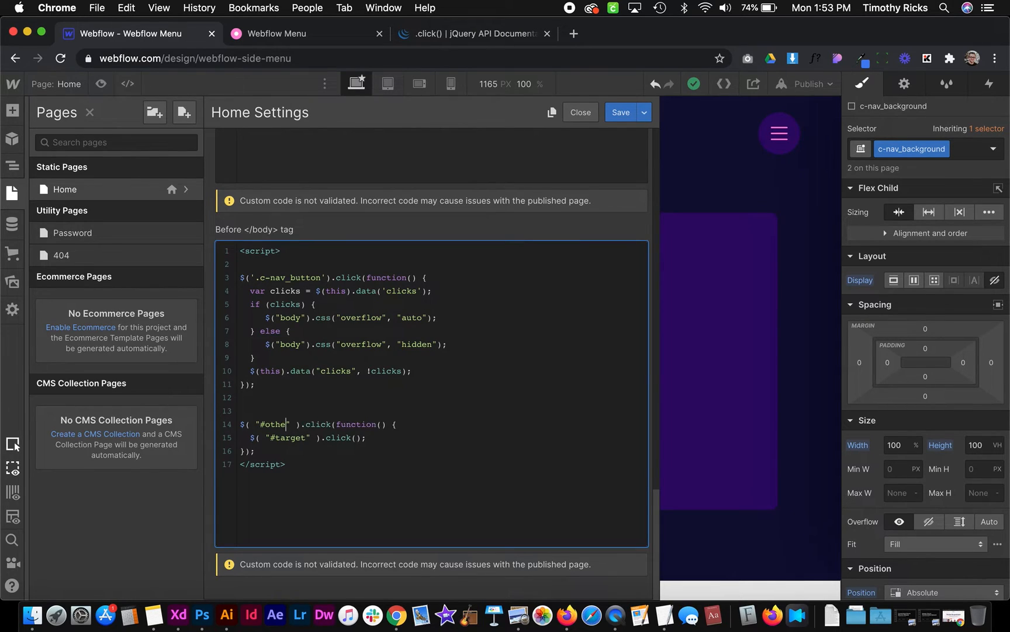
- Replace #other with .c-nav_background and #target with .c-nav_button in the handler
text(c-nav_background)
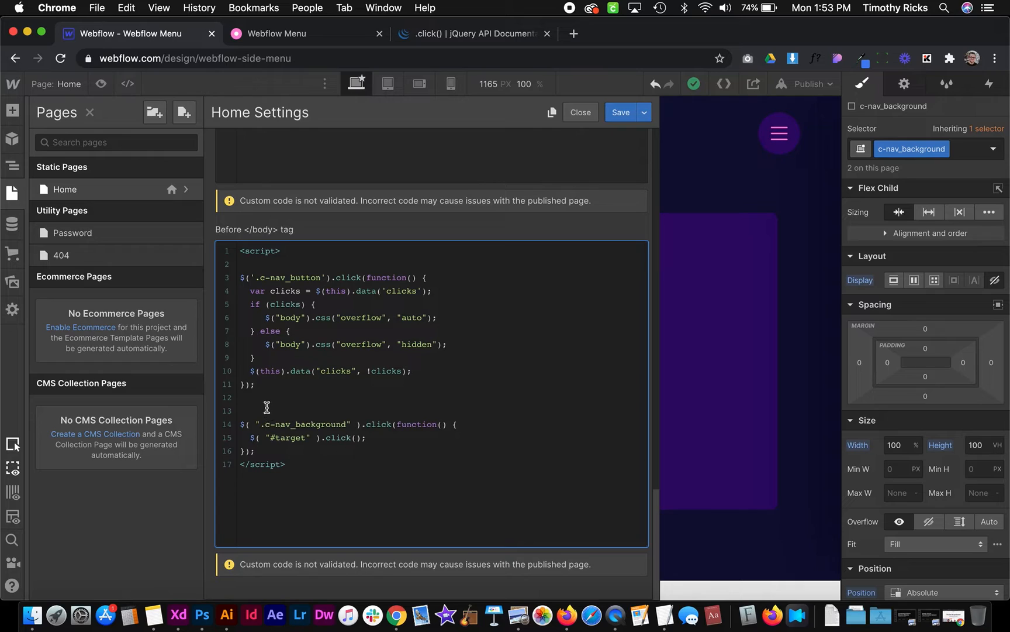
mouse_move(394, 423)
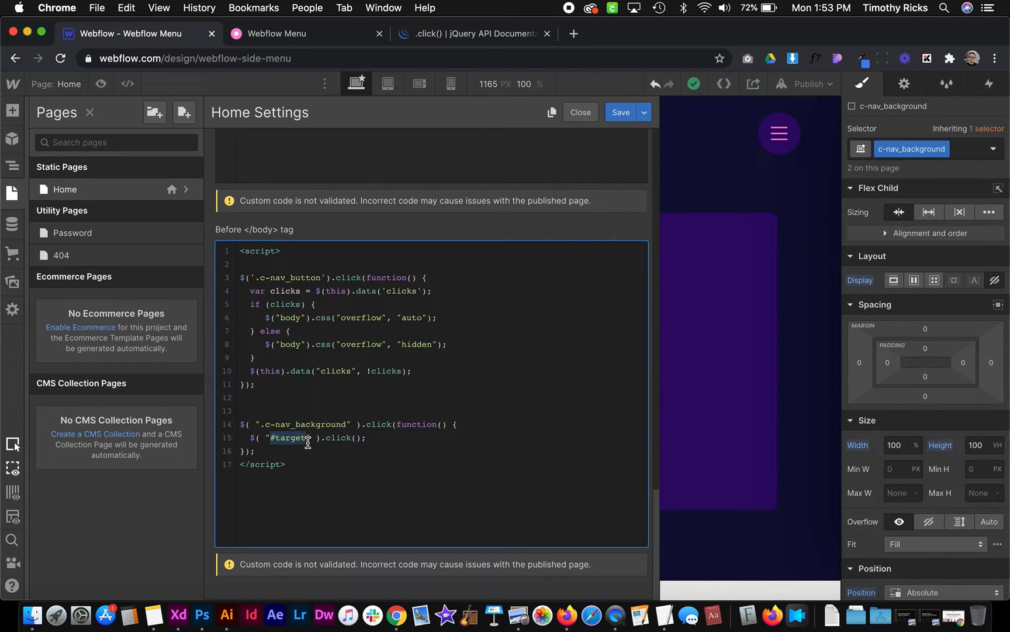
text(.c-nav_button)
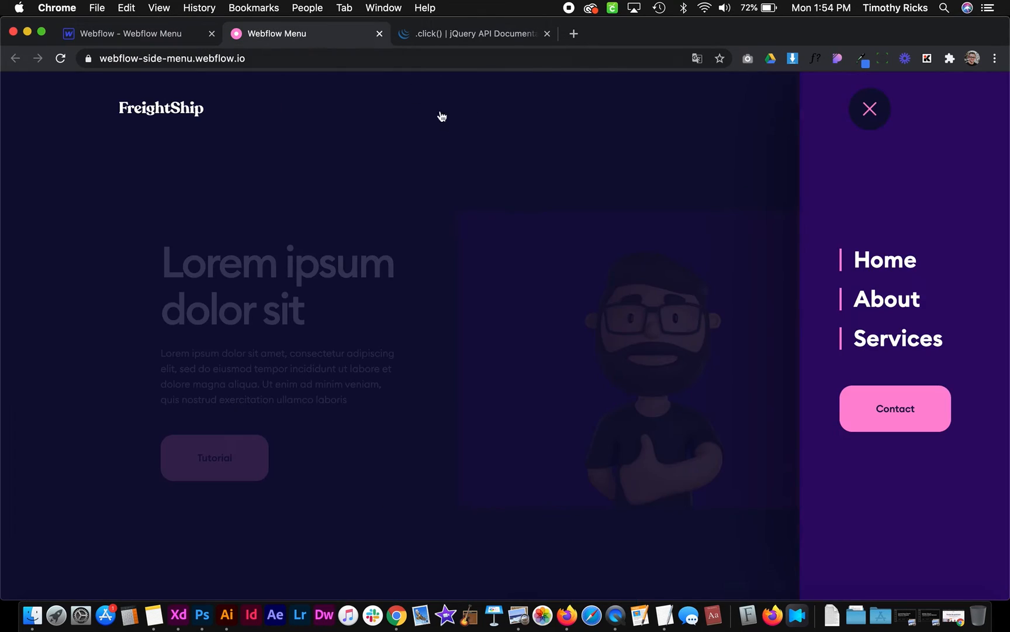
- Repeatedly open the side menu and close it from the dimmed overlay to confirm it works
click(869, 108)
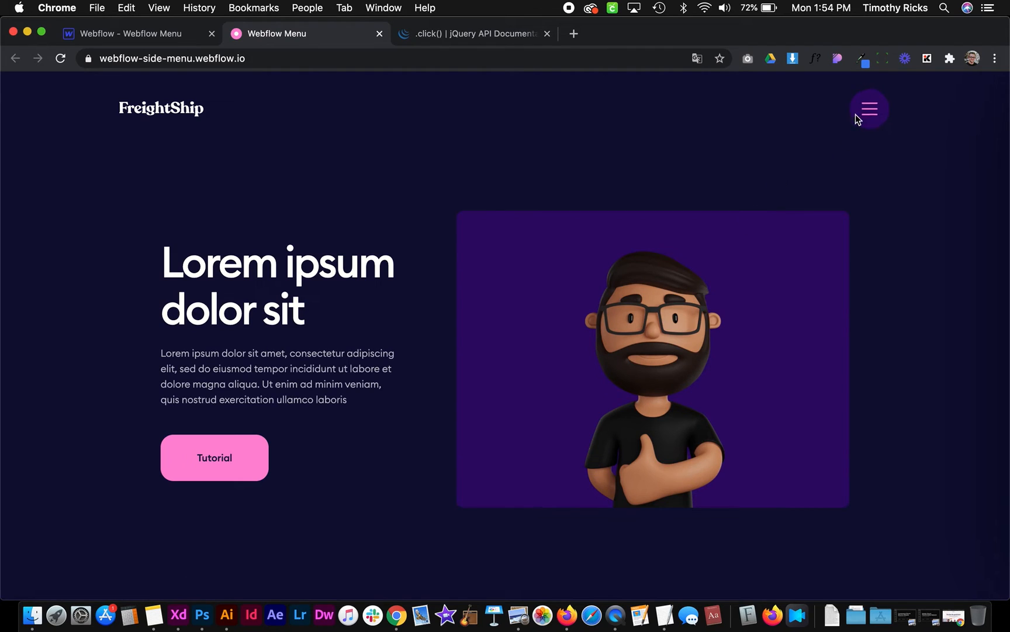
click(869, 108)
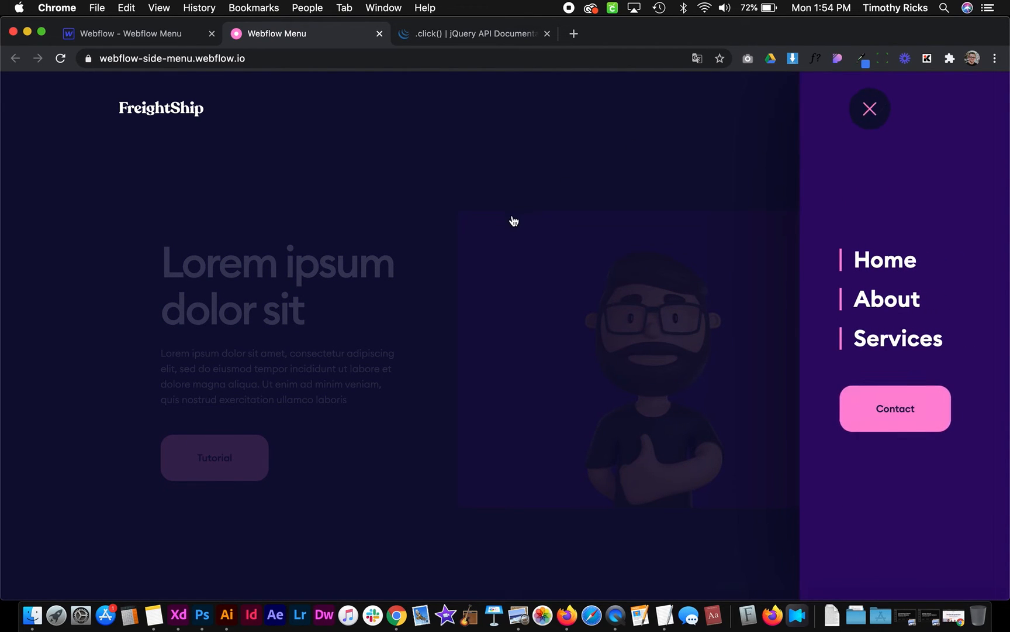
click(869, 109)
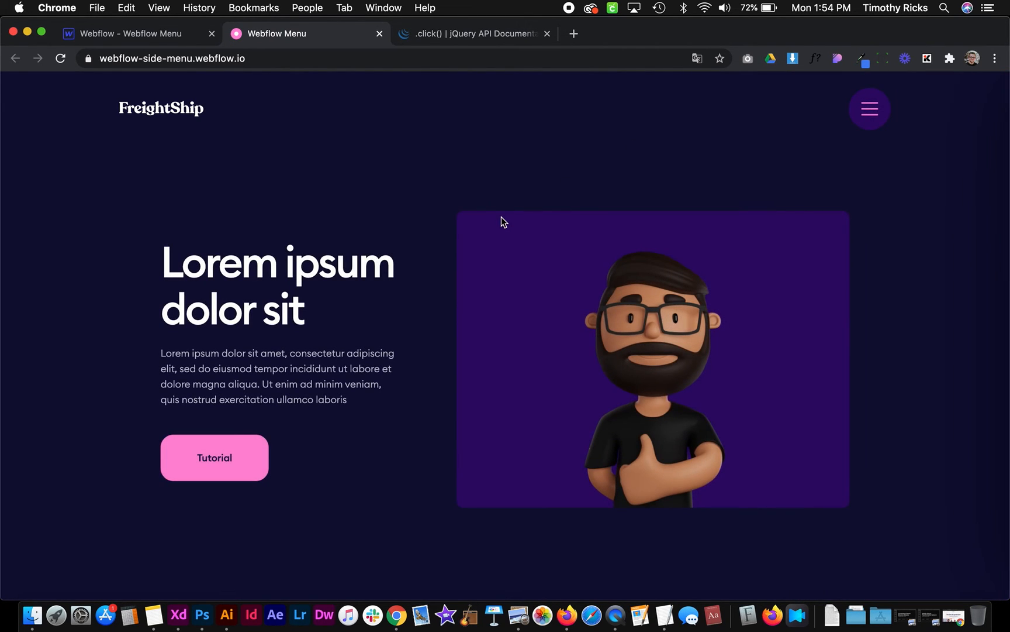
click(869, 108)
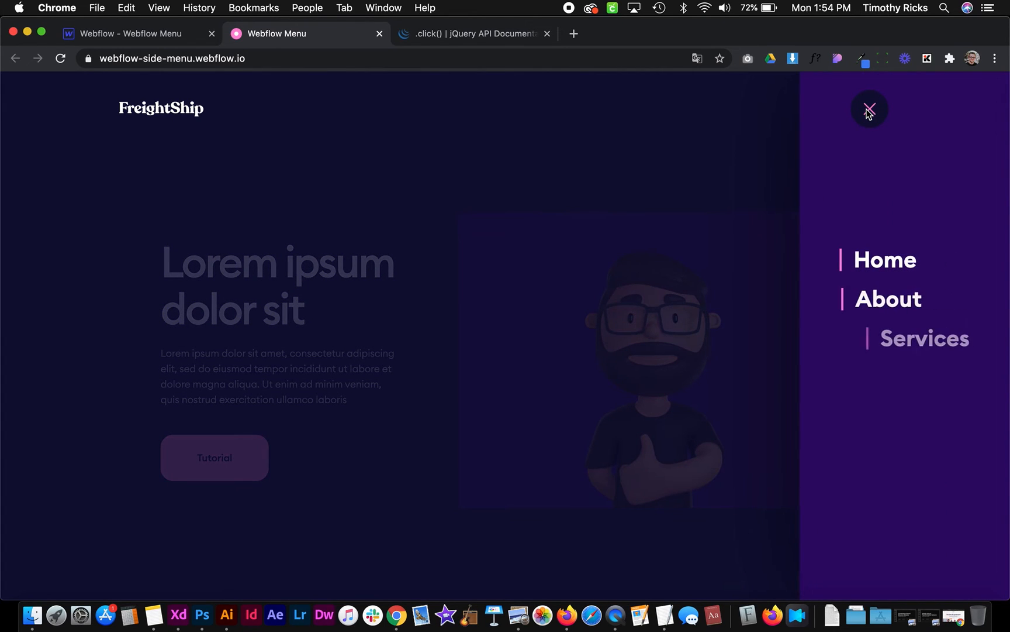
click(869, 109)
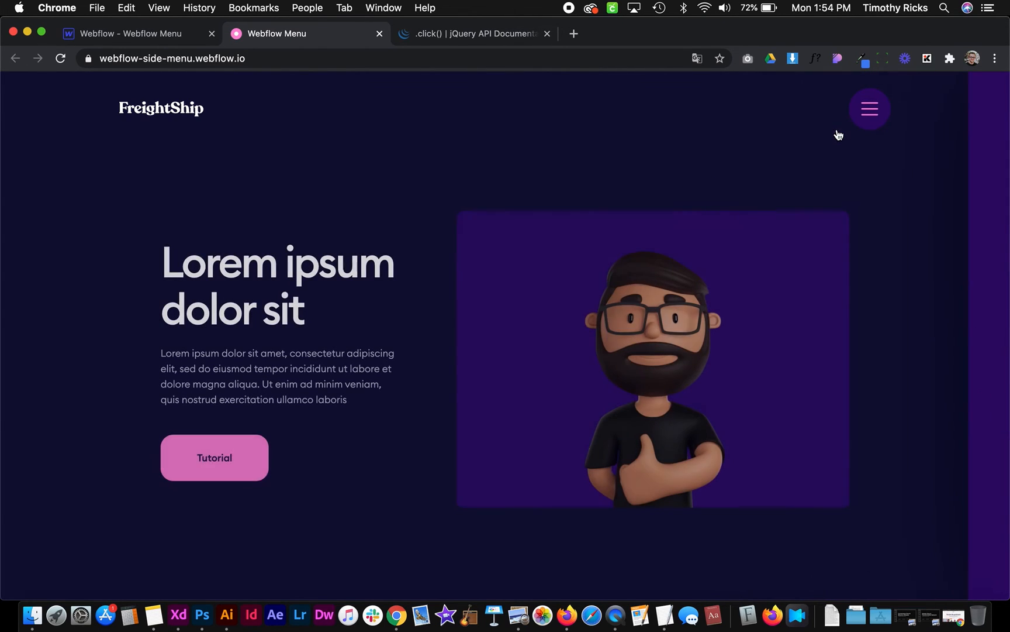
click(869, 109)
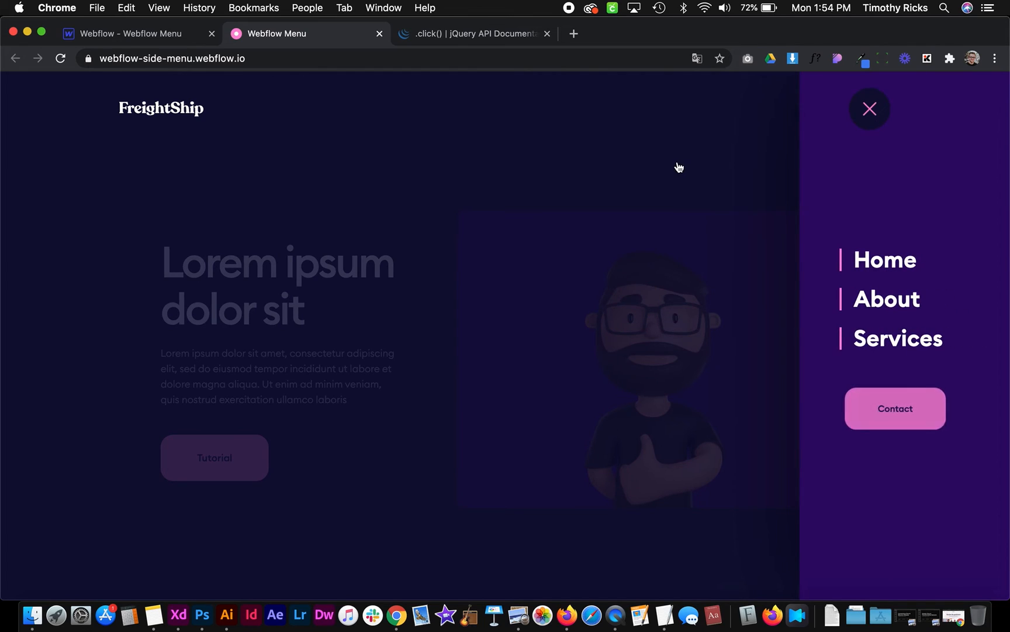
click(869, 108)
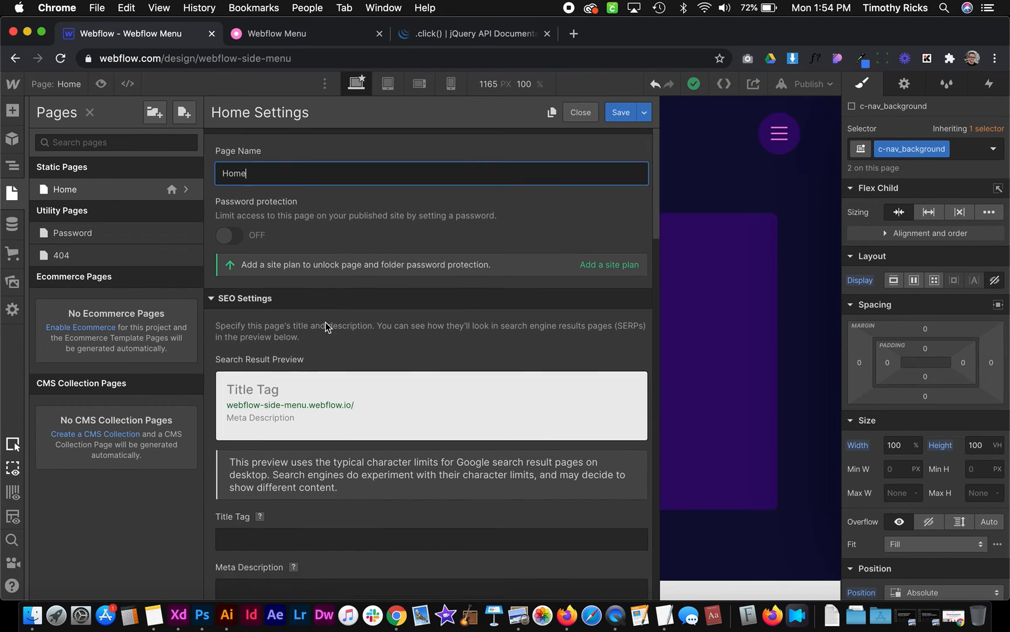
- Scroll to the before </body> code showing the c-nav_background triggers c-nav_button handler
scroll(down, 3)
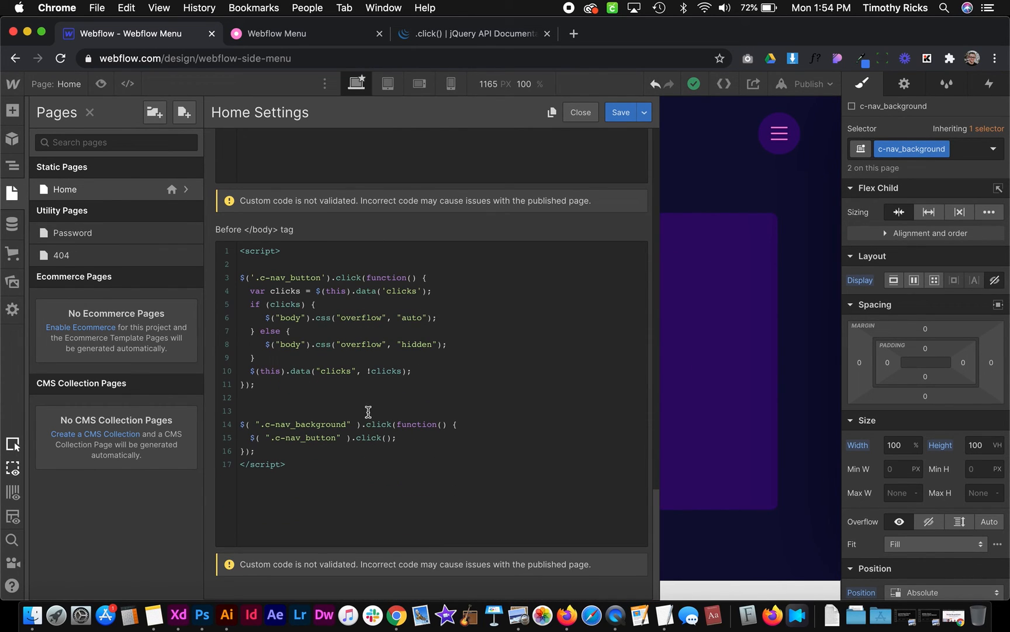
mouse_move(419, 417)
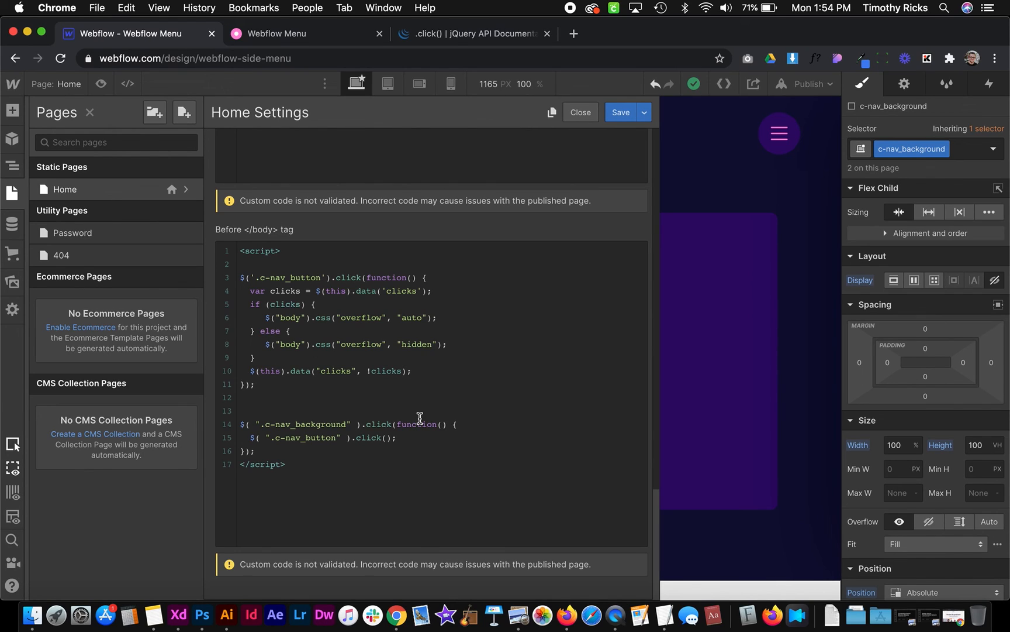
mouse_move(494, 5)
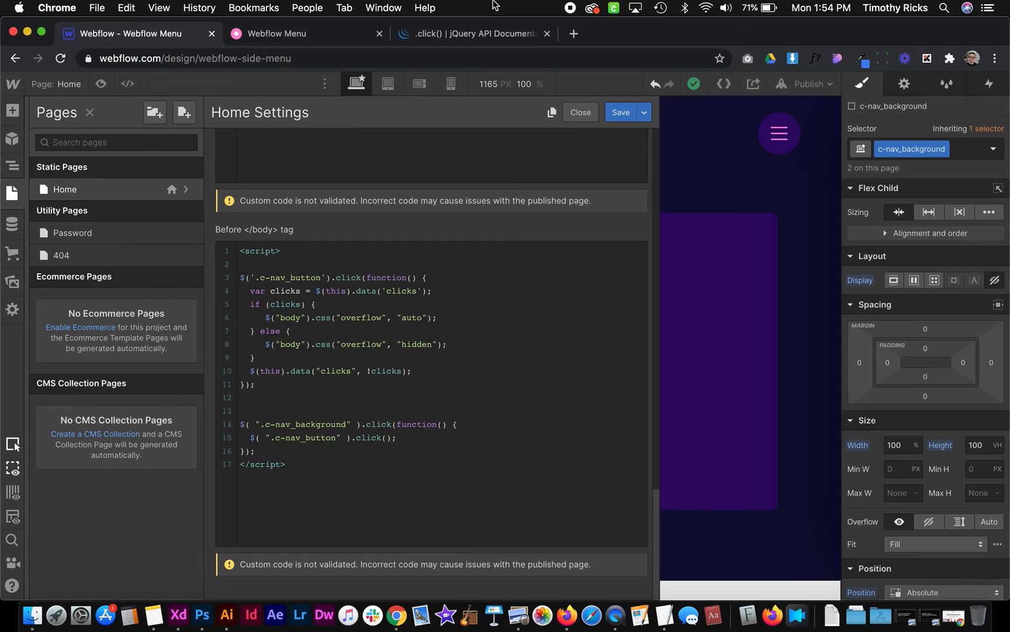